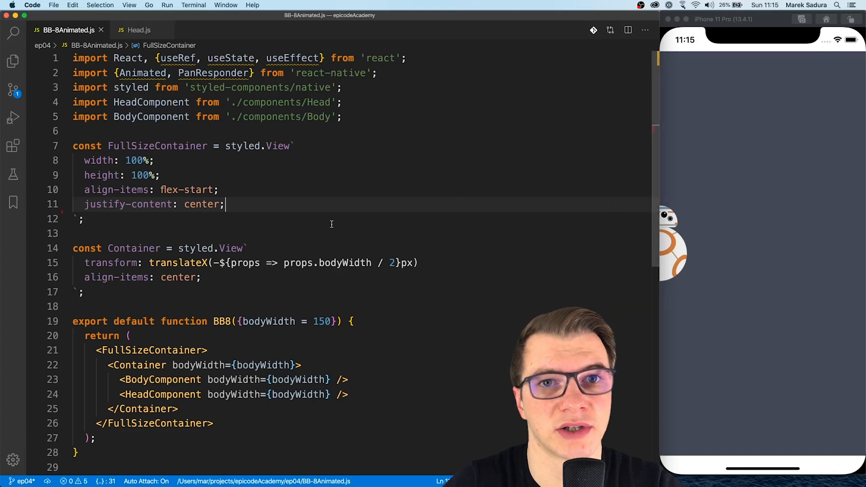
pyautogui.moveTo(227, 291)
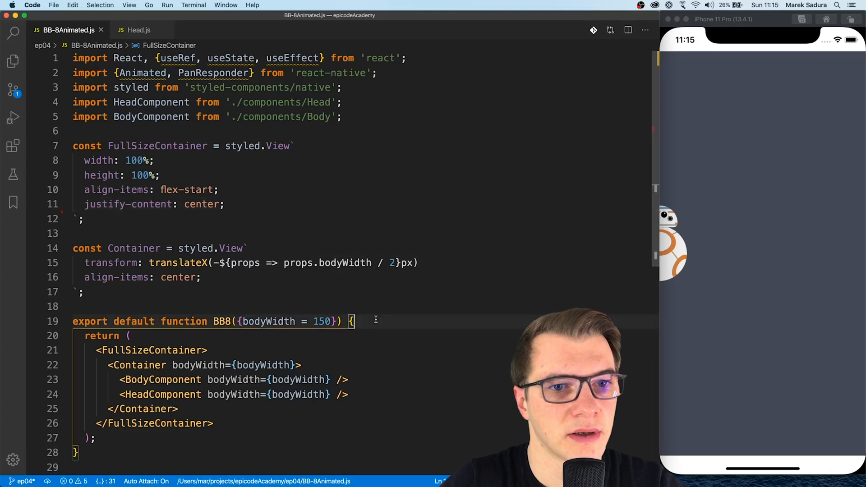
# Declare animatedX as useRef(new Animated.Value(0)).current inside BB8
pyautogui.scroll(-3)
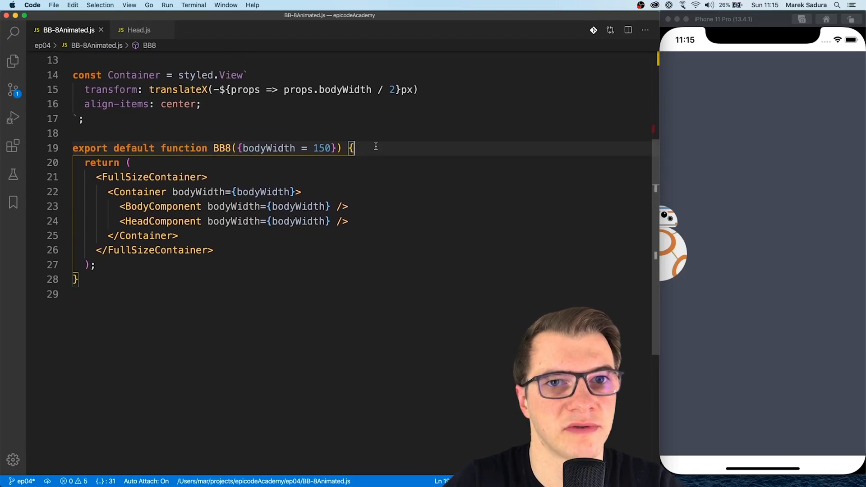
pyautogui.write('const')
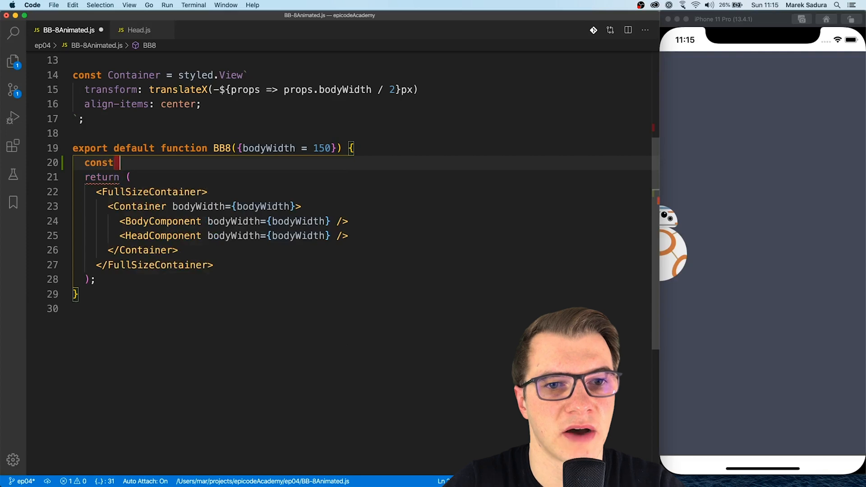
pyautogui.write('anima')
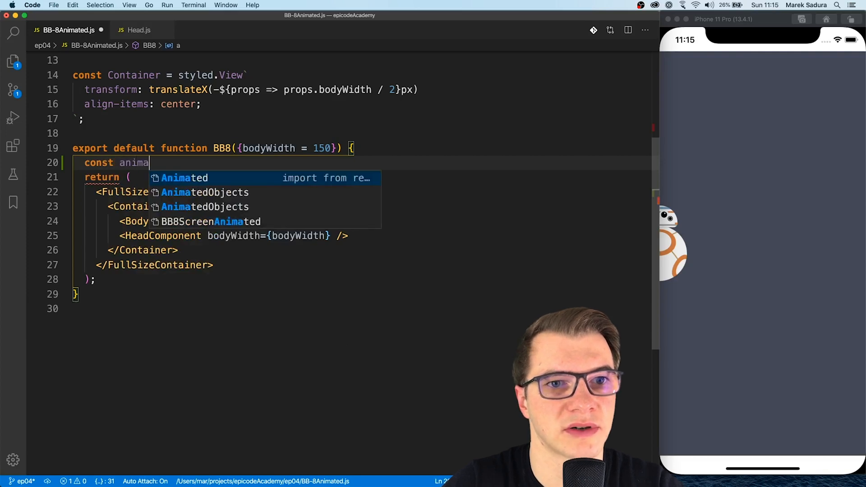
pyautogui.write('tedX =')
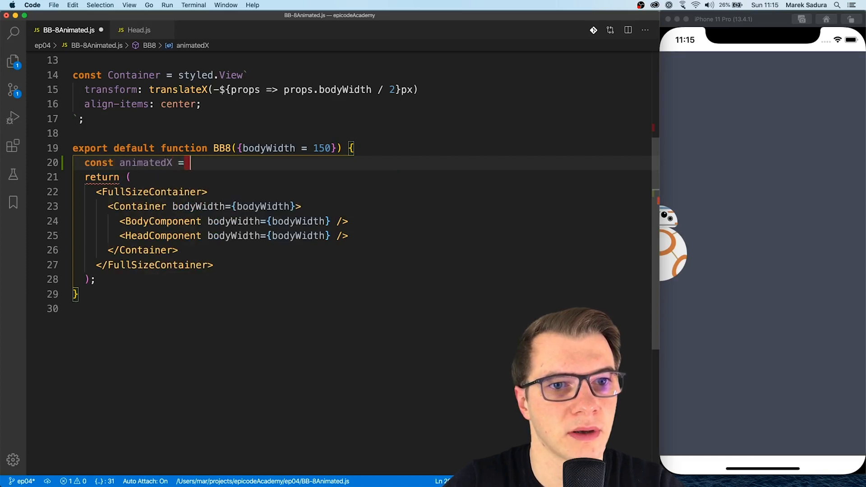
pyautogui.write('useRef(new')
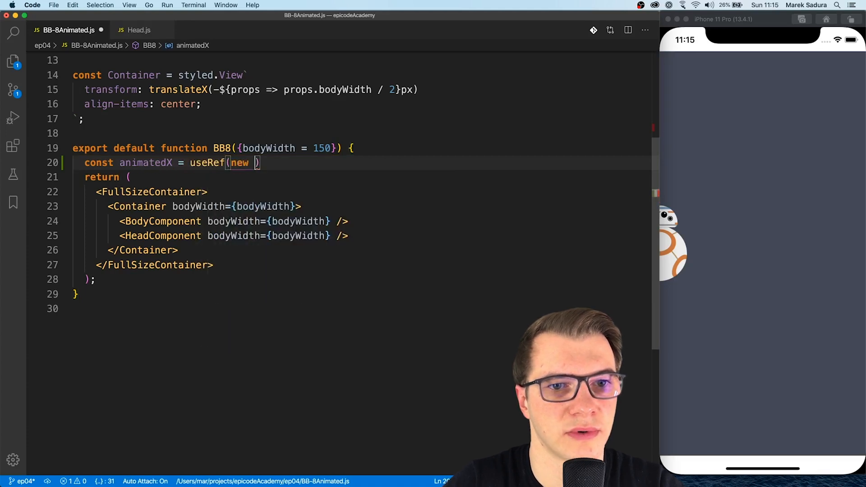
pyautogui.write('Animated.')
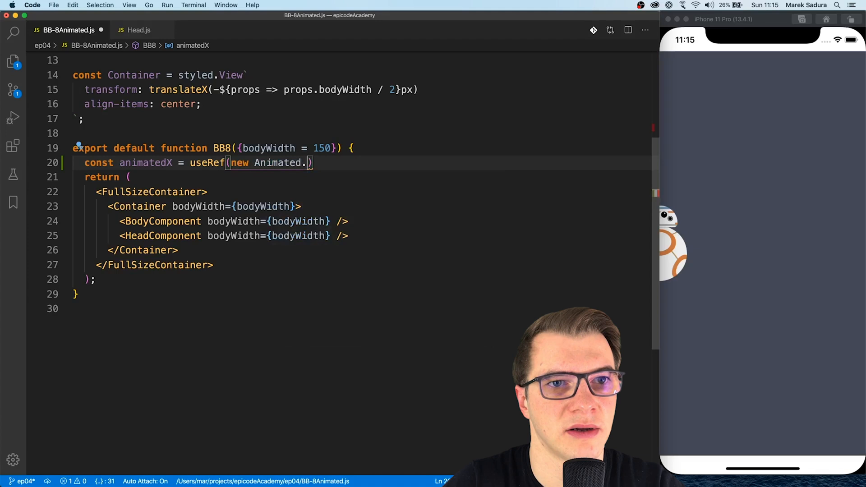
pyautogui.write('Value(0)')
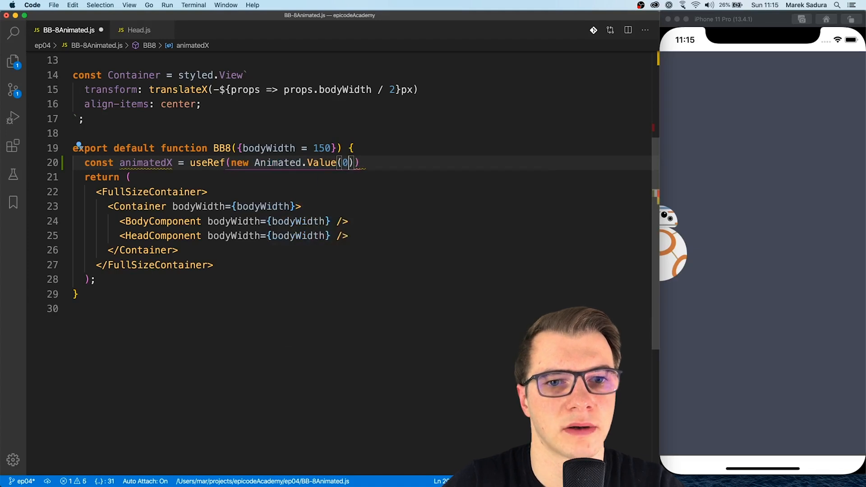
pyautogui.write('.current;')
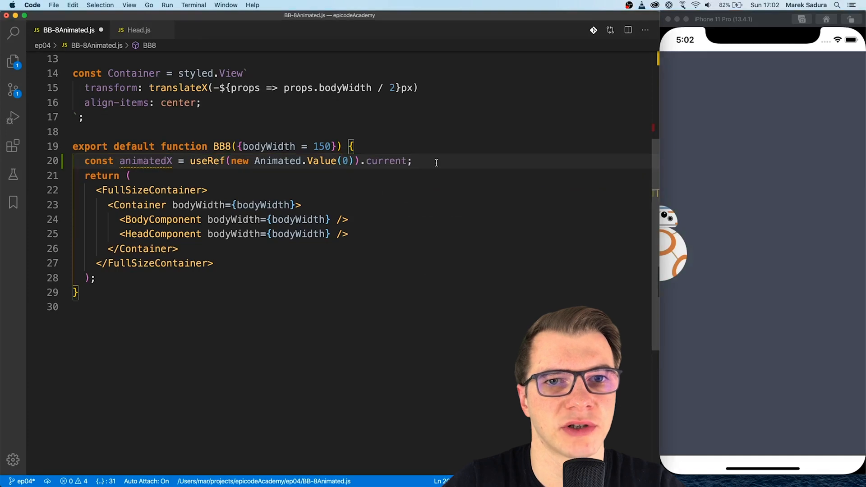
# Add an xValue ref initialized with useRef(0) and begin a useEffect hook
pyautogui.write('const xVal')
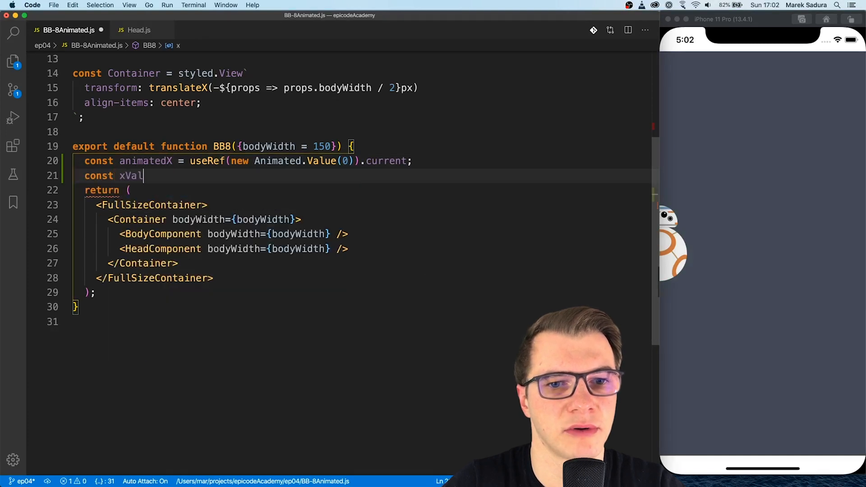
pyautogui.write('ue = useRef(0);')
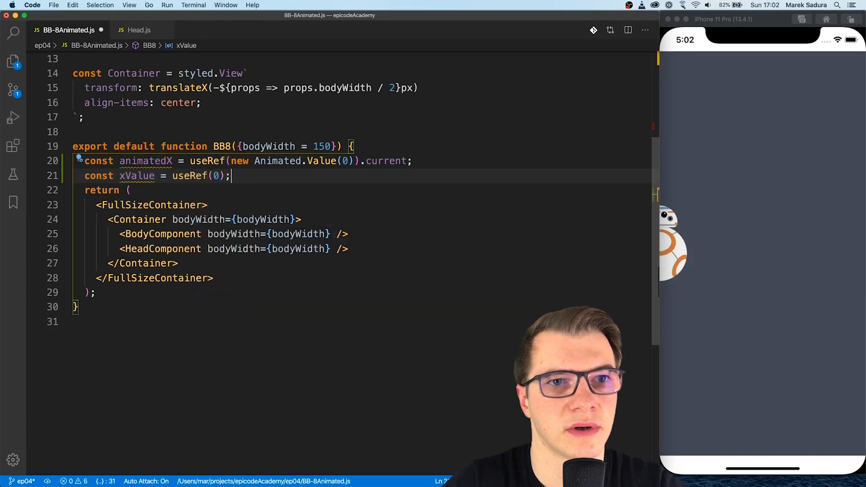
pyautogui.write('useEffect(() => {')
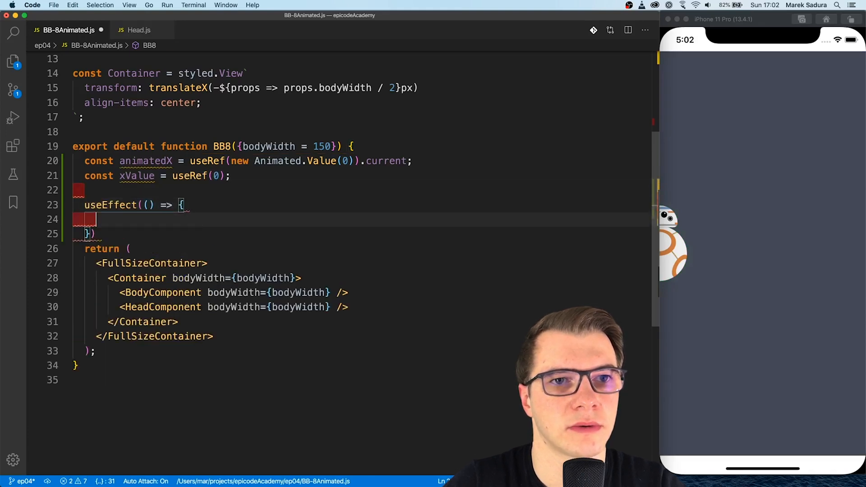
# Add an animatedX listener whose id is kept and that copies event.value into xValue.current
pyautogui.write('const id =')
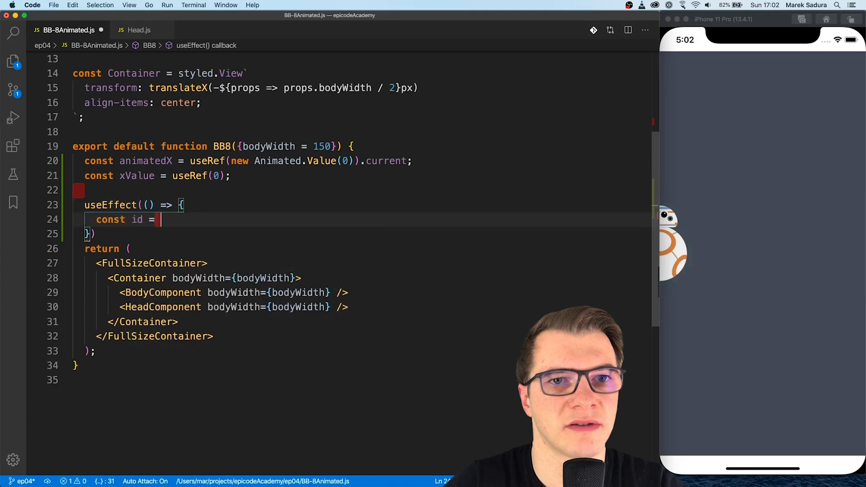
pyautogui.write('animatedX.')
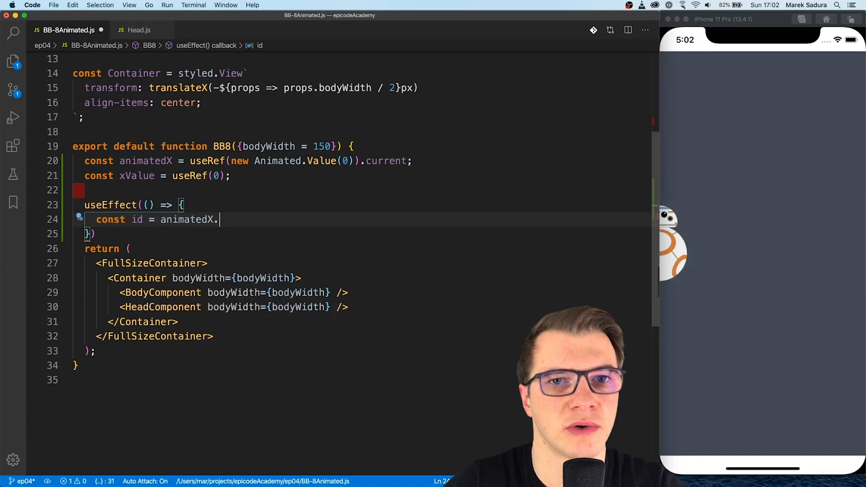
pyautogui.write('addListener(event => {')
pyautogui.write('xValue')
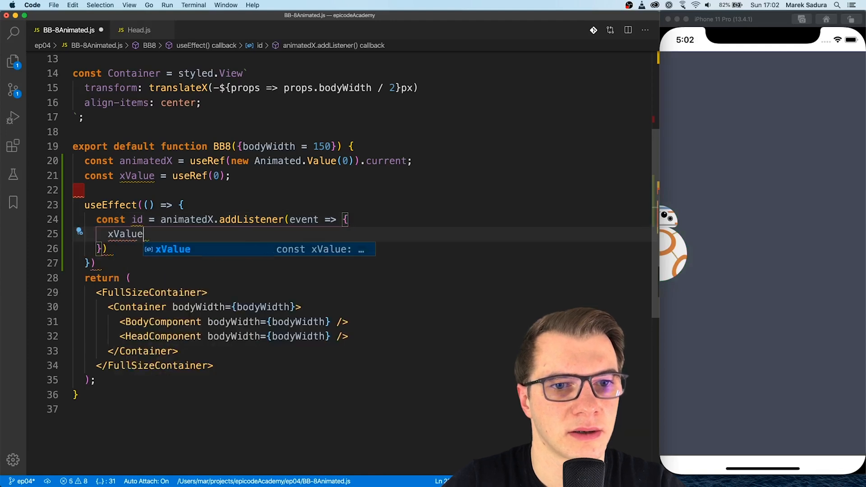
pyautogui.write('.current = event.value;')
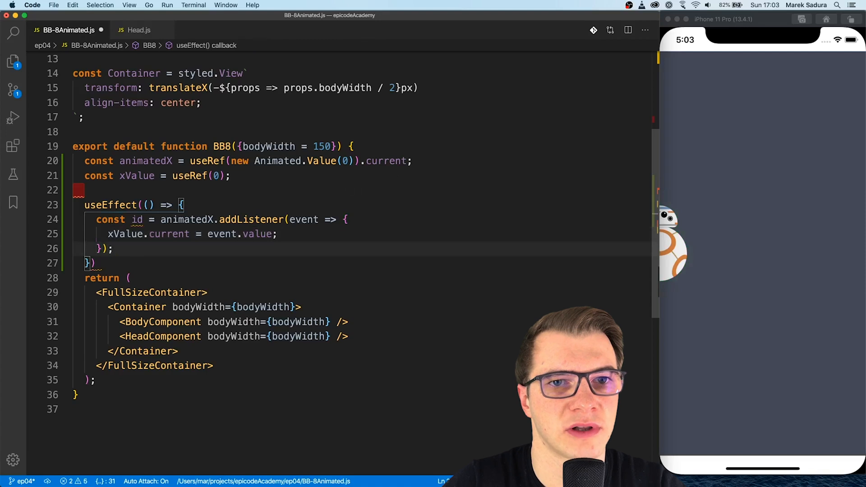
# Return a removeListener(id) cleanup with empty [] dependencies, then begin a moveTo constant
pyautogui.write('return')
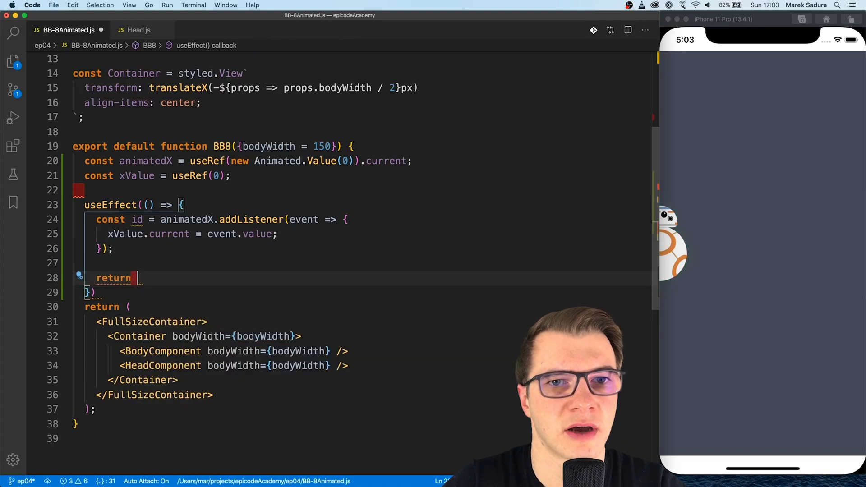
pyautogui.write('() => animatedX.removeListener(id);')
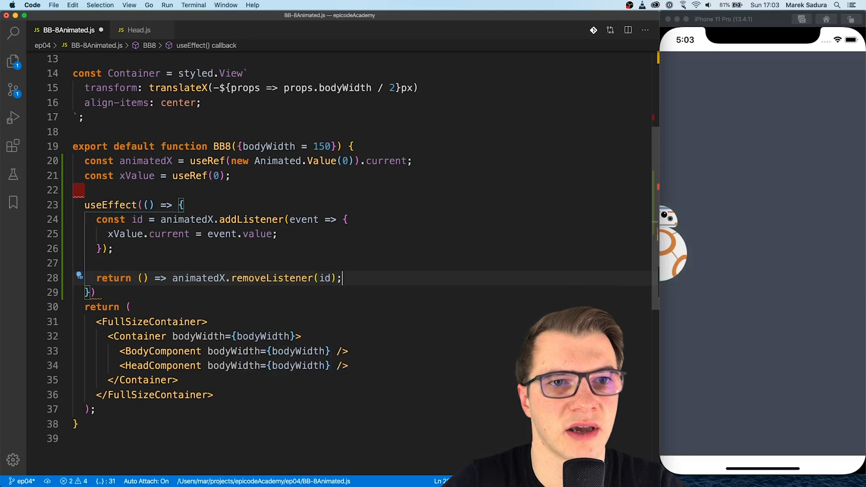
pyautogui.write(', []')
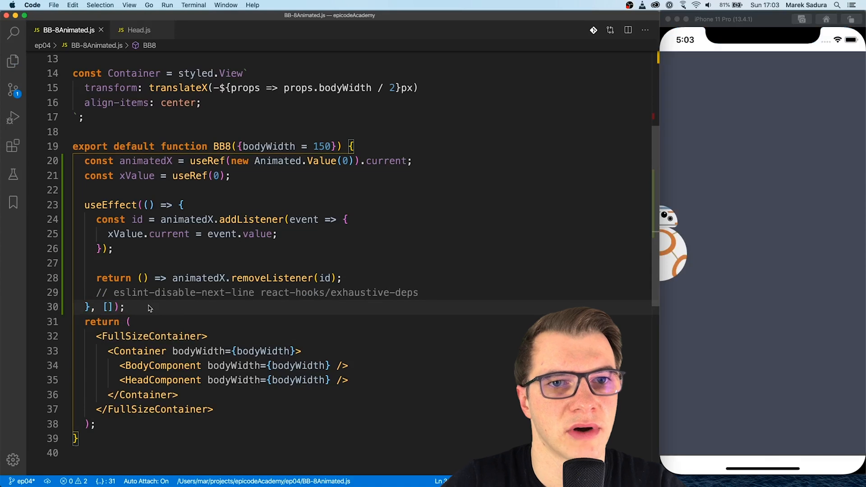
pyautogui.press('Enter')
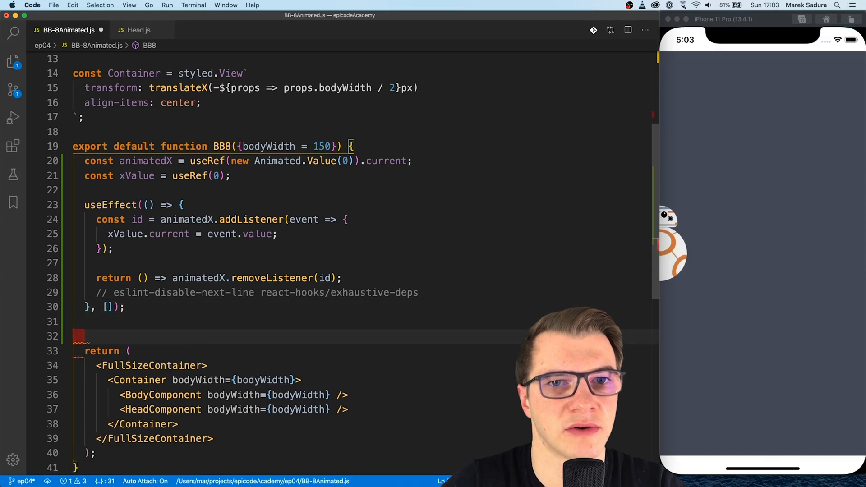
pyautogui.write('const move')
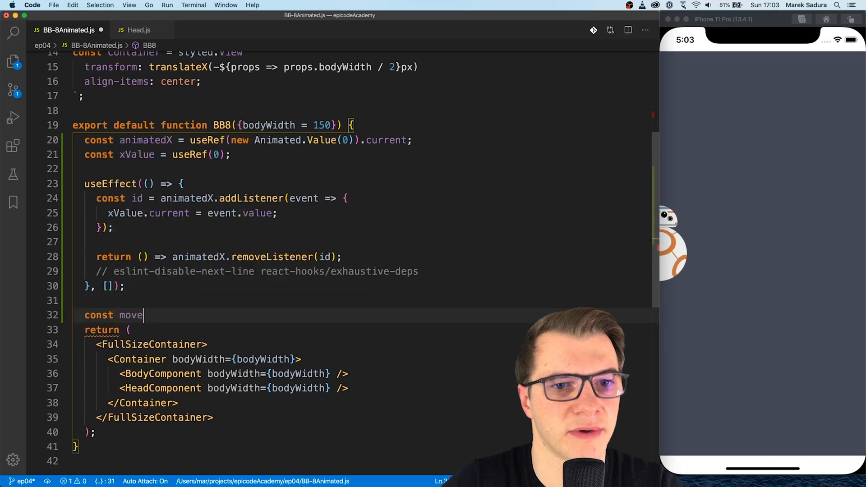
# Define moveTo(xPos) computing distance and begin an Animated.decay call on animatedX
pyautogui.write('To = xPos => {')
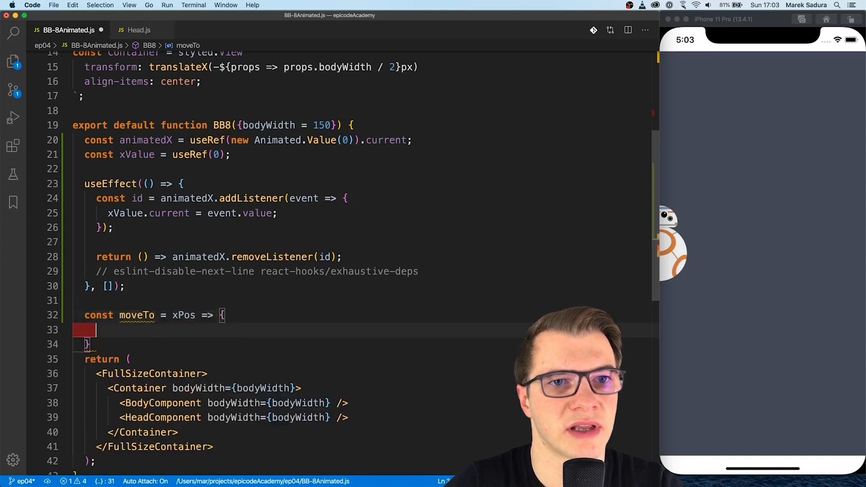
pyautogui.write('const moveRight = distance > 0;')
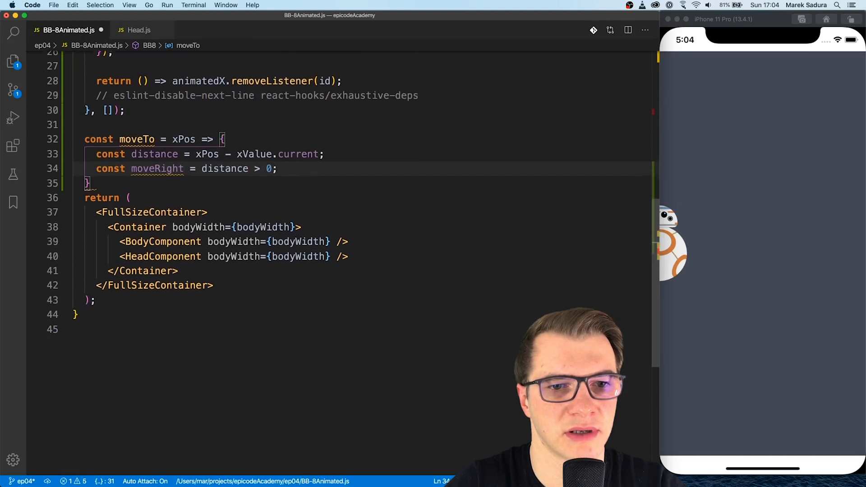
pyautogui.write('Animated.decay(animatedX')
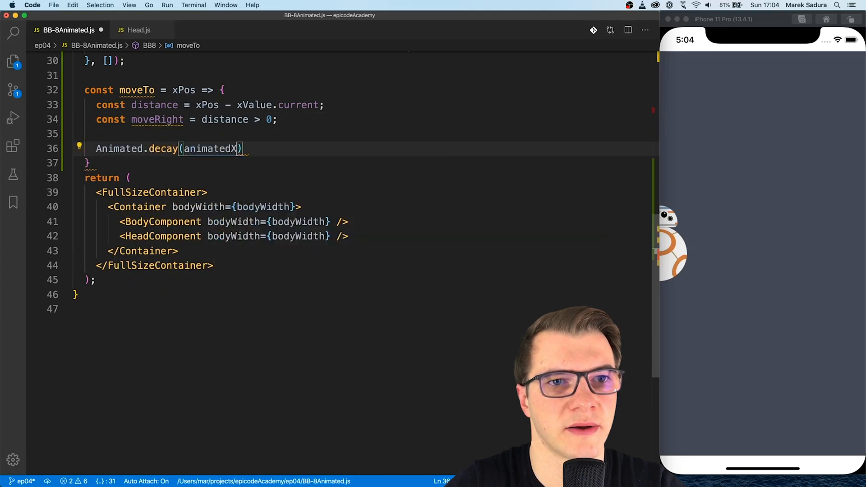
pyautogui.write(', {')
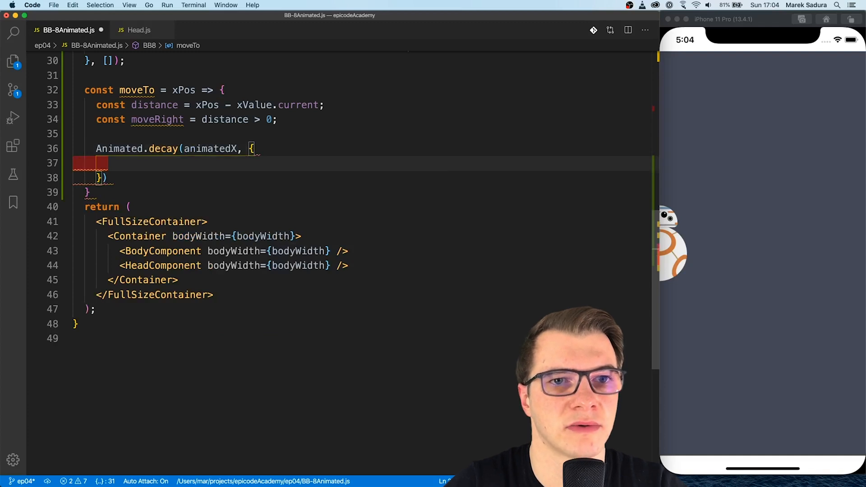
# Set the decay velocity to (0.2 * distance) / 100 with useNativeDriver true
pyautogui.write('ve')
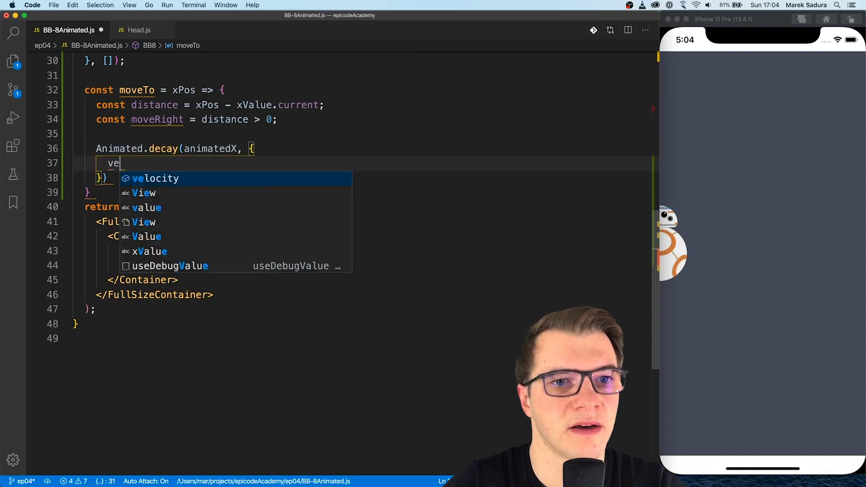
pyautogui.write('locity: (0.2)')
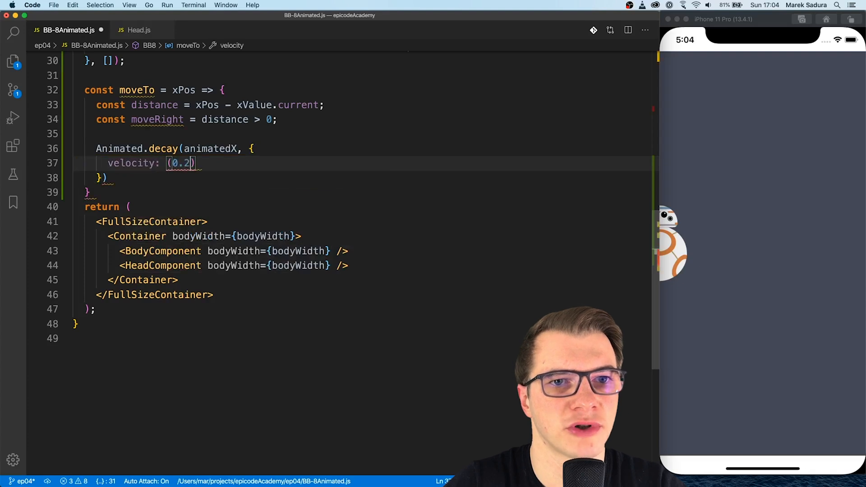
pyautogui.write('* distance')
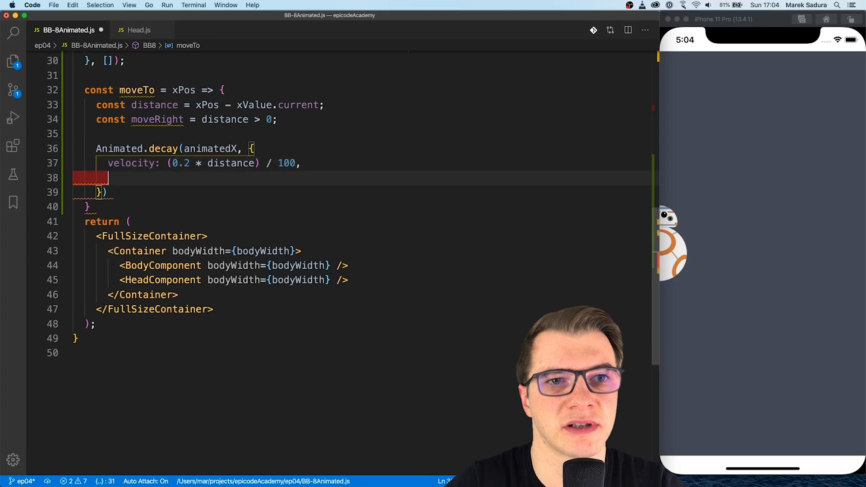
pyautogui.write('useNativeDriver:')
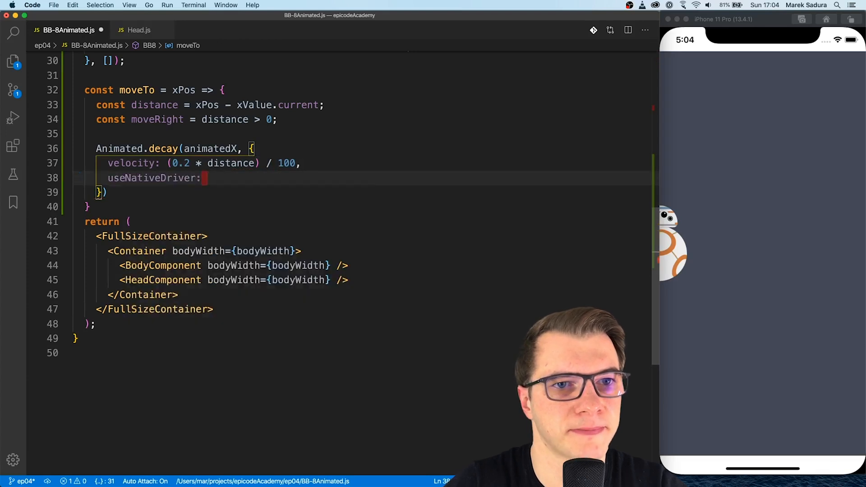
pyautogui.write('true,')
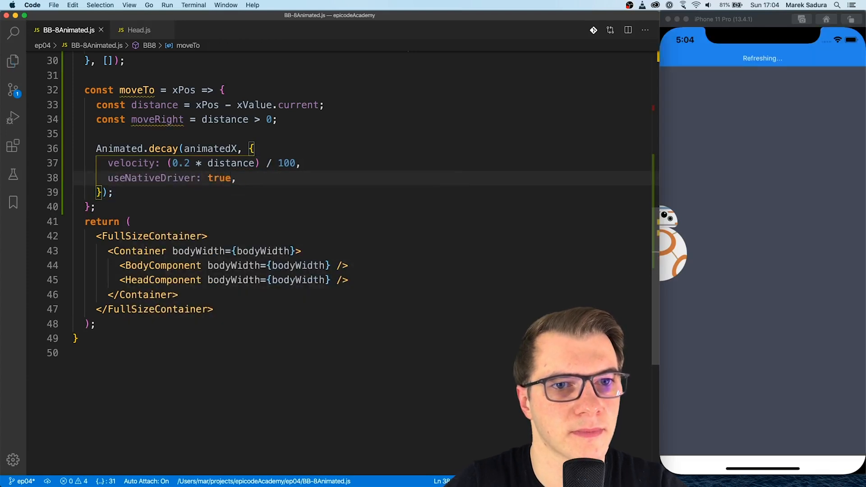
pyautogui.click(112, 206)
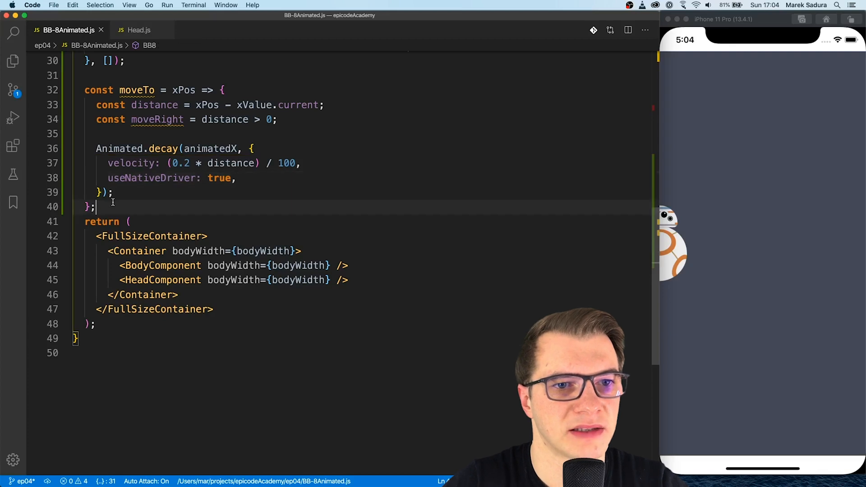
pyautogui.write('useEffect(')
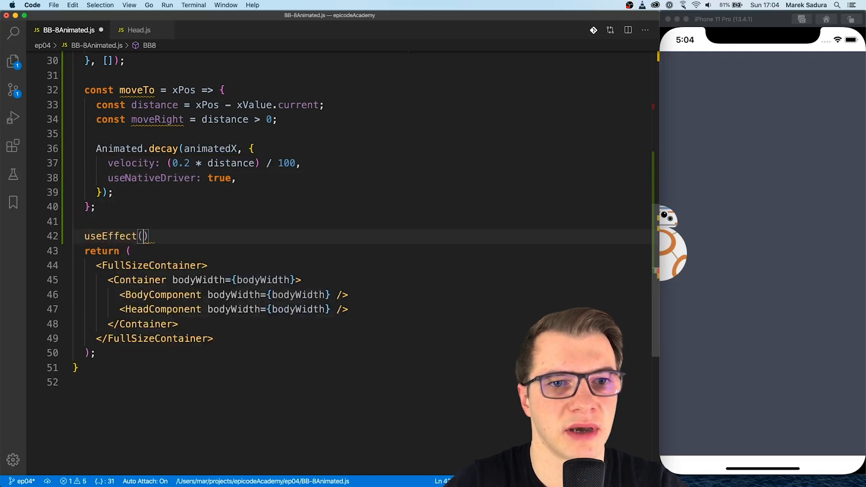
# Call moveTo(100) in a mount-only effect with an eslint-disable comment, and append .start() to the decay
pyautogui.write('() => {')
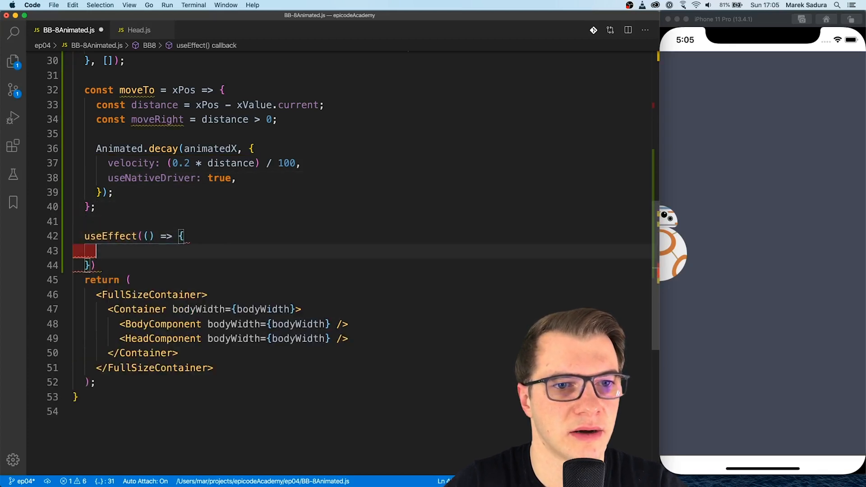
pyautogui.write('moveTo(100);')
pyautogui.click(358, 265)
pyautogui.write(', [')
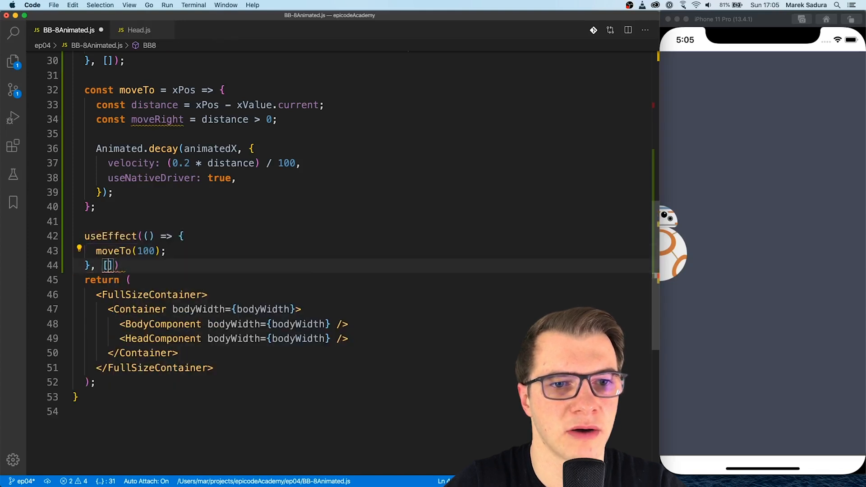
pyautogui.write('// eslint-disable-next-line react-hooks/exhaustive-deps')
pyautogui.write(';')
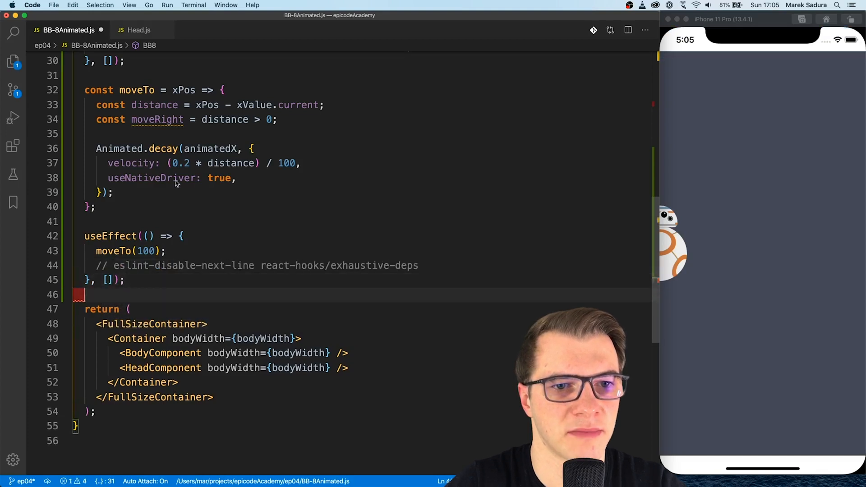
pyautogui.write('.start()')
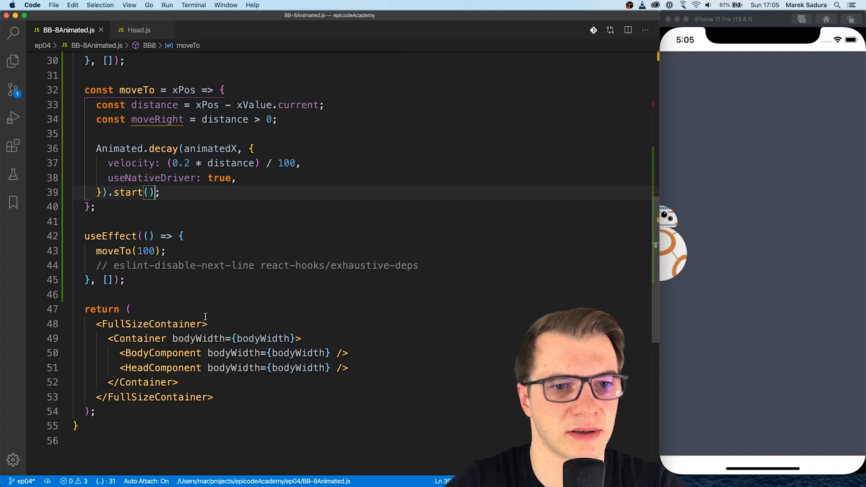
pyautogui.write('<Animated.View>')
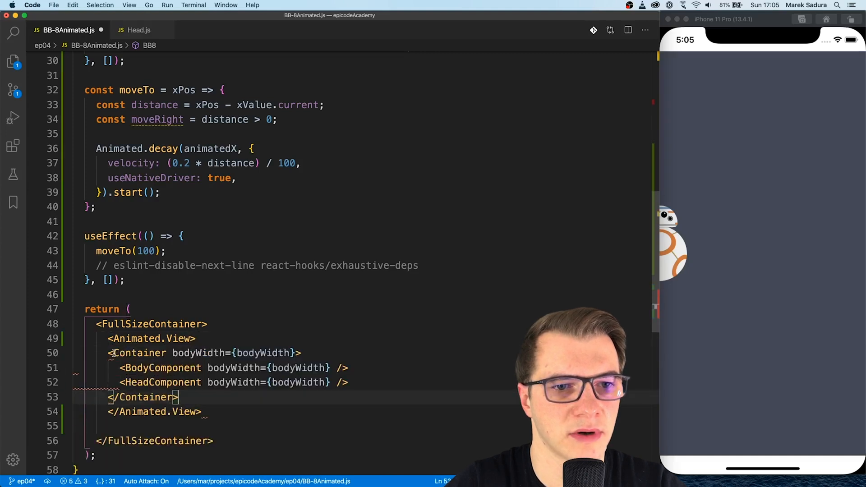
# Wrap Container in an Animated.View styled with transform [{translateX: animatedX}]
pyautogui.write('style={{}}')
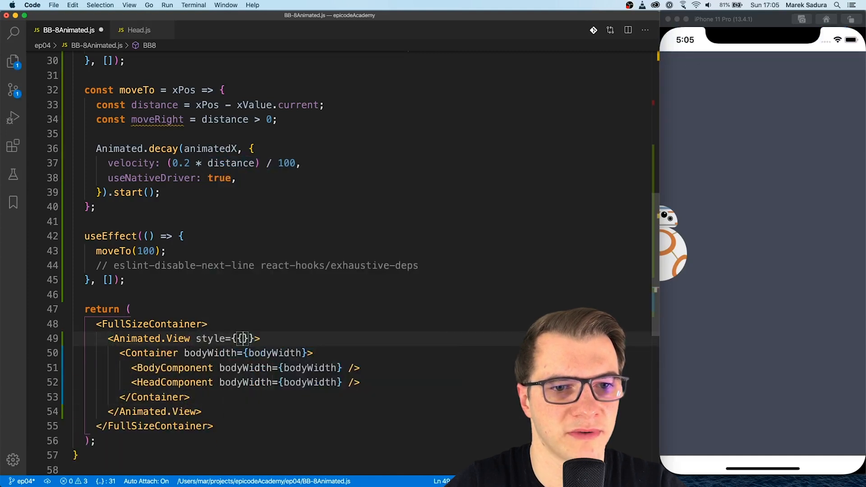
pyautogui.write('transform: [{translateX: animatedX')
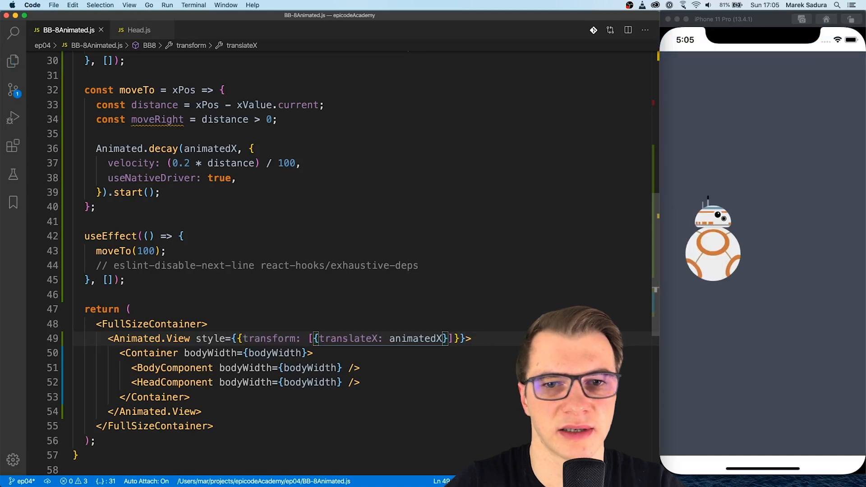
pyautogui.click(478, 339)
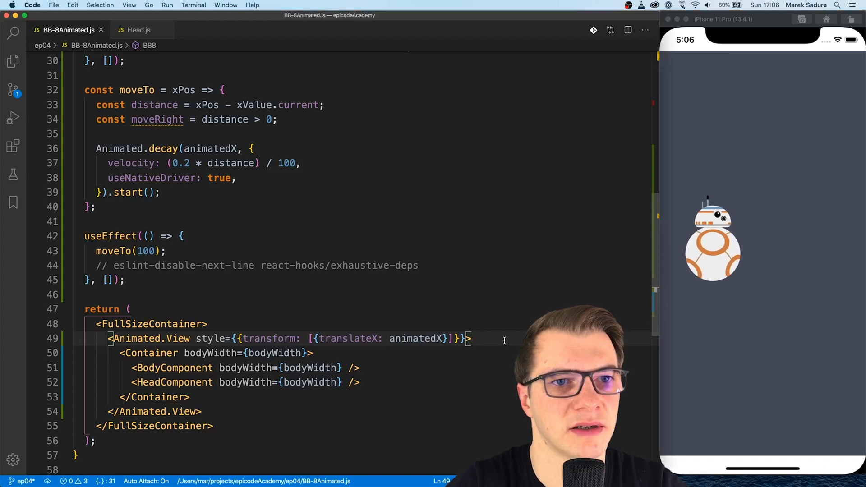
pyautogui.scroll(-3)
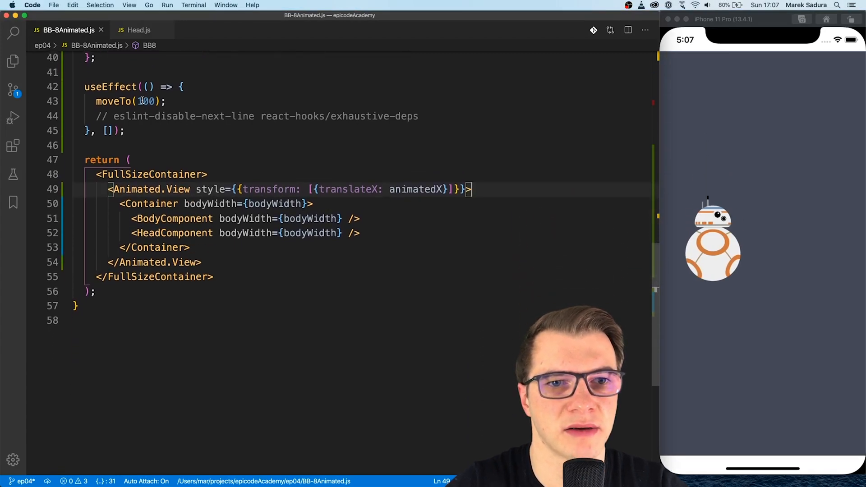
pyautogui.write('const')
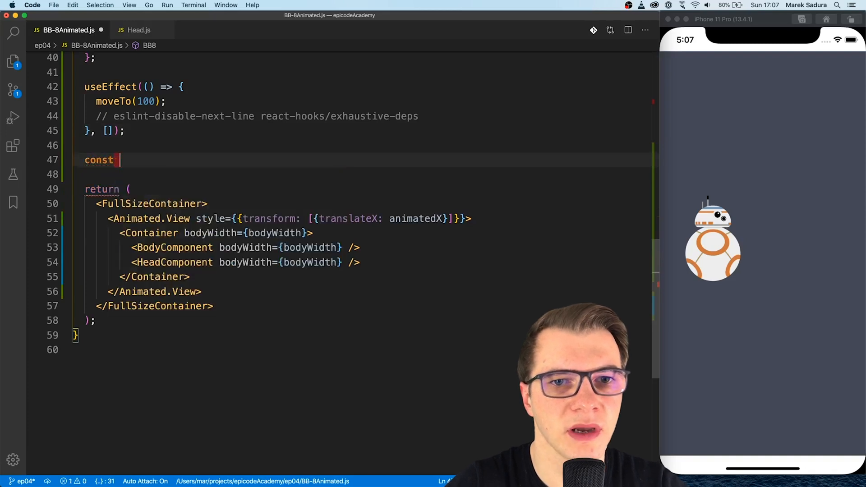
# Create panResponder with useRef(PanResponder.create), onStartShouldSetPanResponder and onMoveShouldSetPanResponder returning true
pyautogui.write('panResponder =')
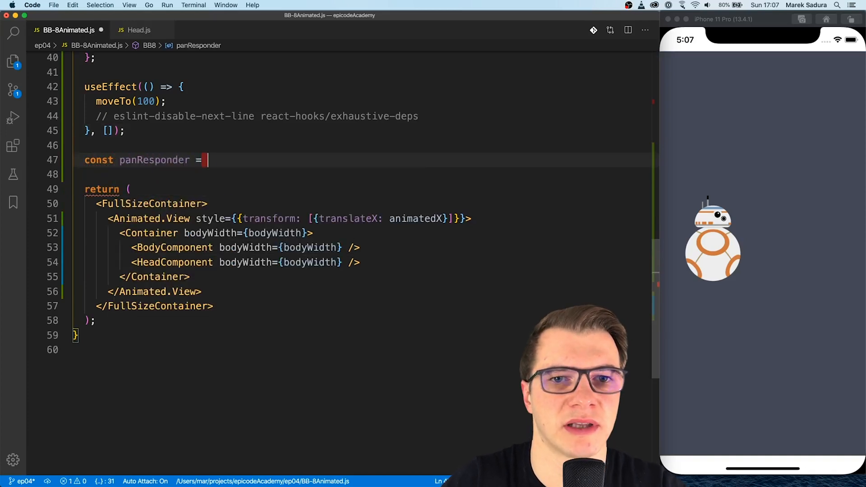
pyautogui.write('useRef()')
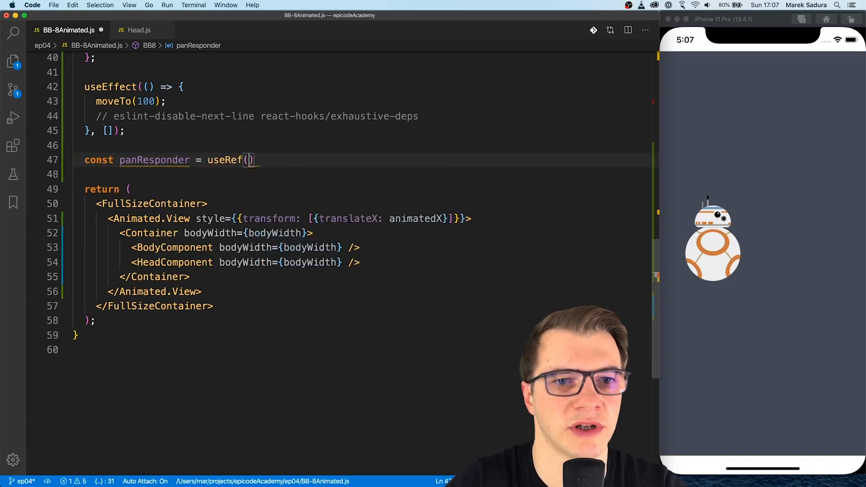
pyautogui.write('PanResponder.c')
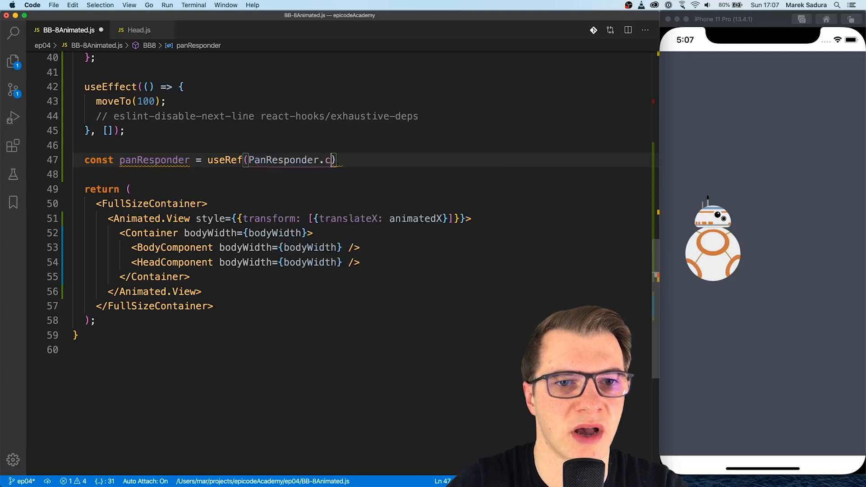
pyautogui.write('reate({')
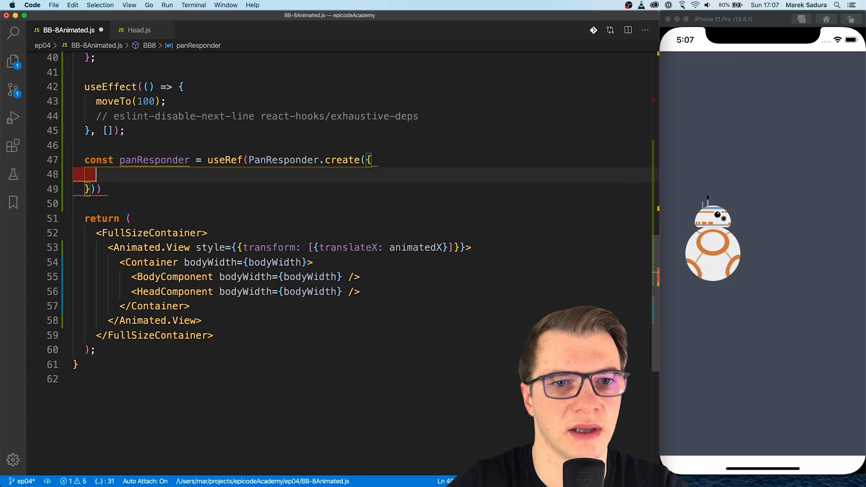
pyautogui.write('onS')
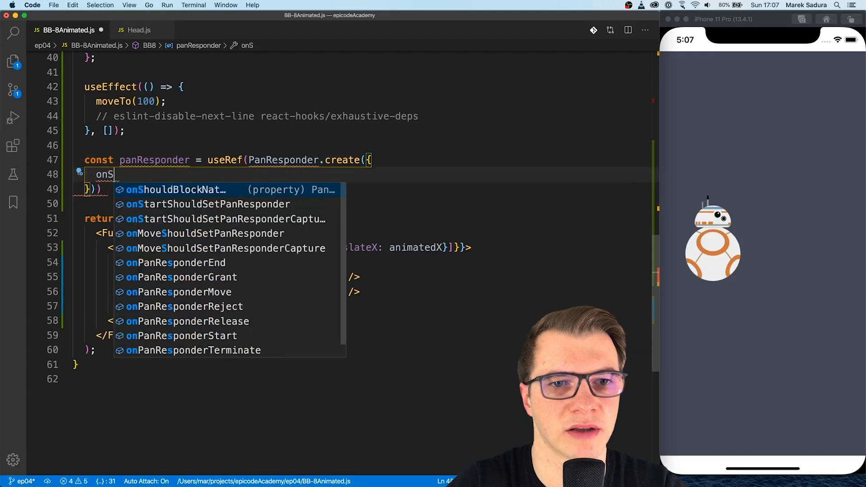
pyautogui.click(207, 204)
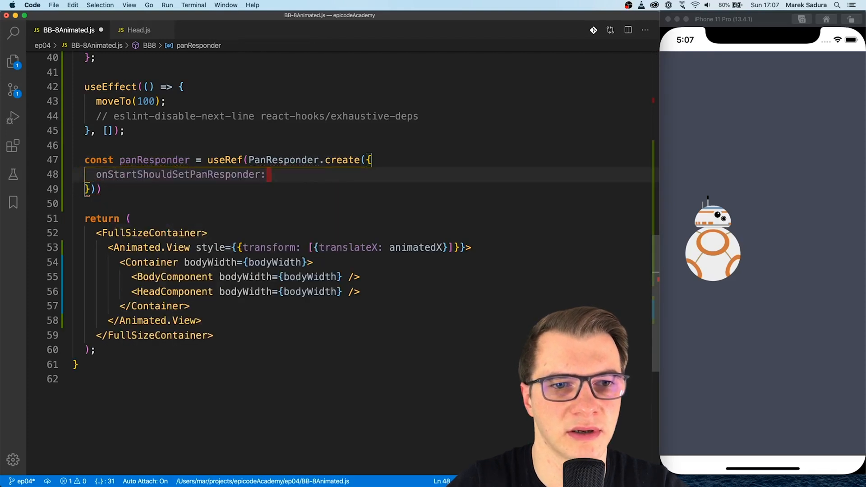
pyautogui.write('() => true,')
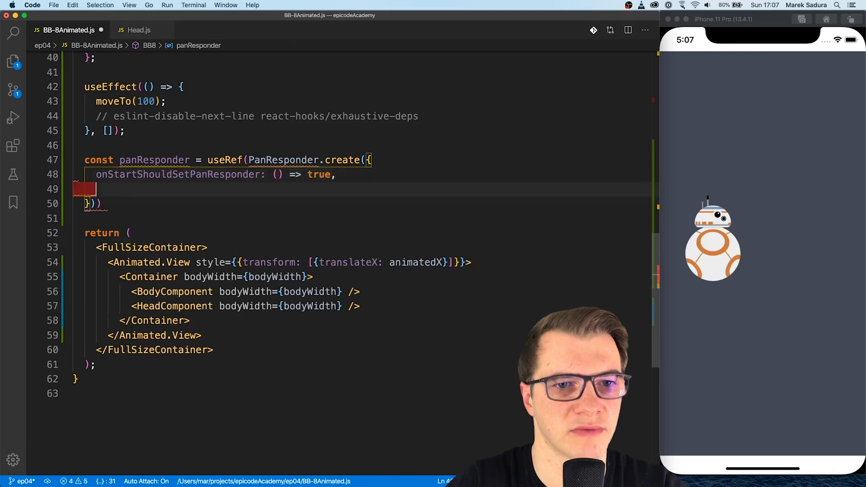
pyautogui.write('onMoveShouldSetPanResponder:')
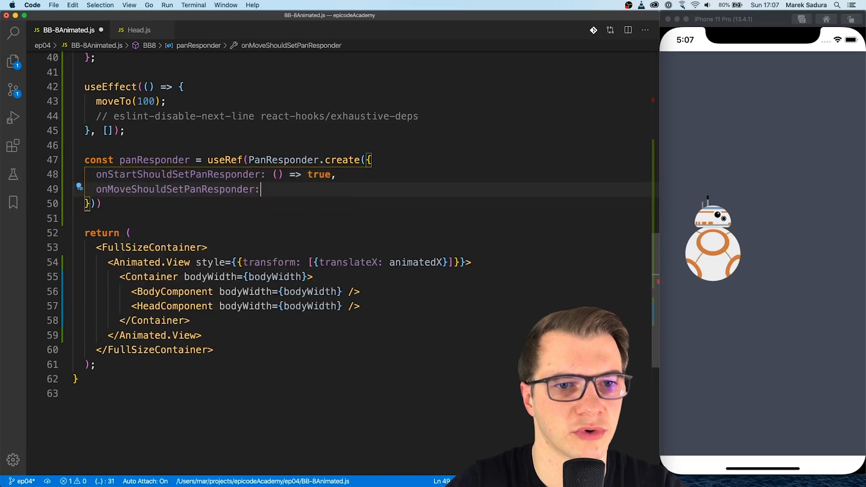
pyautogui.write('() => true,')
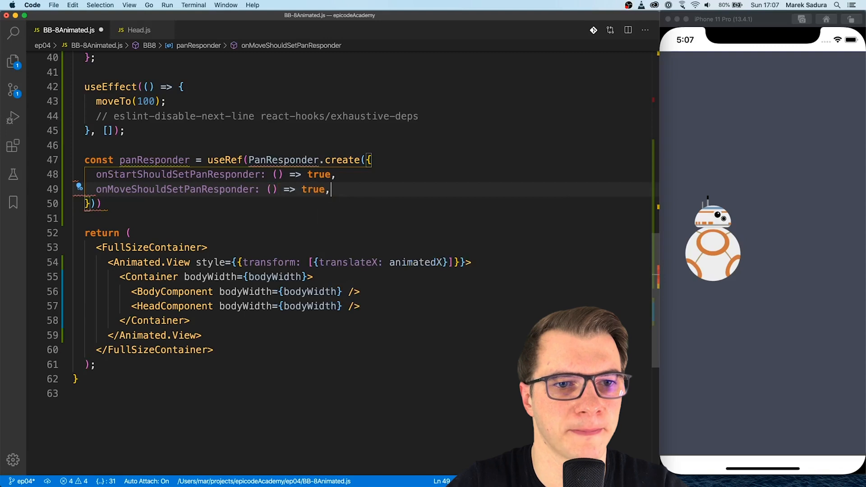
pyautogui.press('Enter')
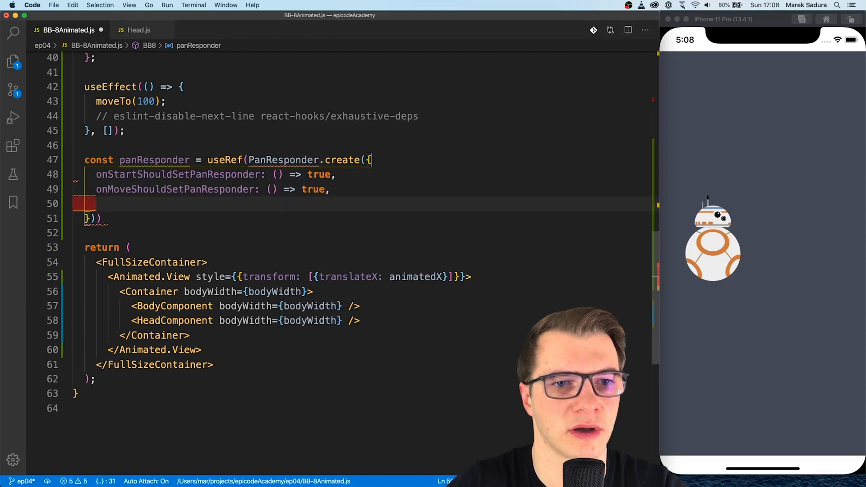
# Add an onPanResponderGrant handler calling moveTo(gesture.x0)
pyautogui.write('onPanResponderGrant')
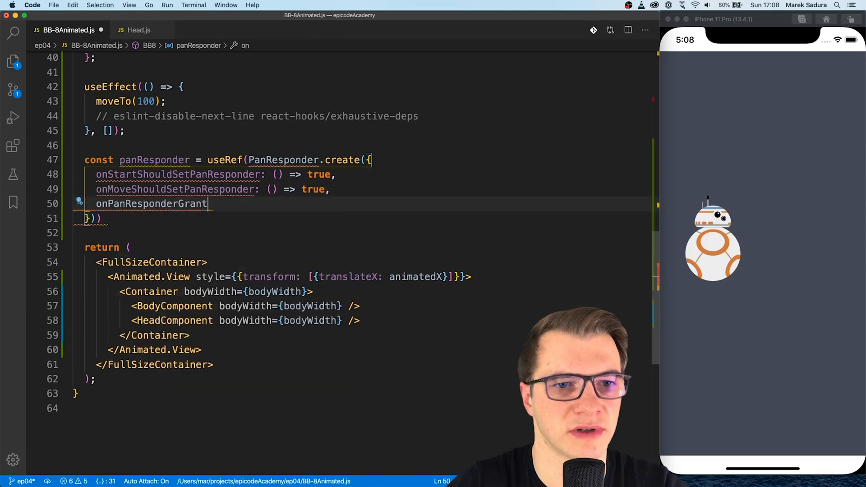
pyautogui.write(': (event')
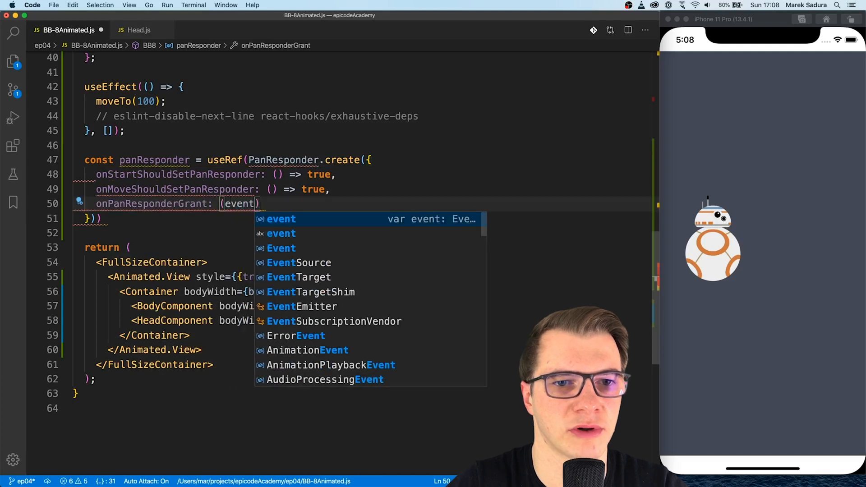
pyautogui.write(', gesture) => {')
pyautogui.write('move')
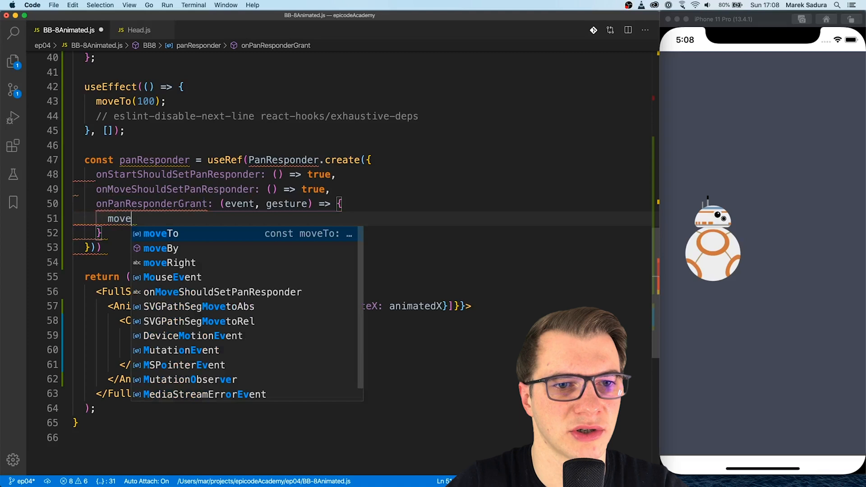
pyautogui.write('To(gesture.x0);')
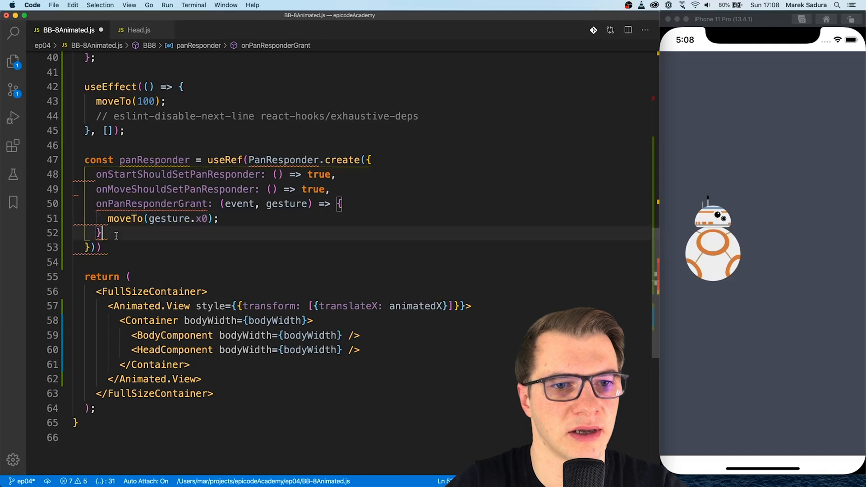
# Add an onPanResponderMove handler calling moveTo(gesture.moveX)
pyautogui.write('onPanResponderMove: (event')
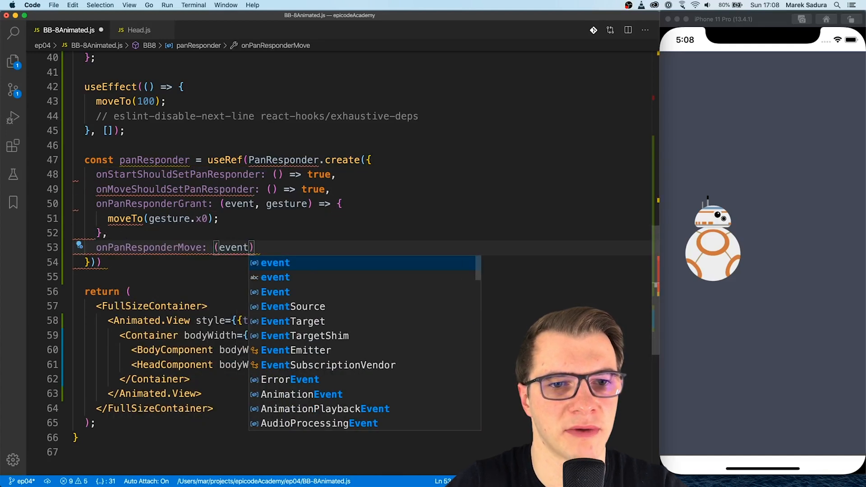
pyautogui.write(', gesture) => {')
pyautogui.write('moveTo')
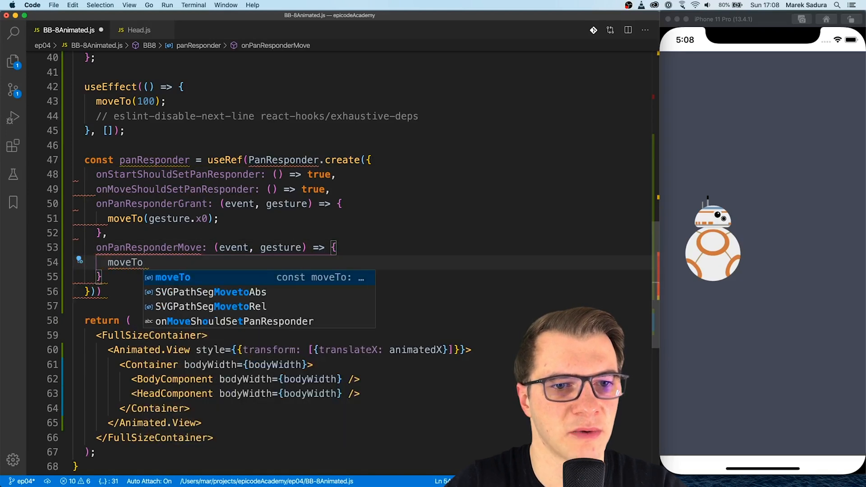
pyautogui.write('(gesture.')
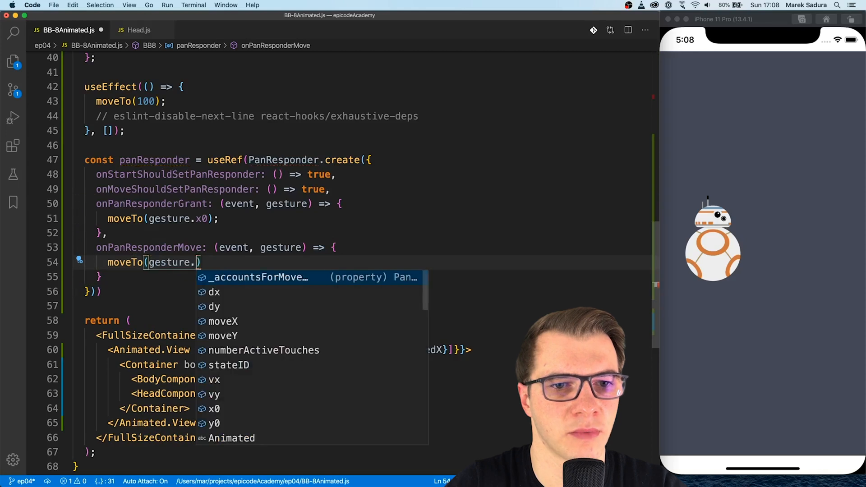
pyautogui.click(223, 321)
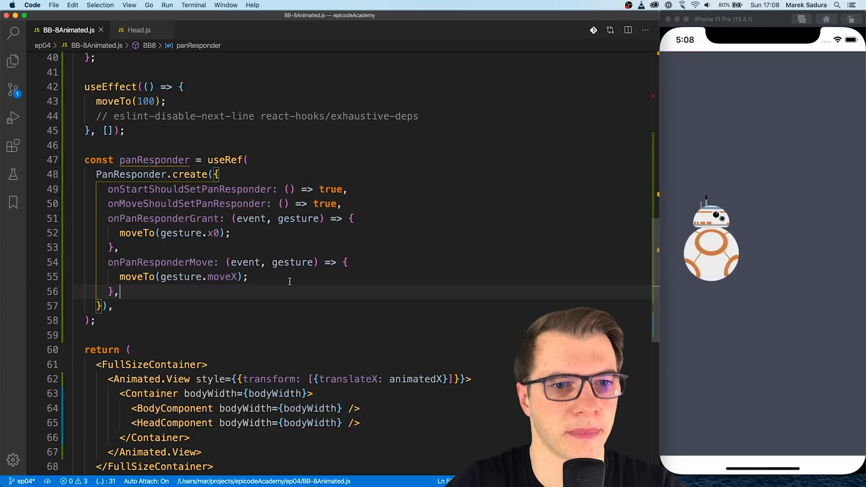
pyautogui.scroll(-3)
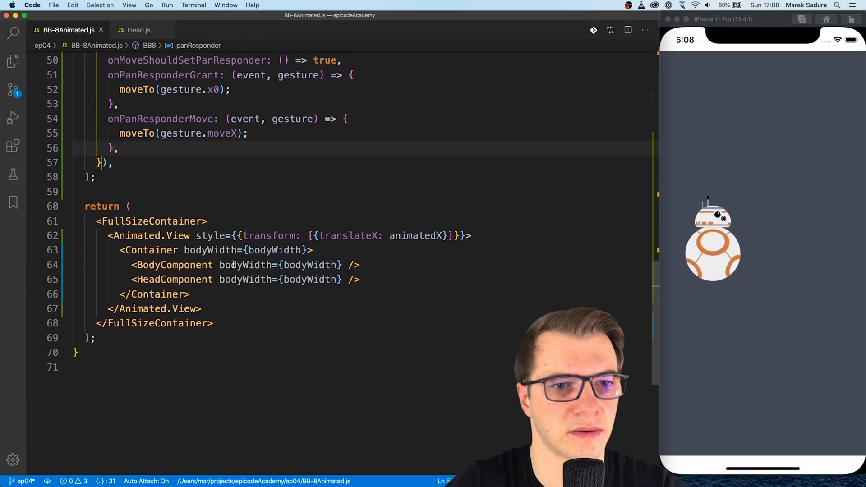
# Append .current to the panResponder ref and spread panResponder.panHandlers onto FullSizeContainer
pyautogui.write('{}')
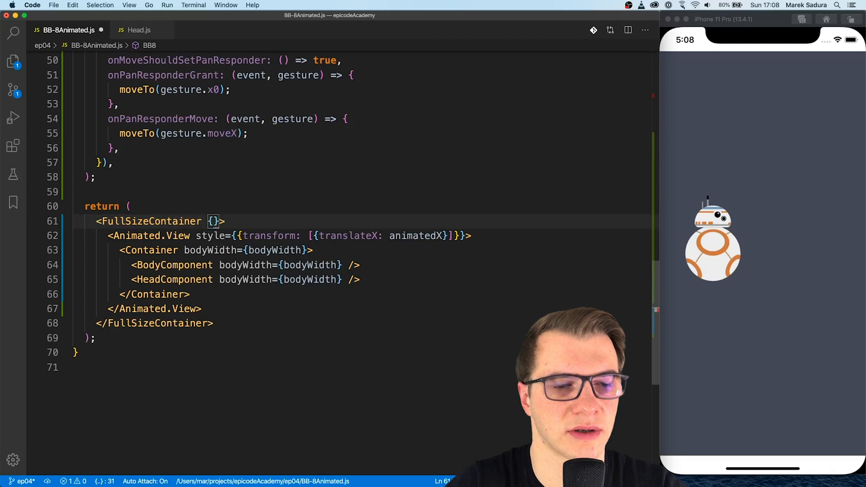
pyautogui.write('.current')
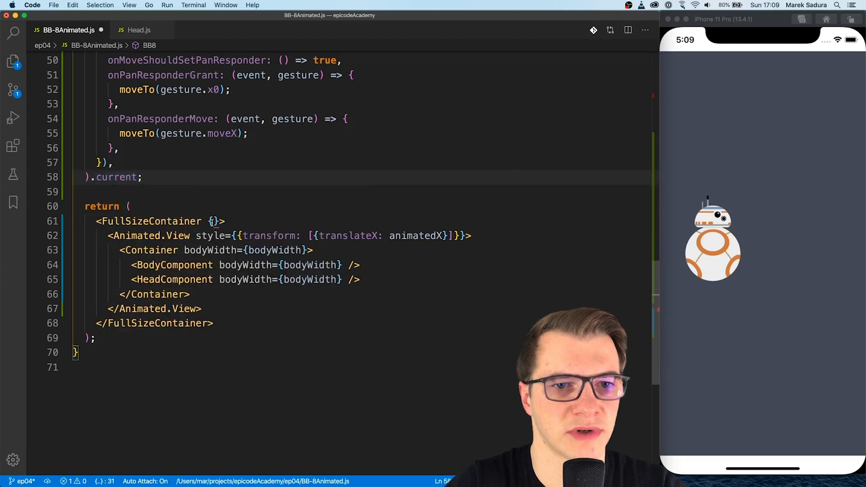
pyautogui.write('...panResponder')
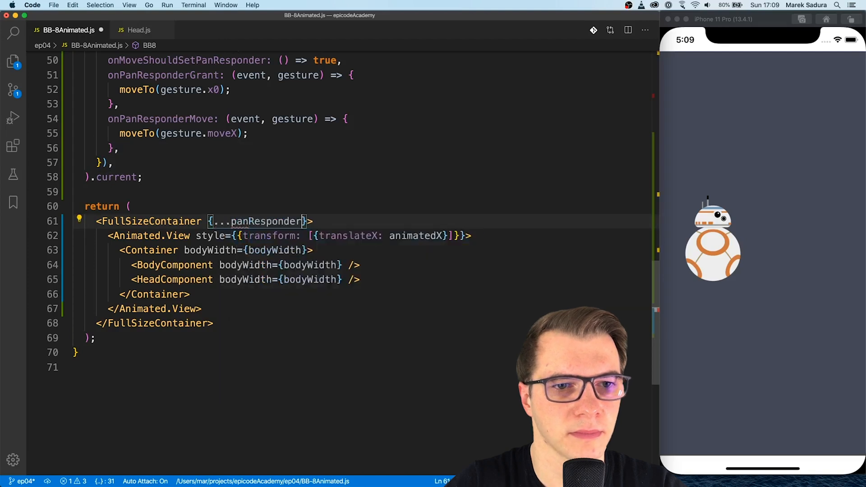
pyautogui.write('.panHandlers')
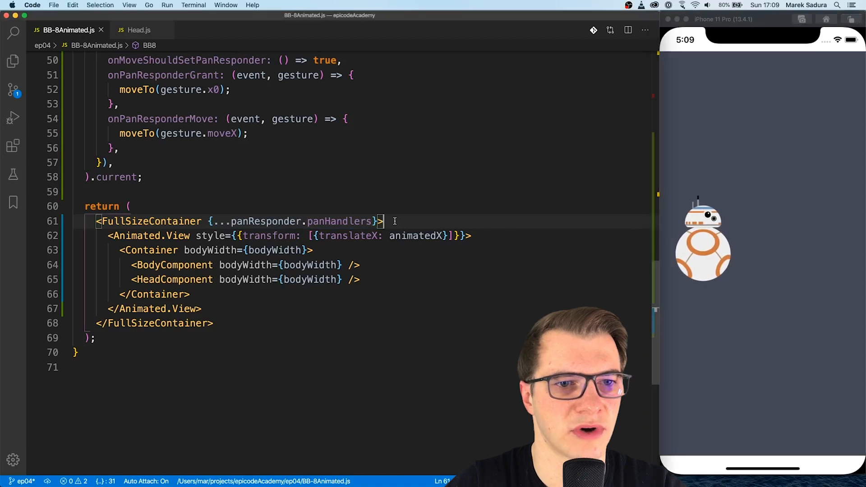
pyautogui.write('const rotation')
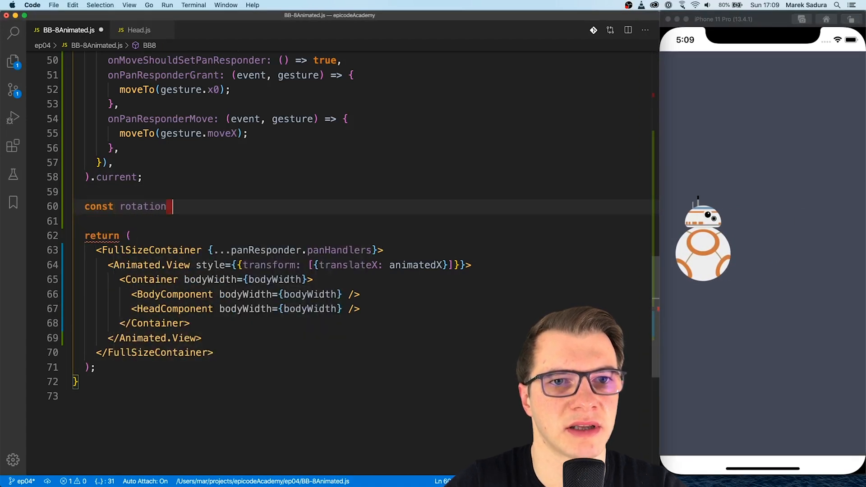
# Interpolate animatedX into rotation: inputRange [0, bodyWidth * Math.PI], outputRange ['0deg', '360deg']
pyautogui.write('= anima')
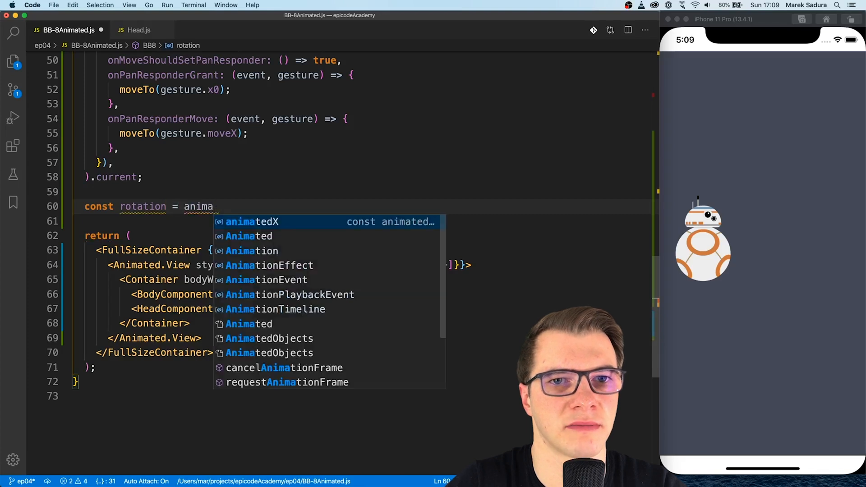
pyautogui.press('Tab')
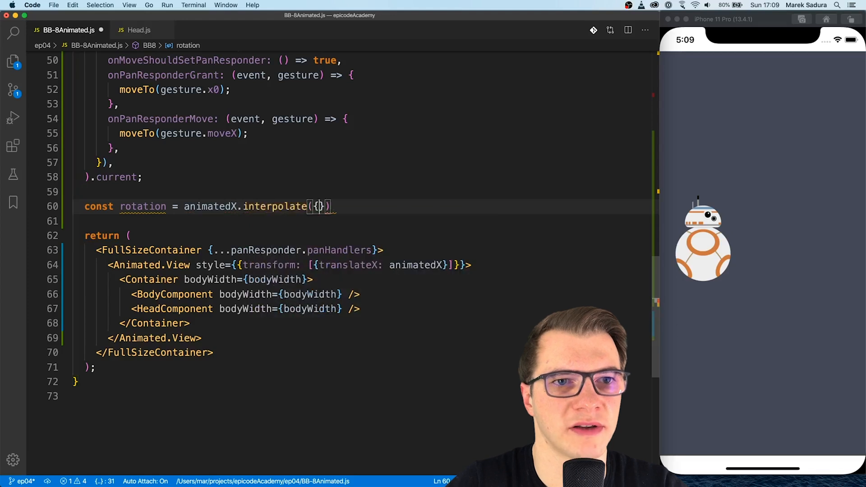
pyautogui.write('inputRange: []')
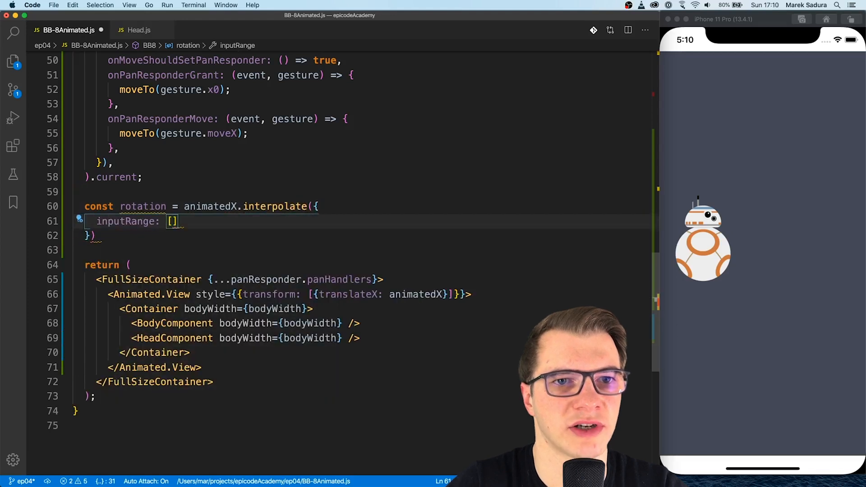
pyautogui.write('outputRange:')
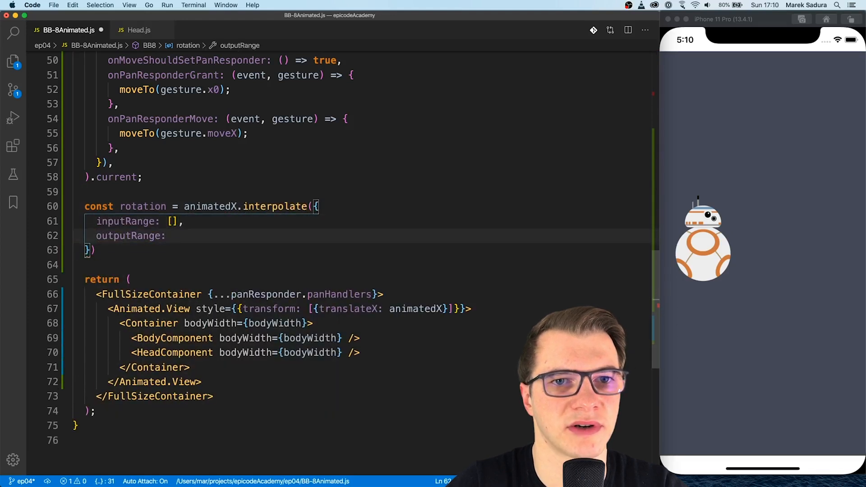
pyautogui.write("['0deg']")
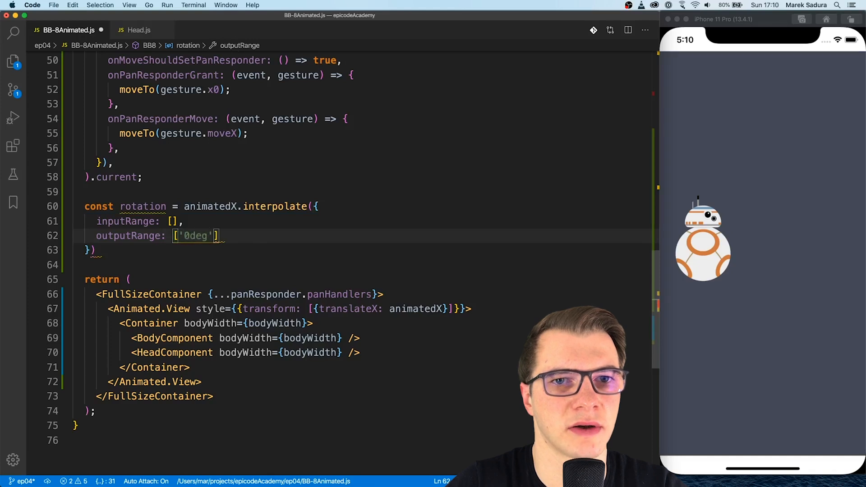
pyautogui.write(", '360deg'")
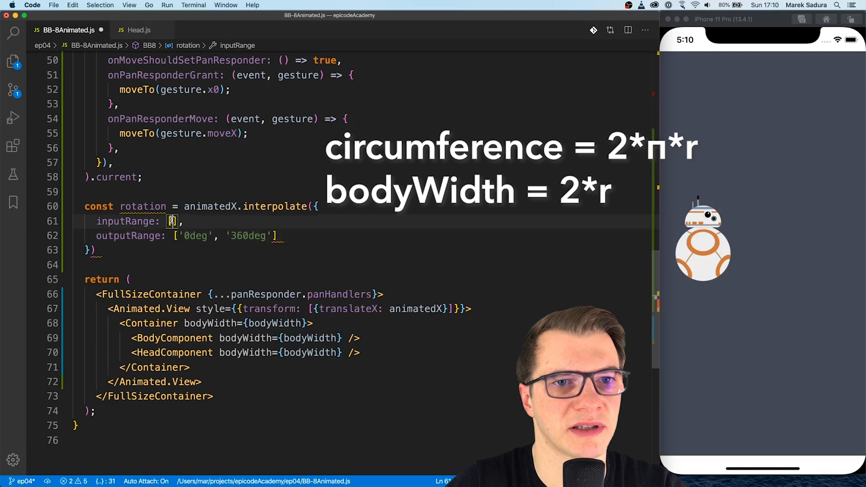
pyautogui.write(',')
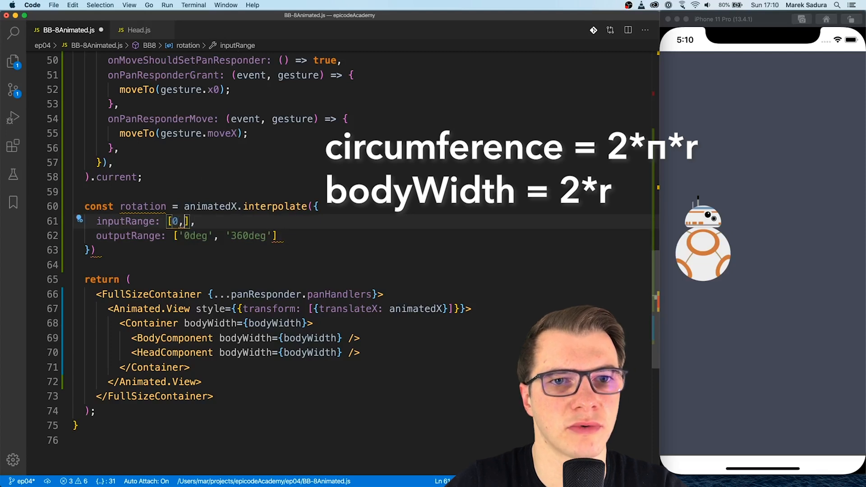
pyautogui.write('bodyWidth * Math.')
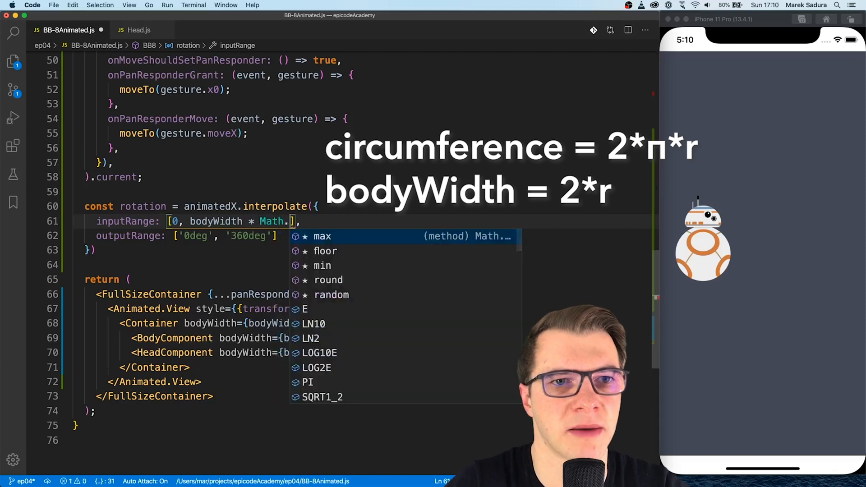
pyautogui.click(307, 382)
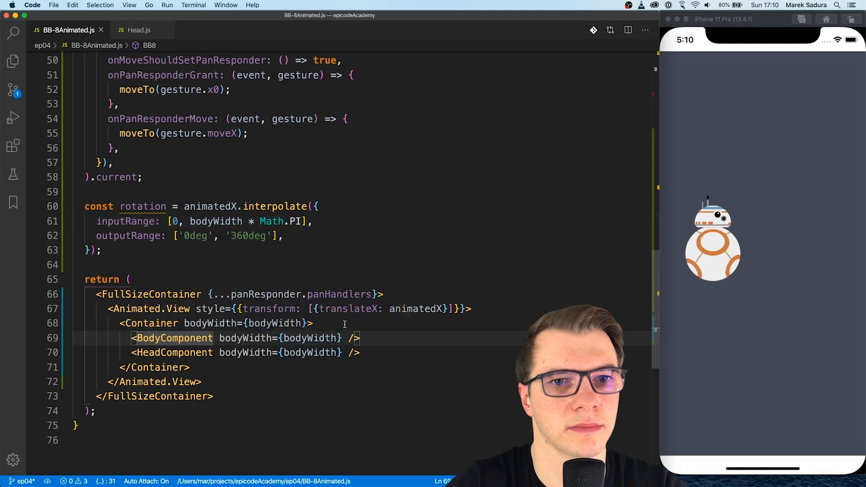
# Wrap BodyComponent in an Animated.View whose transform style rotates by rotation
pyautogui.write('<Animated.View>')
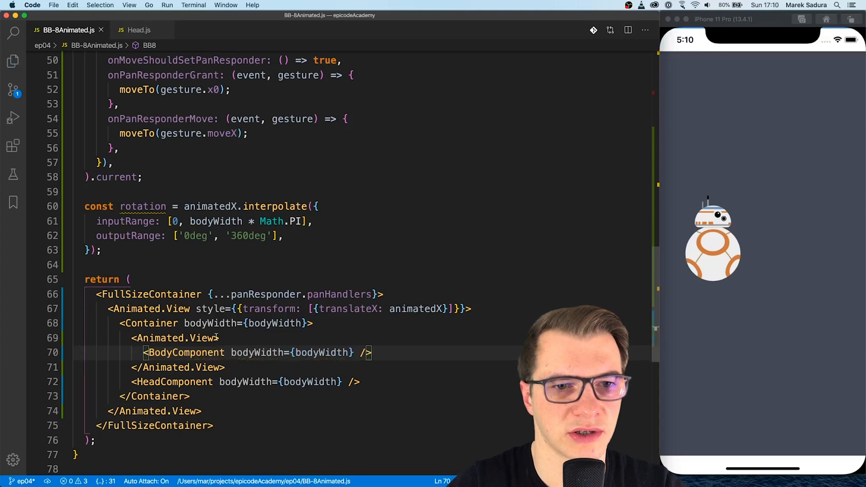
pyautogui.write('style={{ transform:')
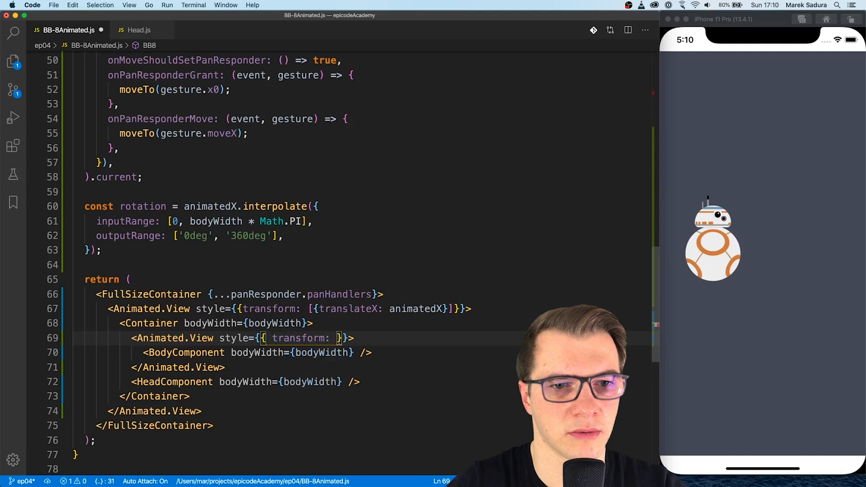
pyautogui.write('[ro')
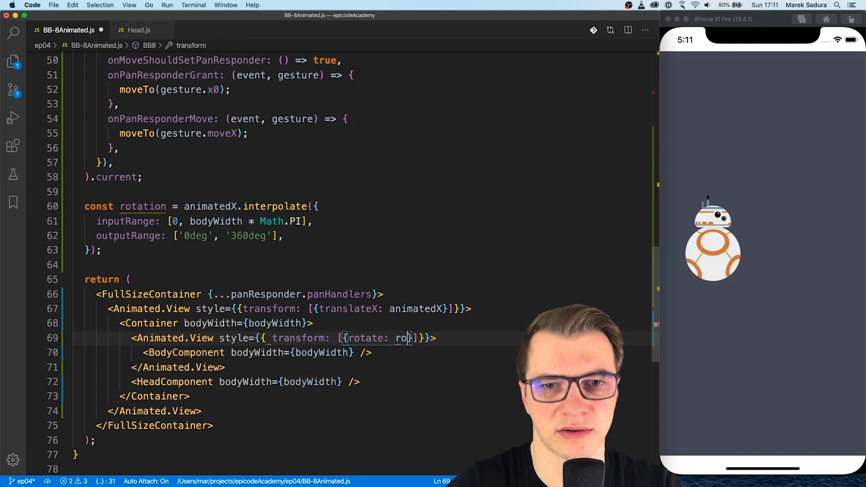
pyautogui.write('tation')
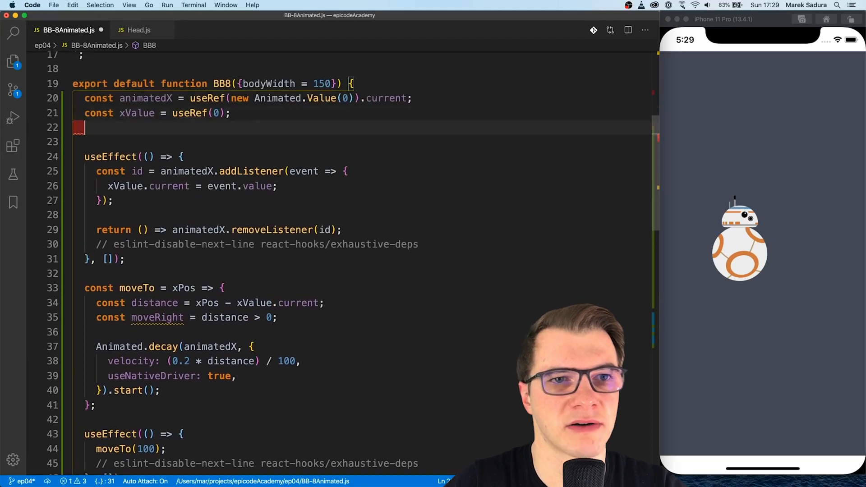
# Add an isRight state defaulting to true and an isRightRef useRef(true) below xValue
pyautogui.write('const [isR, setisR] = useState();')
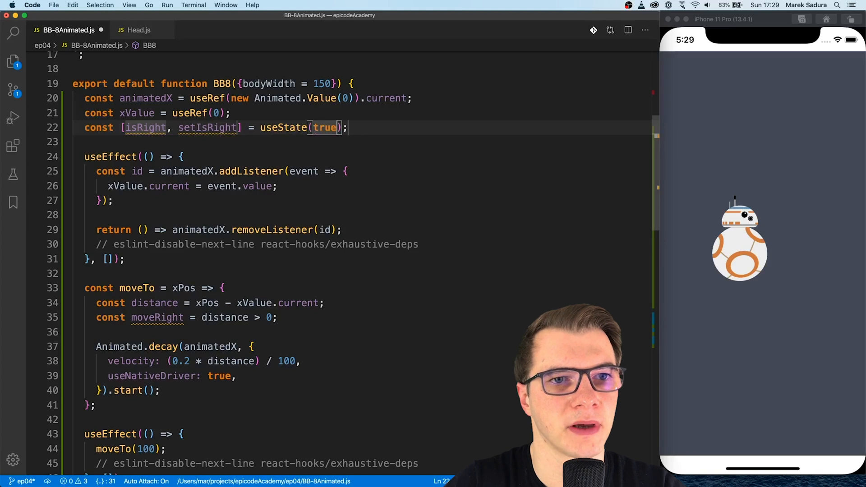
pyautogui.write('const')
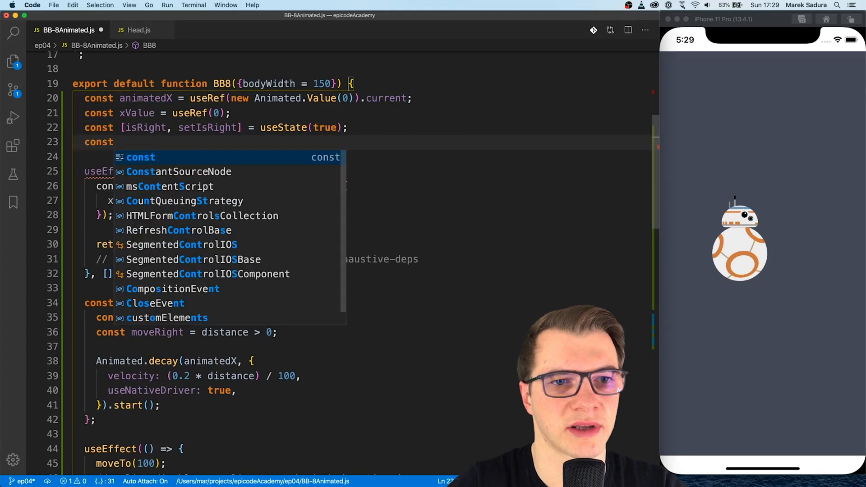
pyautogui.write('isRightR')
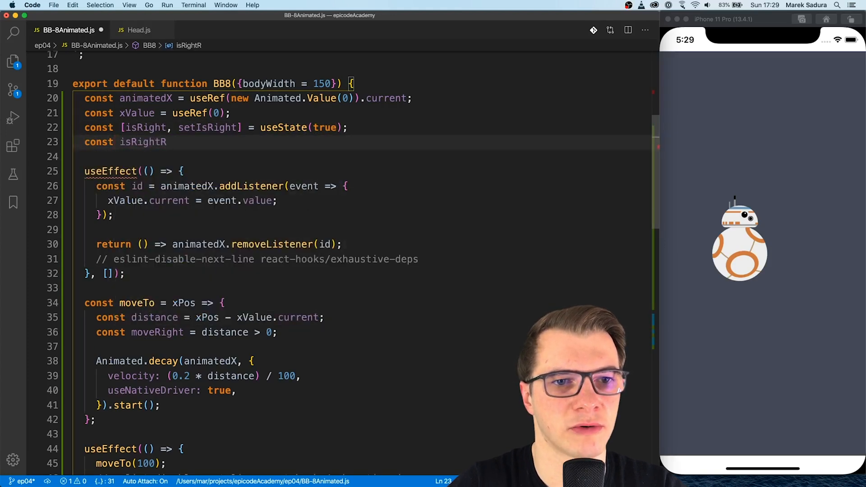
pyautogui.write('ef = useRef')
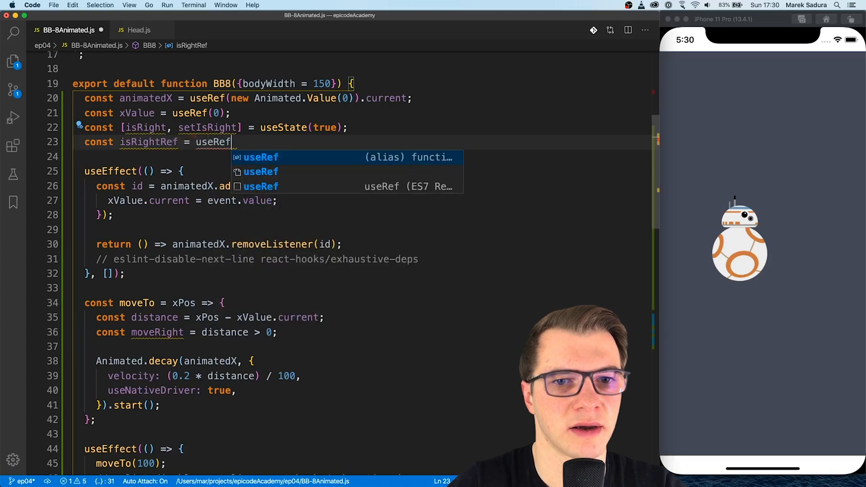
pyautogui.write('(true);')
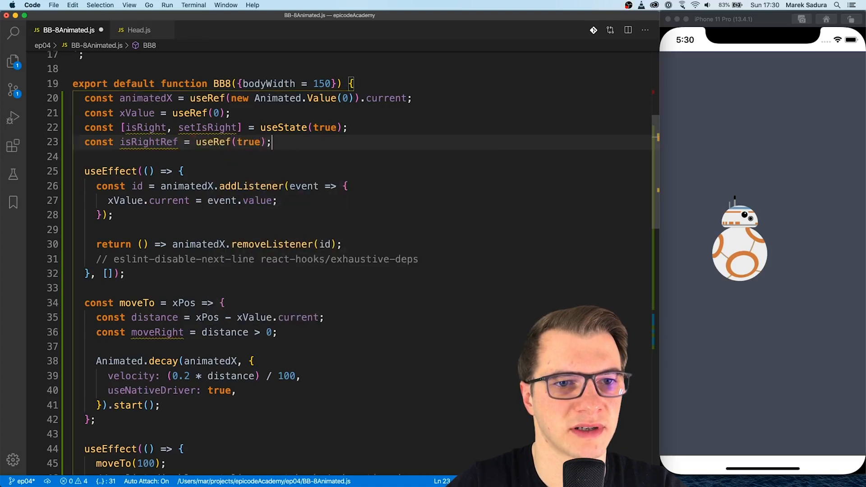
# In moveTo, when moveRight differs from isRightRef.current, call setIsRight(moveRight) and update the ref
pyautogui.scroll(-3)
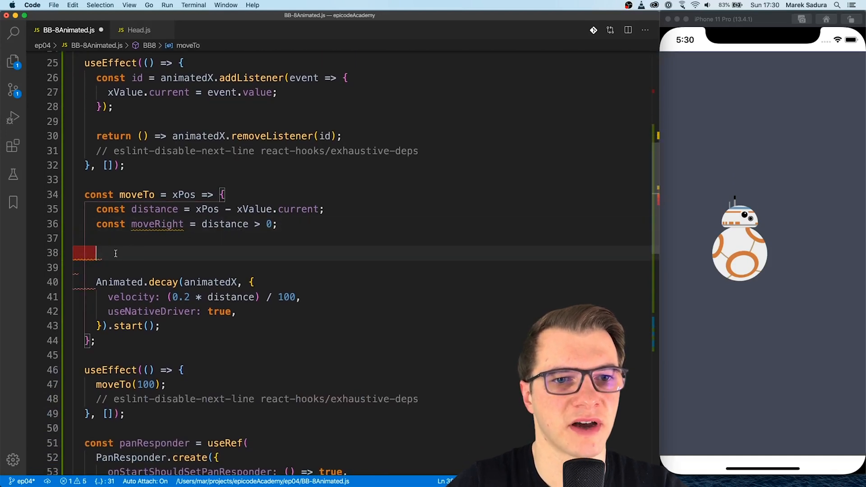
pyautogui.write('if (')
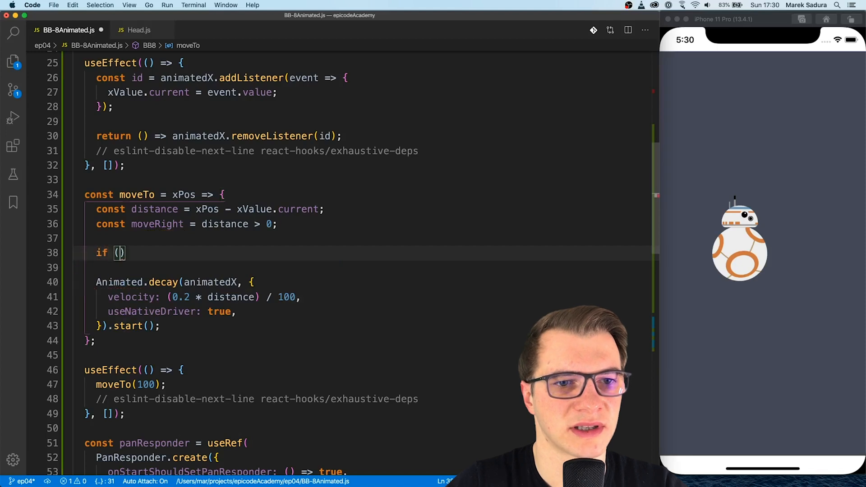
pyautogui.write('moveRight')
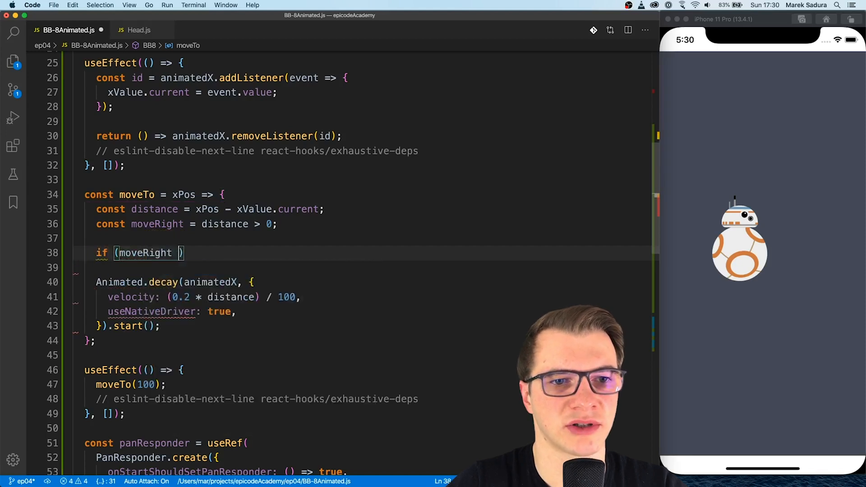
pyautogui.write('!== isRight')
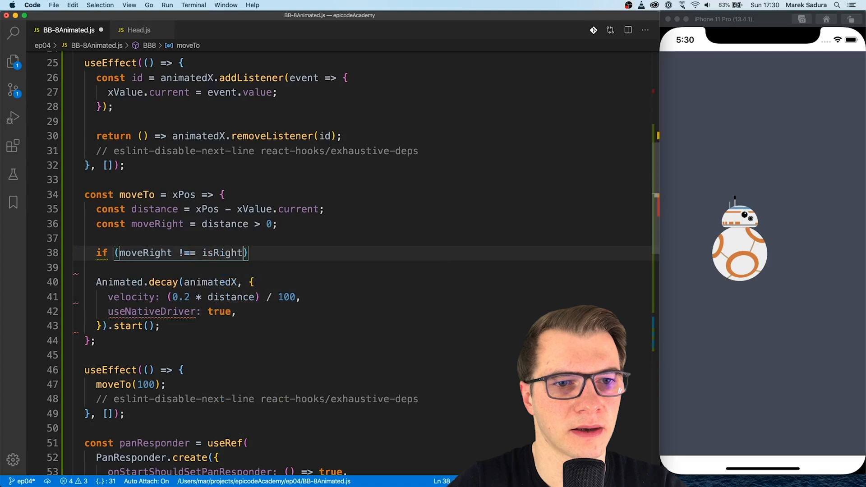
pyautogui.write('Ref.cur')
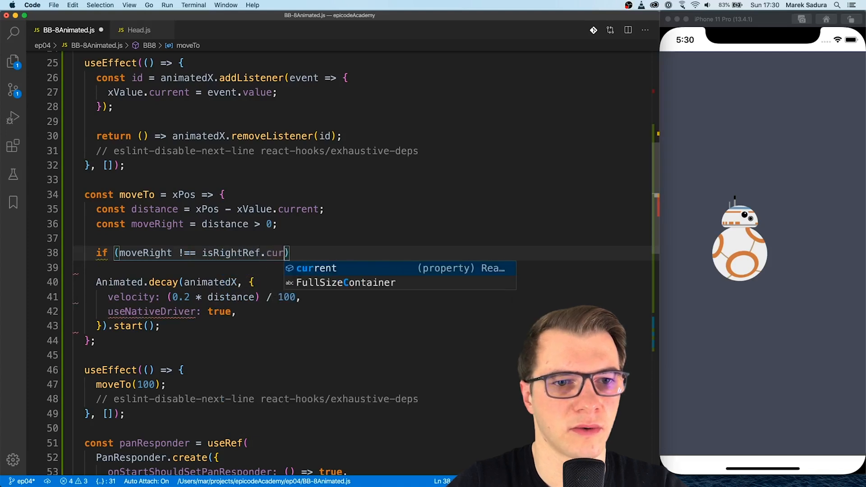
pyautogui.write('current) {')
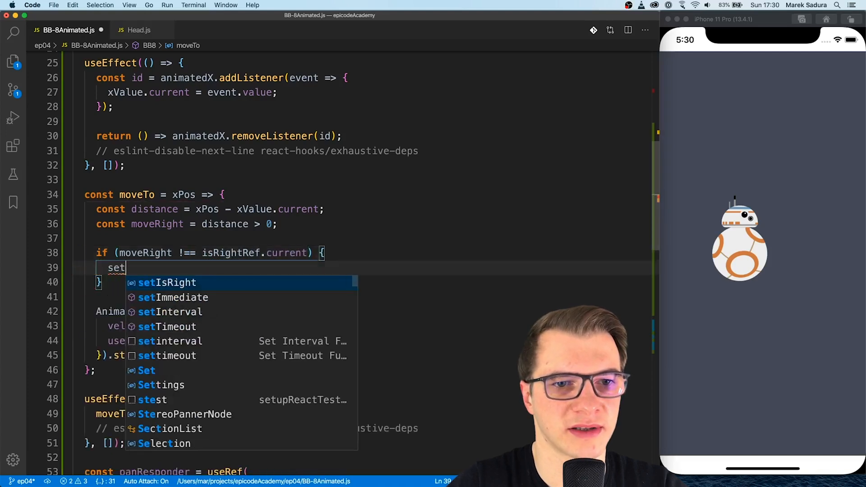
pyautogui.click(167, 283)
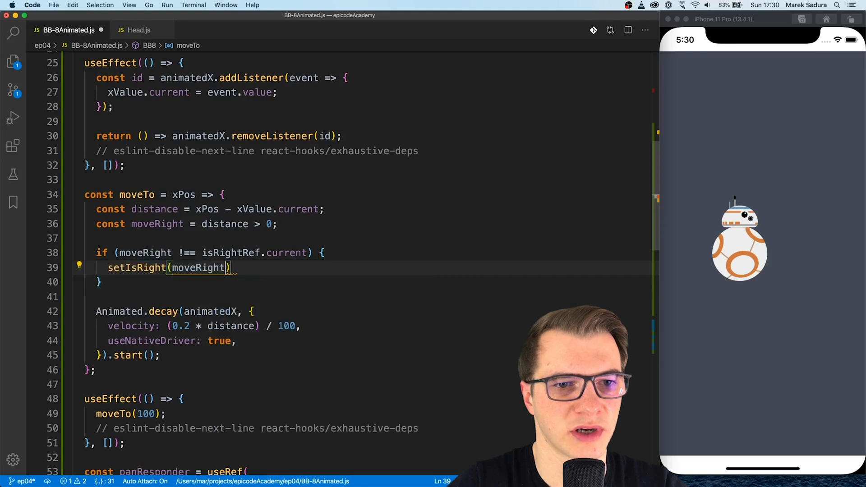
pyautogui.write('isRIghtRef.current =')
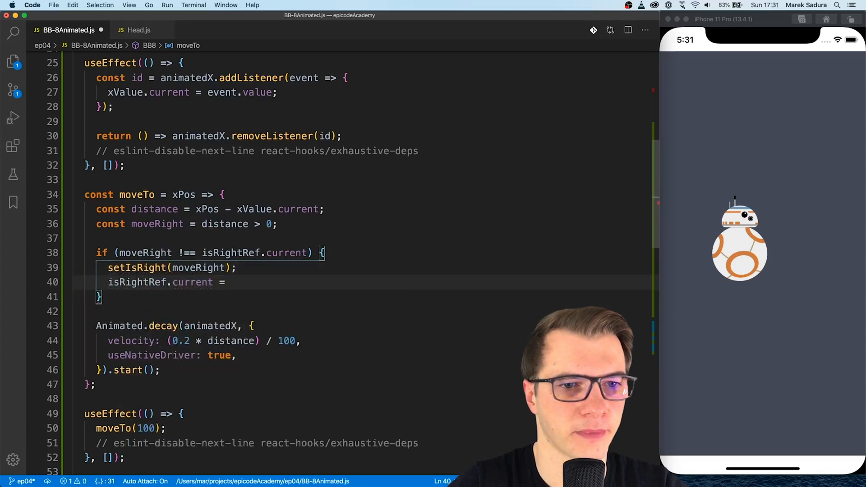
pyautogui.write('moveRight;')
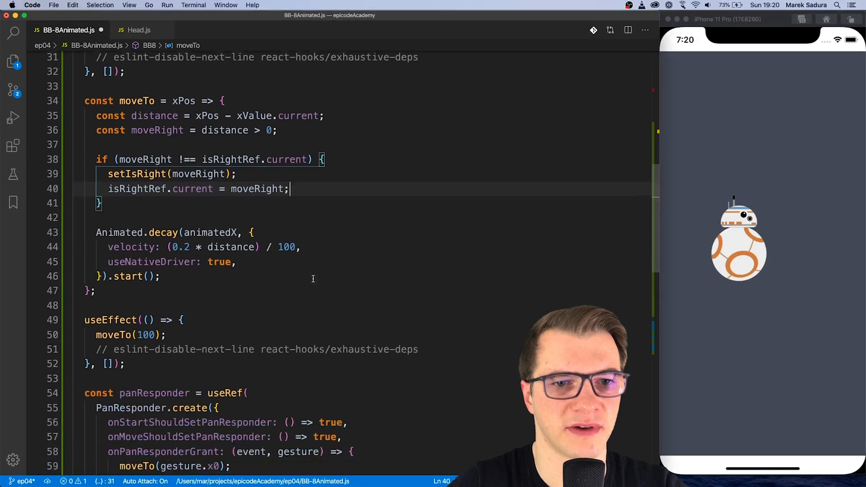
pyautogui.scroll(-3)
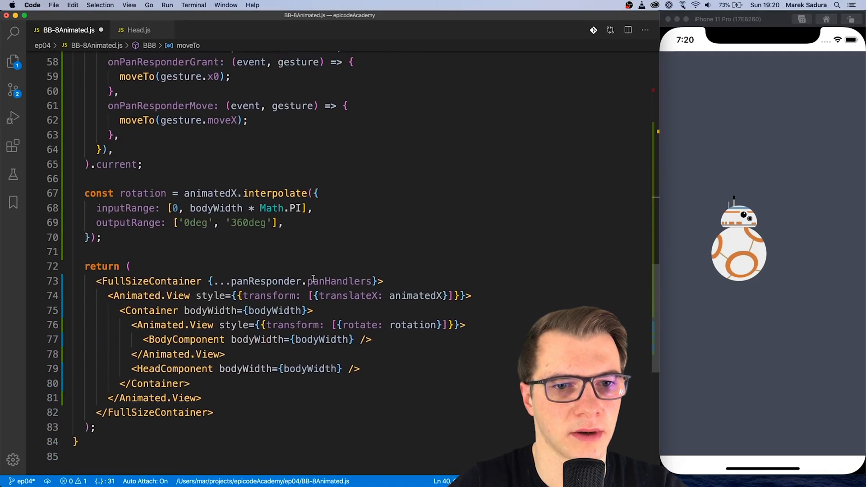
# Add lookRight={isRight} to the HeadComponent tag and switch to Head.js
pyautogui.write('lookRight')
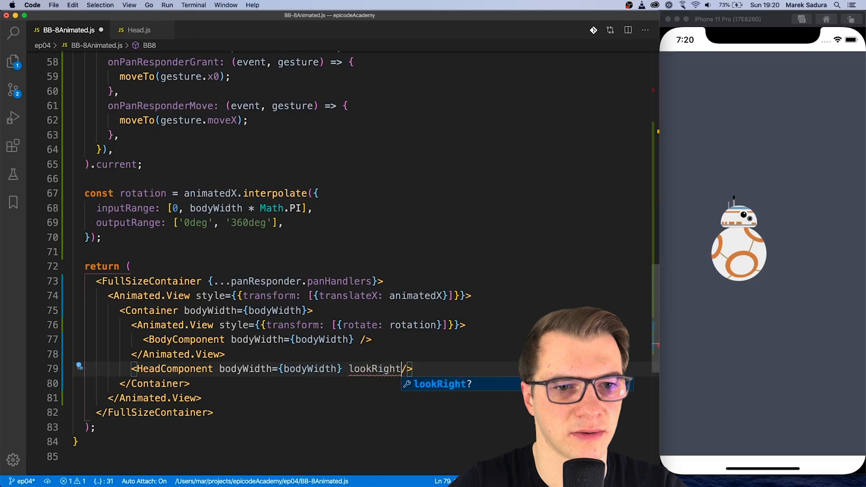
pyautogui.write('={isRight}')
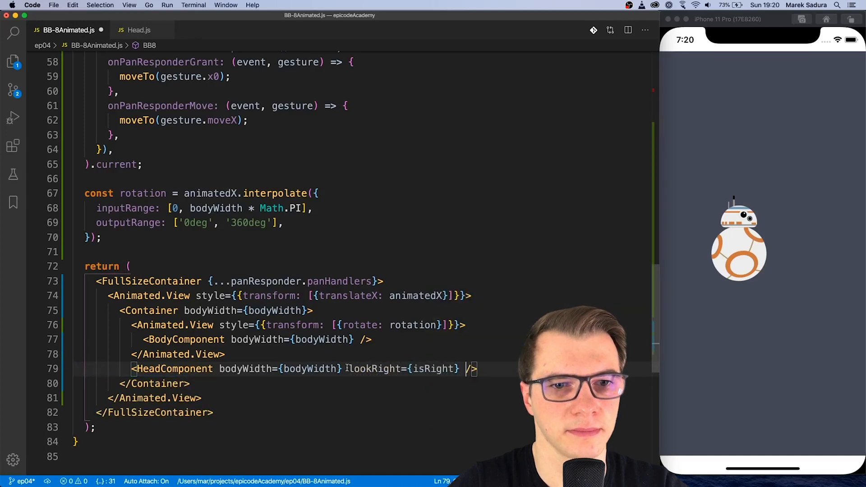
pyautogui.click(139, 30)
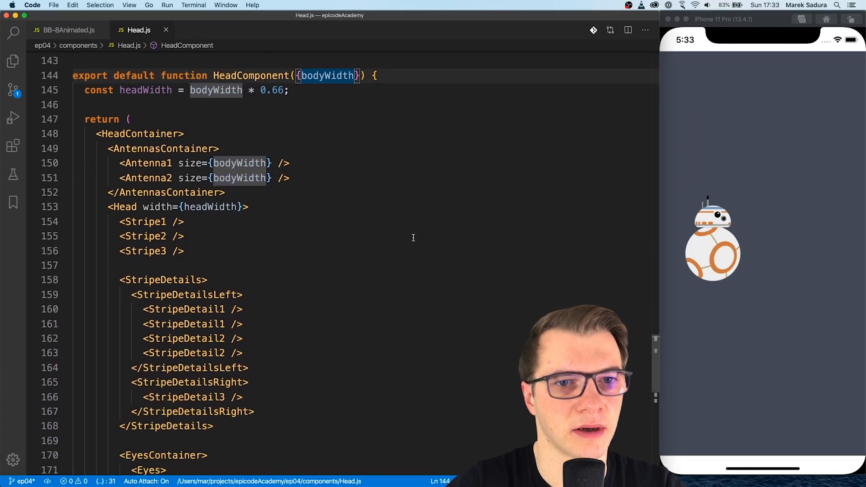
# Give HeadComponent a lookRight prop defaulting to true and an animatedValue ref of Animated.Value(0)
pyautogui.write(', lookRight')
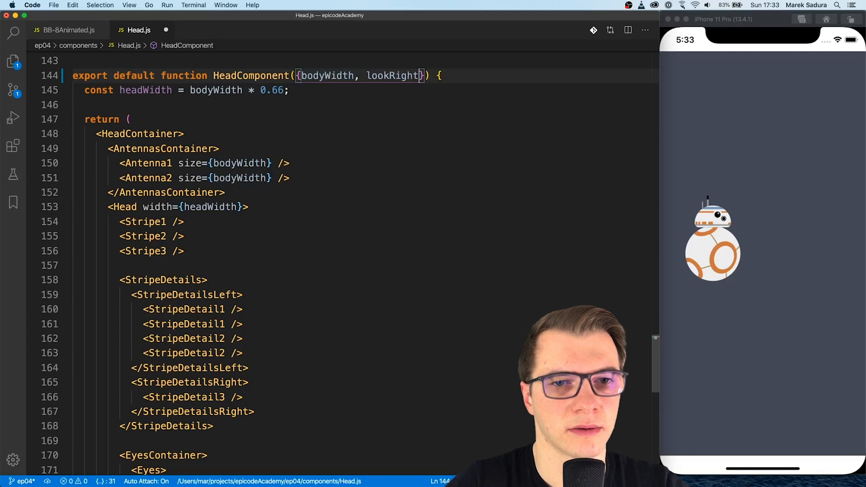
pyautogui.write('= true')
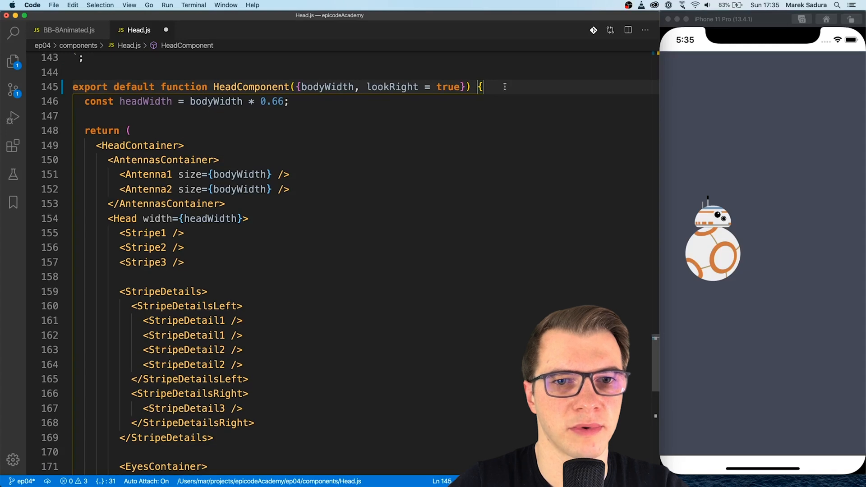
pyautogui.write('const anima')
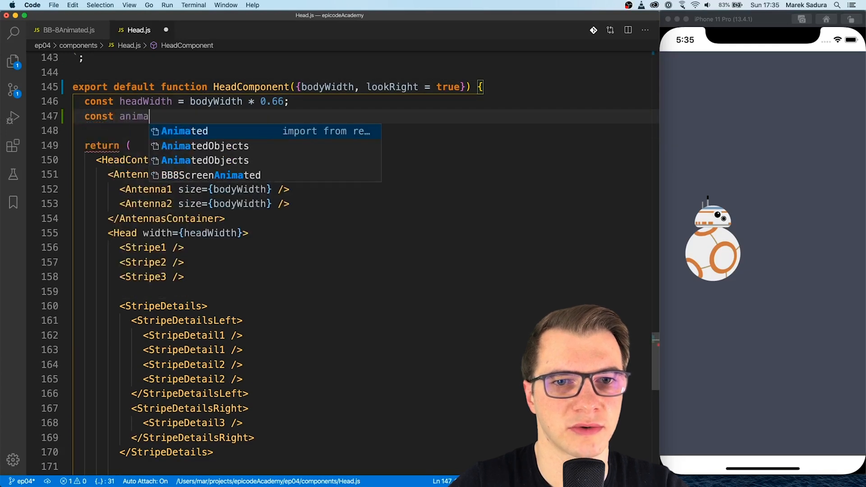
pyautogui.write('tedValue = useRef(new Animated')
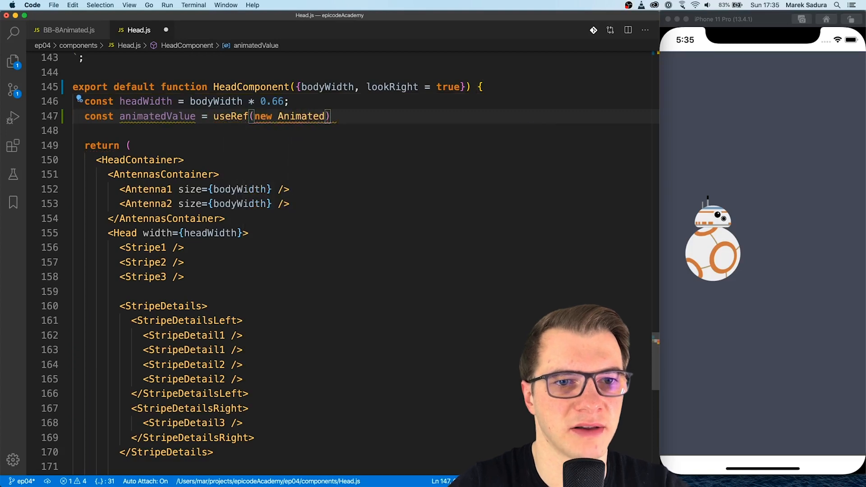
pyautogui.write('.Value(0')
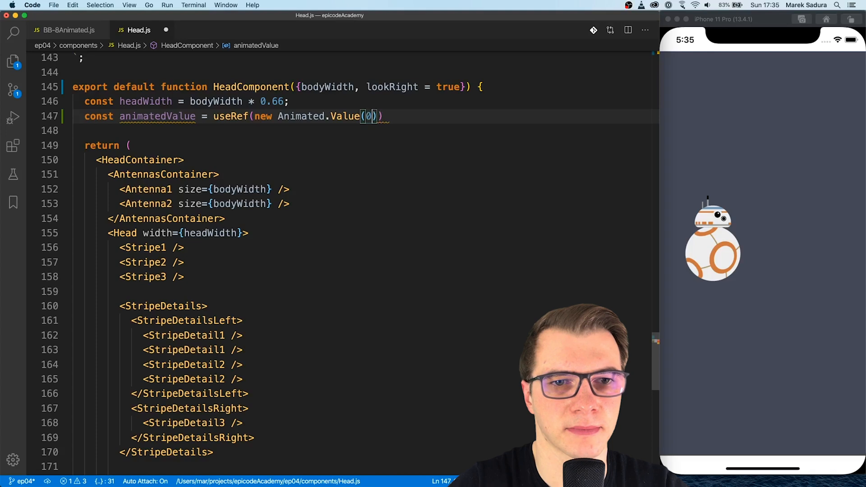
pyautogui.write('.current;')
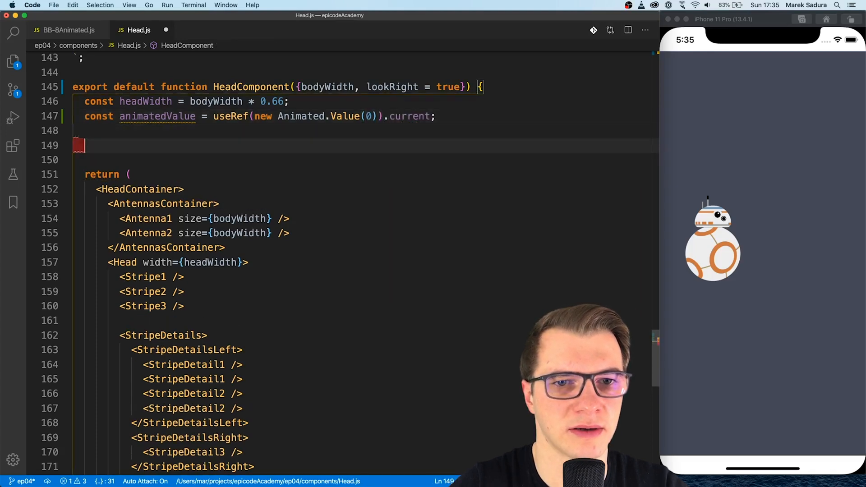
pyautogui.write('const')
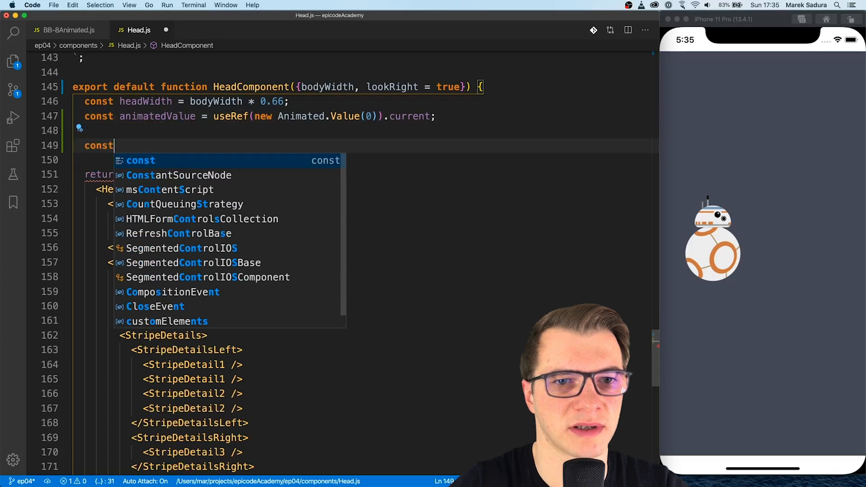
# Write lookAnimation(isRight), timing animatedValue to 0 or 1 over 300 ms natively
pyautogui.write('lookAnimation')
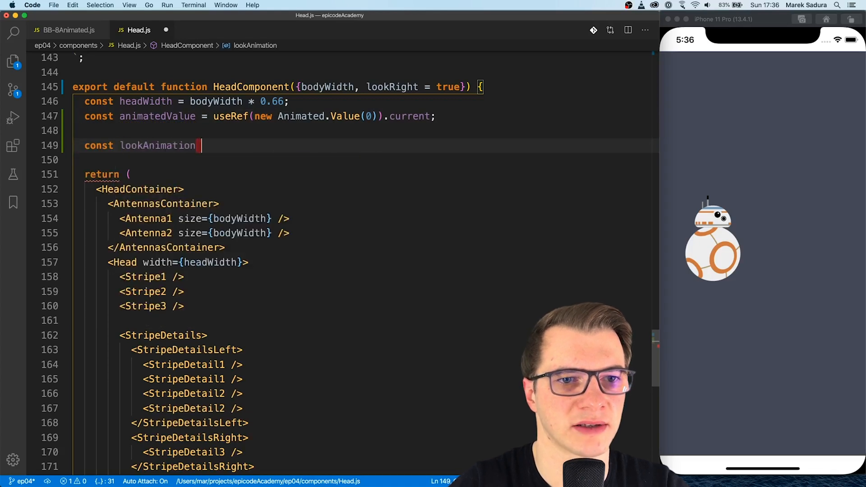
pyautogui.write('= isRight')
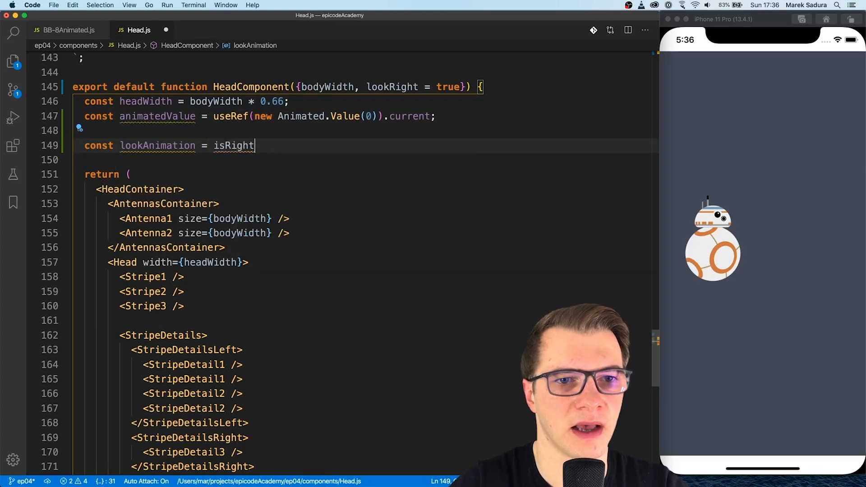
pyautogui.write('=> {')
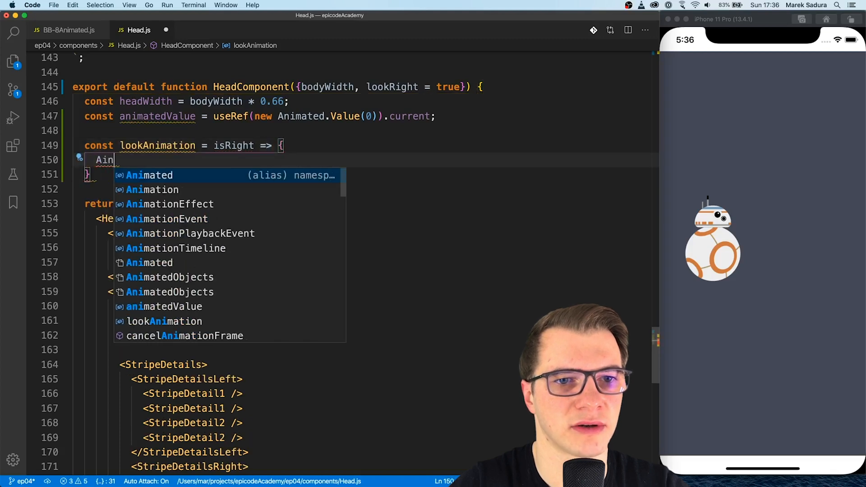
pyautogui.write('Animated.timing(animatedValue, {')
pyautogui.write('toValue: isRight')
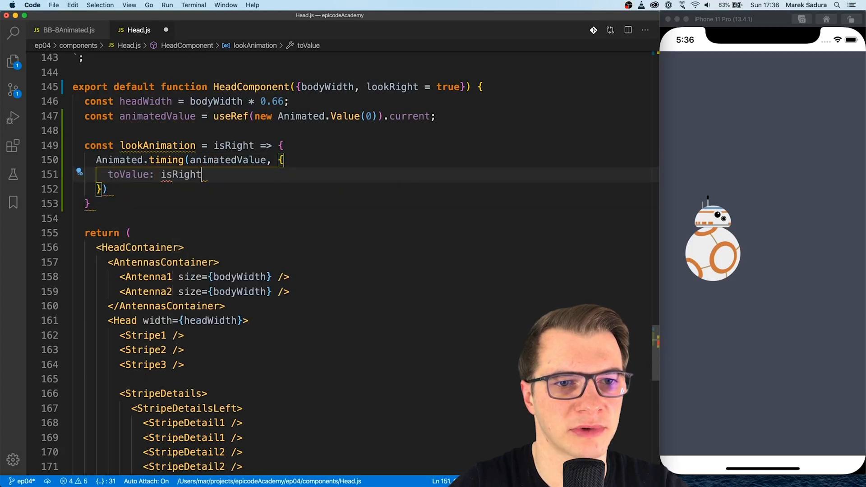
pyautogui.write('? 0 : 1,')
pyautogui.write('duration: 300')
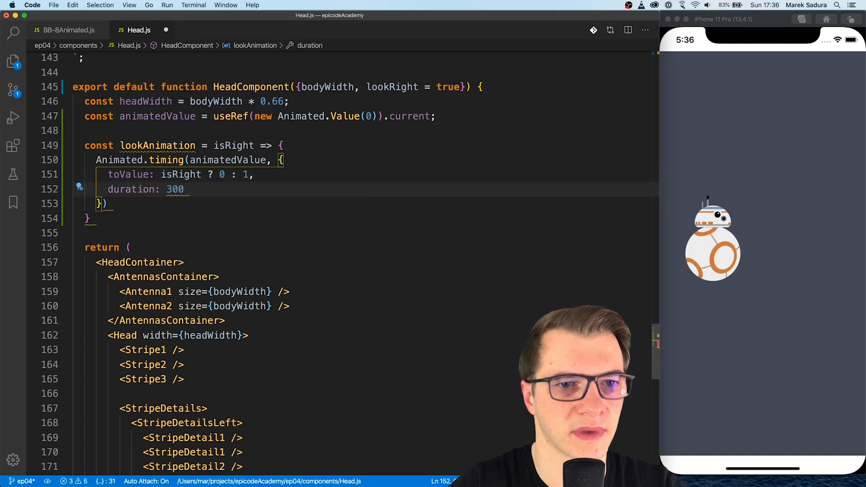
pyautogui.write('useNativeDriver: true')
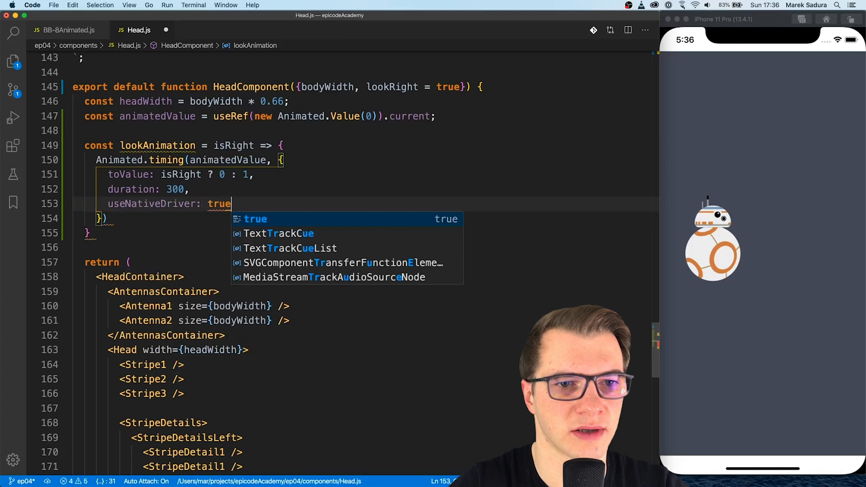
pyautogui.write(',')
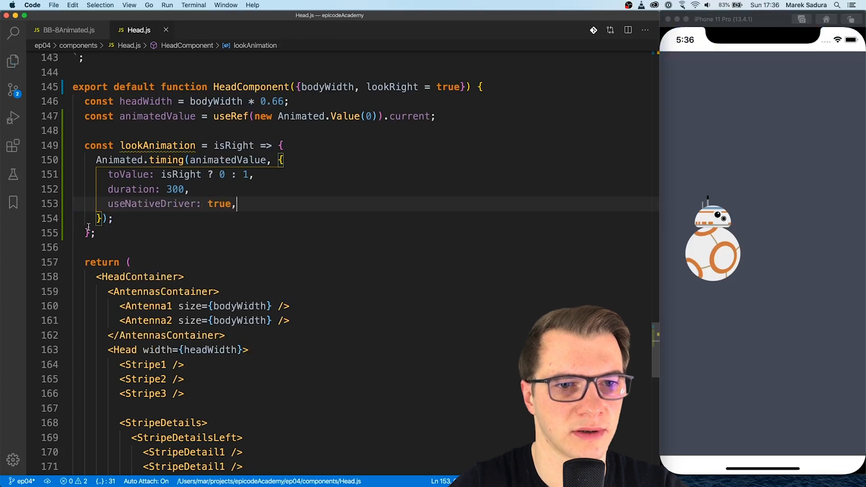
pyautogui.write('useEffect(() => {')
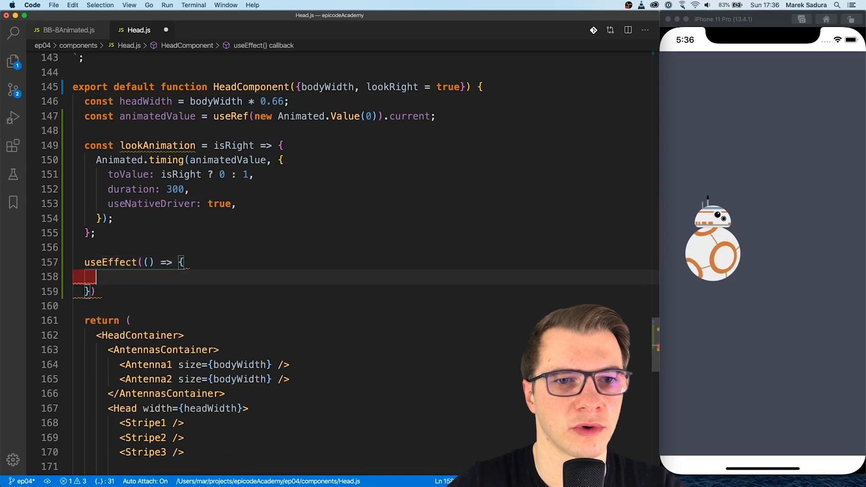
# Call lookAnimation(lookRight) in useEffect with a [lookRight] dependency array and lint suppression
pyautogui.write('lookAnimation')
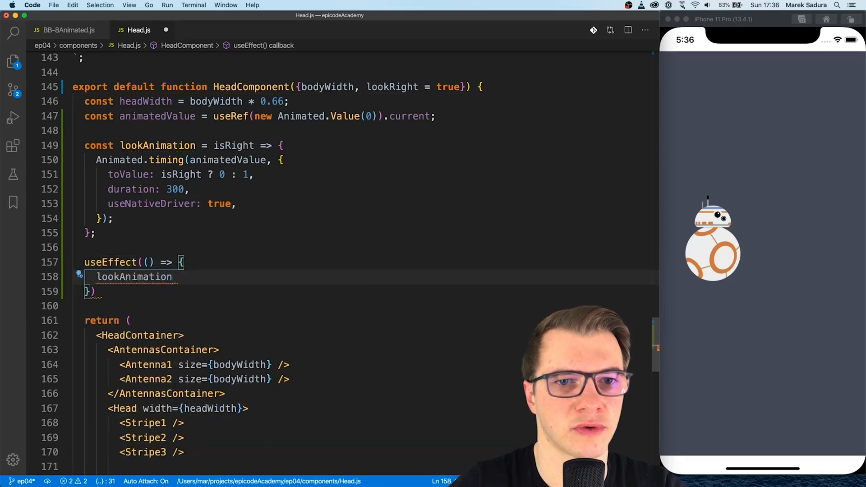
pyautogui.write('(lookRight);')
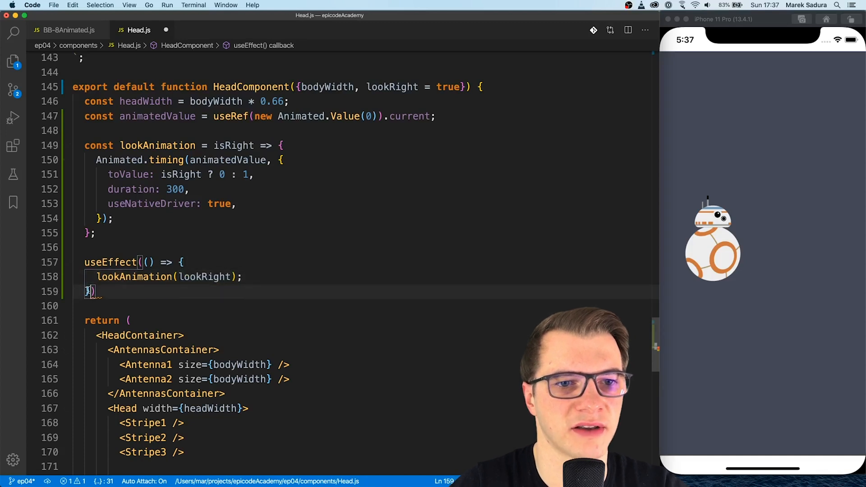
pyautogui.write('[lookRight]')
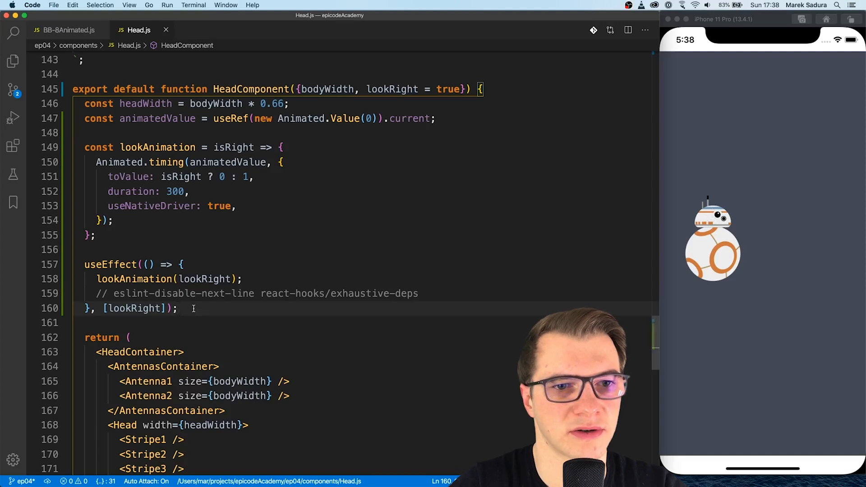
# Define negativePosition interpolating [0, 1] to [0, -headWidth * 0.35] and start the animation
pyautogui.write('const')
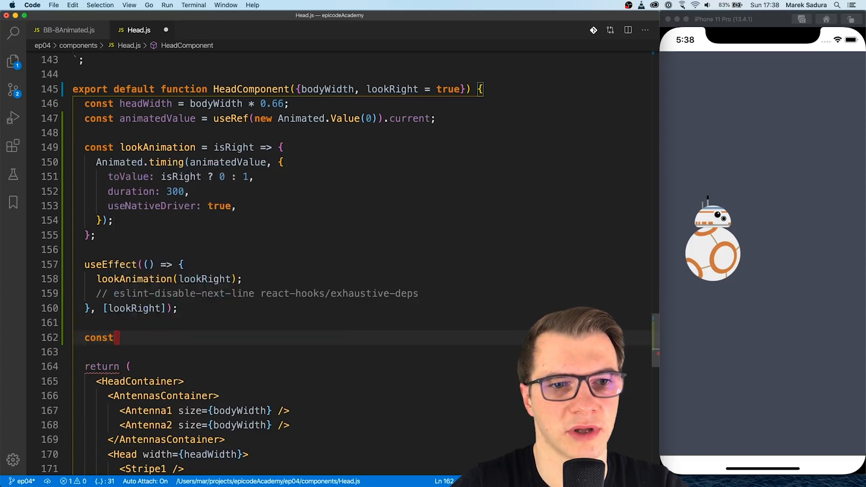
pyautogui.write('negative')
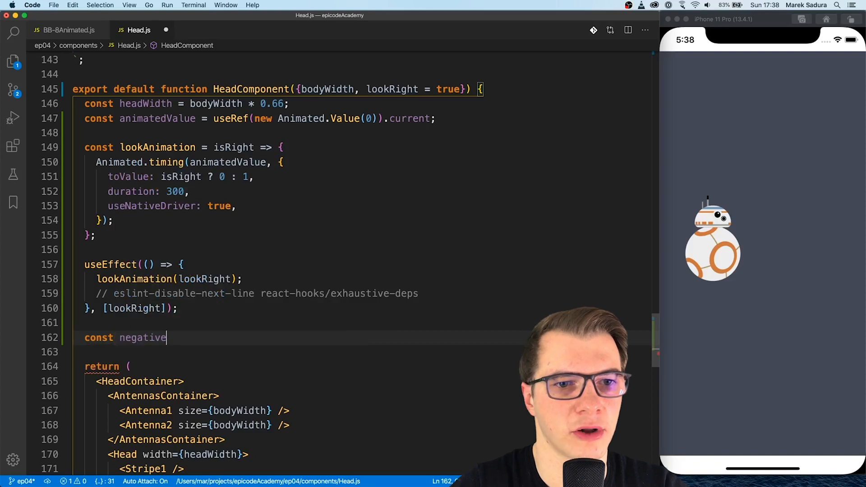
pyautogui.write('Position = animatedValue.interpolate')
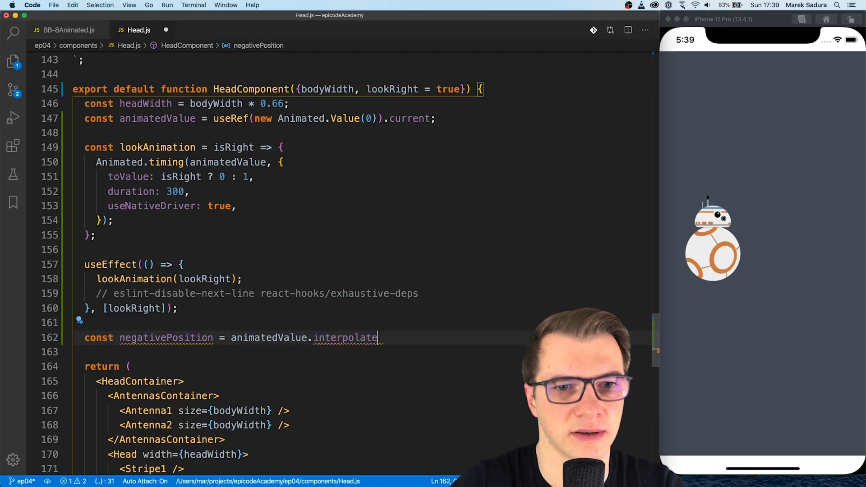
pyautogui.write('({')
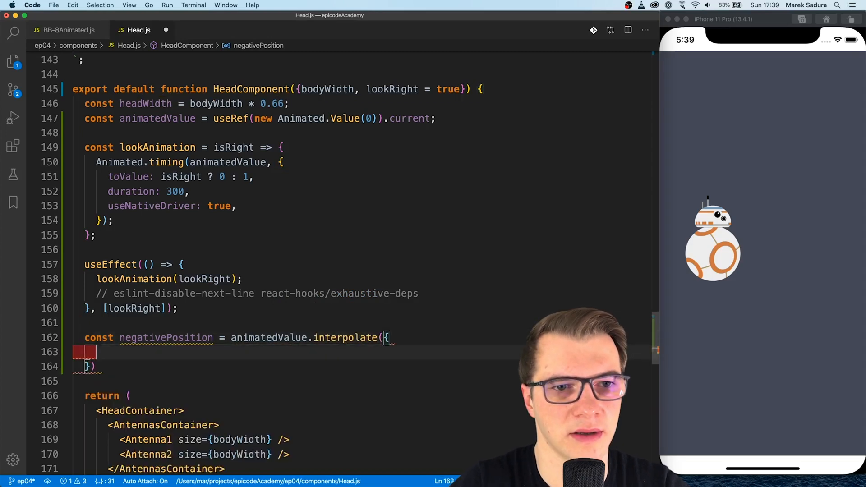
pyautogui.scroll(-3)
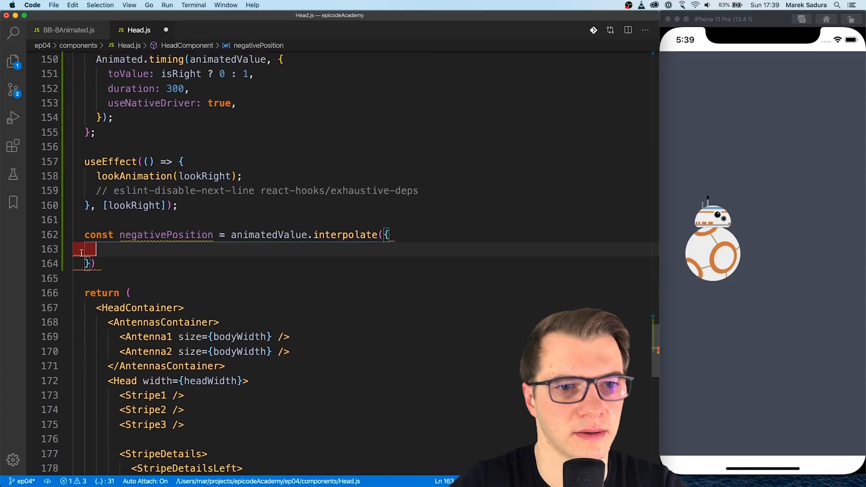
pyautogui.write('inputRange')
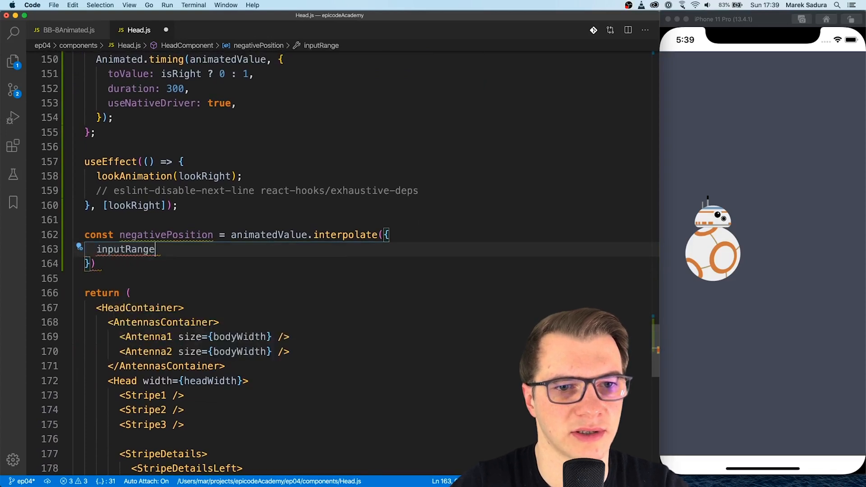
pyautogui.write(': [0, 1],')
pyautogui.write('outputRange:')
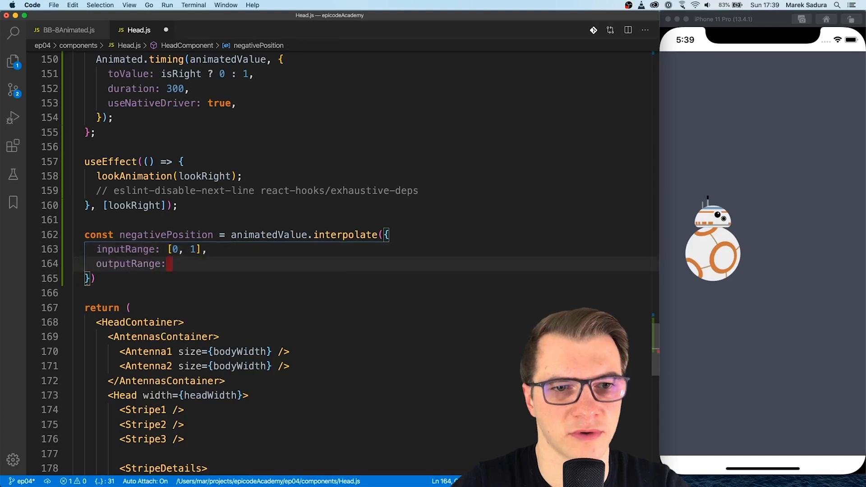
pyautogui.write('[0, -')
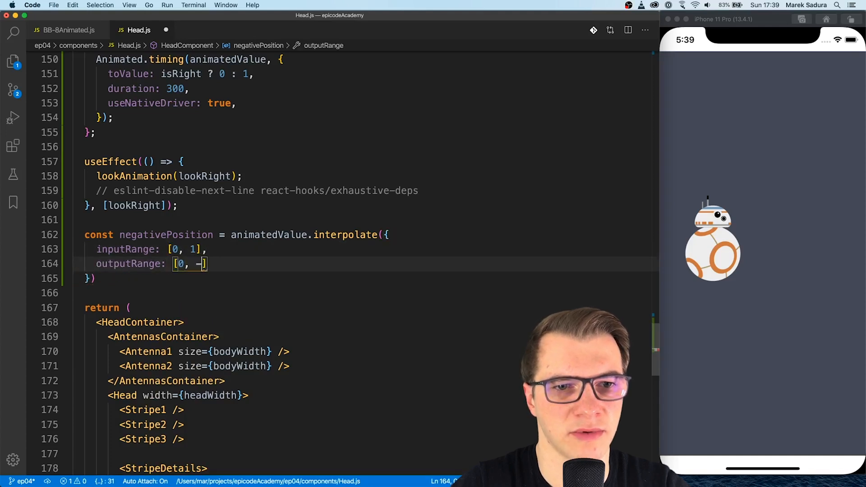
pyautogui.write('headWidth *')
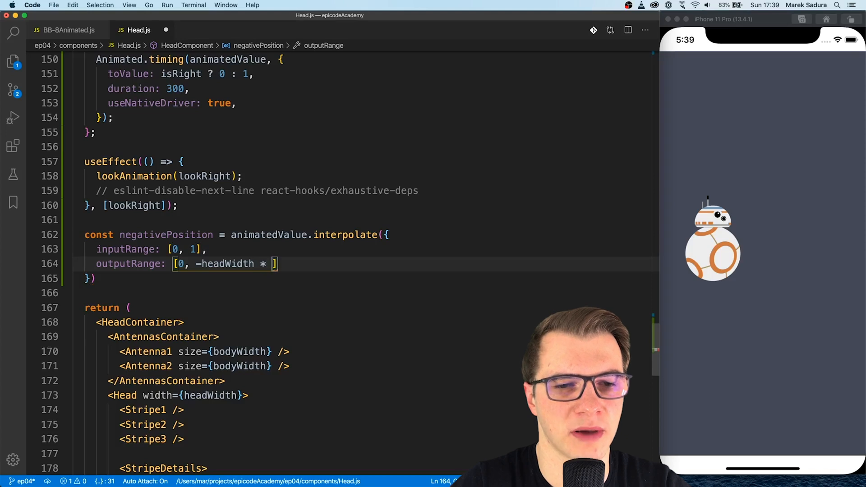
pyautogui.write('0.35')
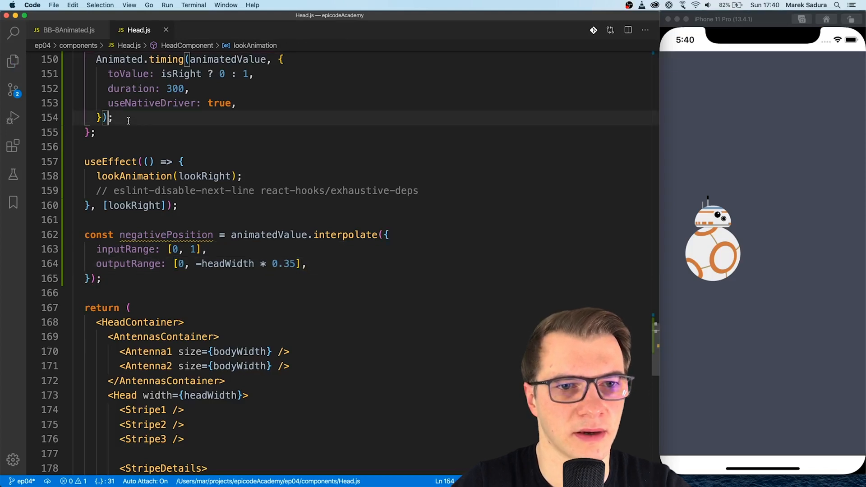
pyautogui.write('.start()')
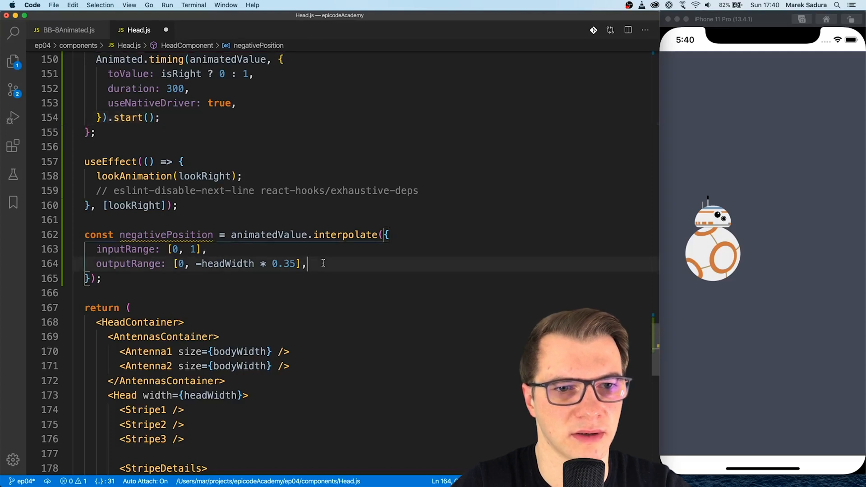
# Translate the Eyes horizontally by negativePosition with a translateX transform
pyautogui.scroll(-3)
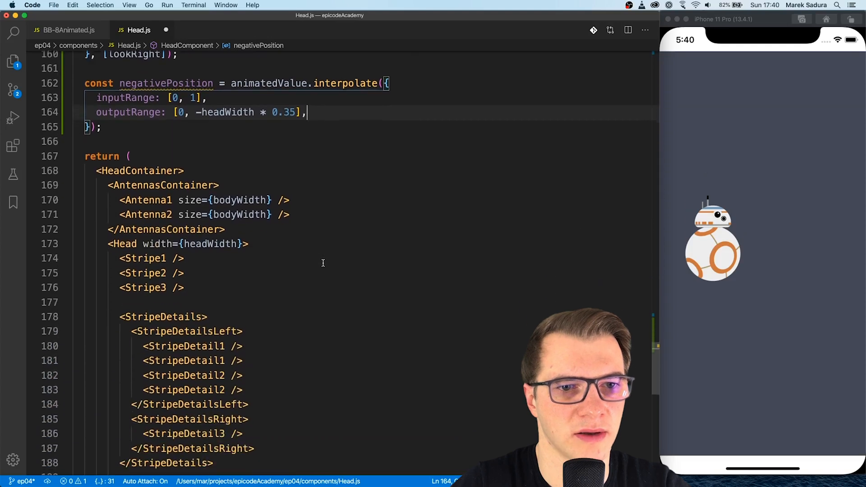
pyautogui.scroll(-3)
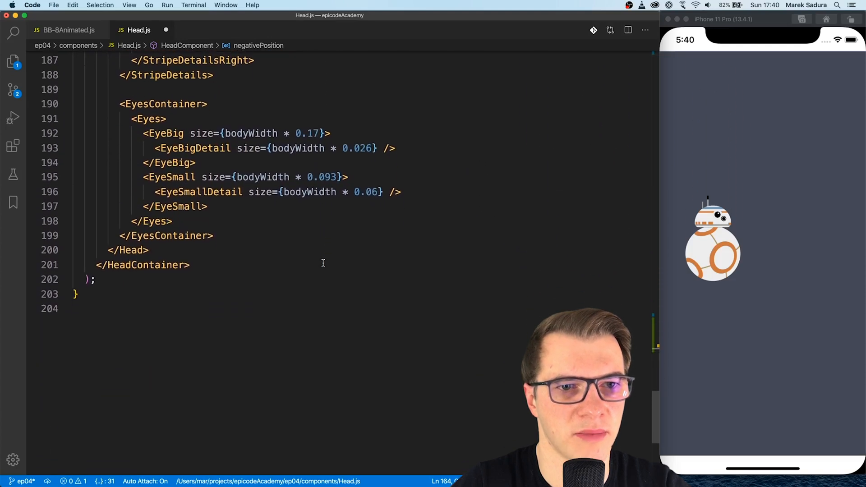
pyautogui.moveTo(147, 119)
pyautogui.write(' style={{')
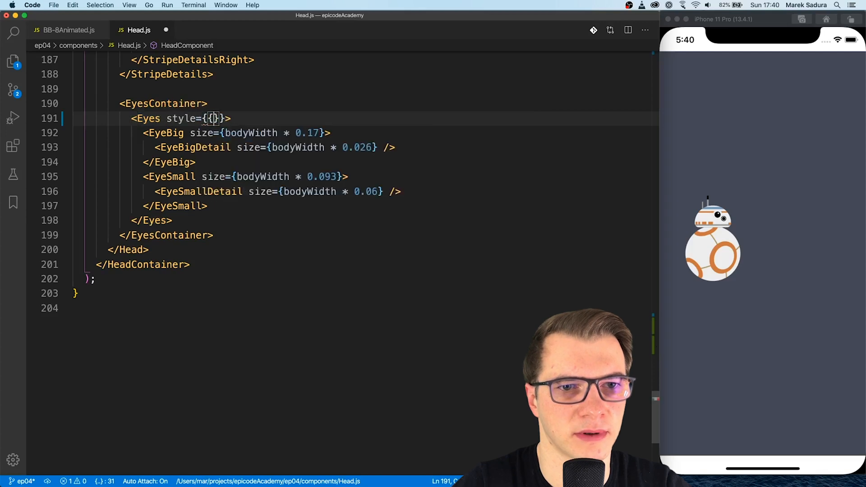
pyautogui.write('transform:')
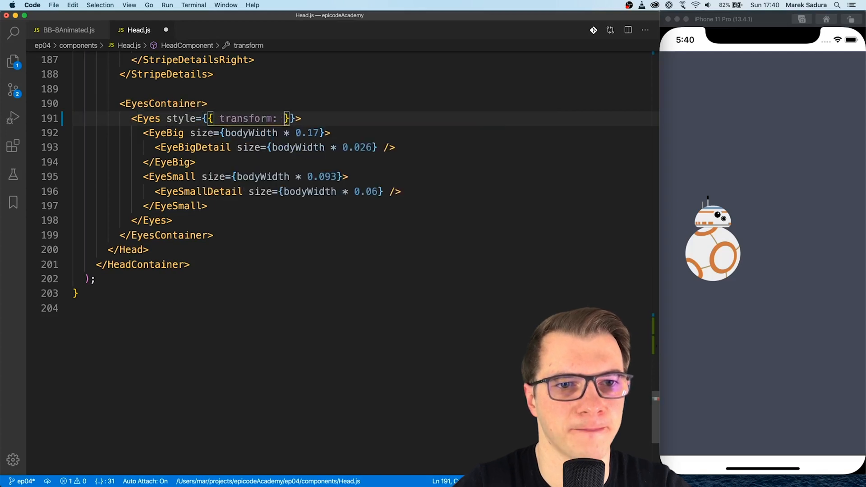
pyautogui.write('[{translateX: negativePo')
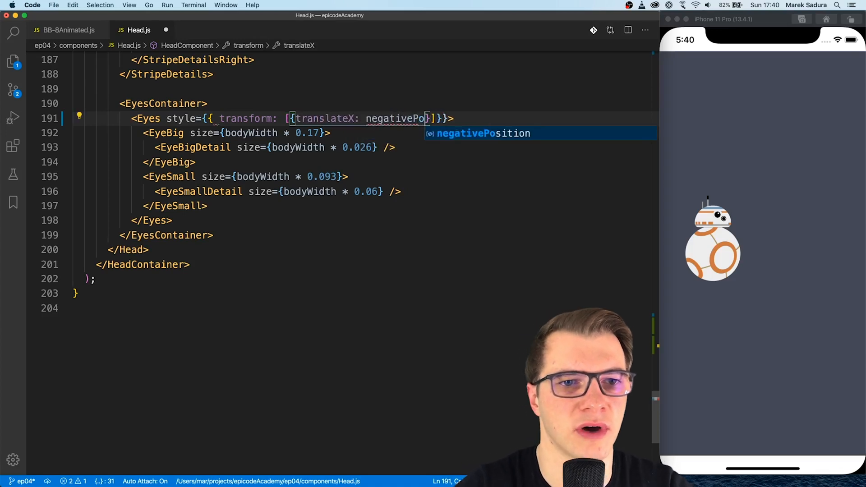
pyautogui.press('Tab')
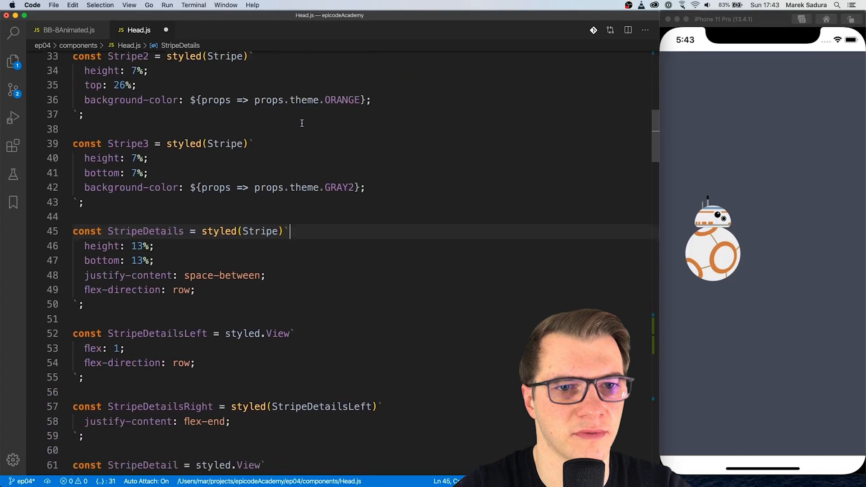
# Turn the Eyes styled component into styled(Animated.View) and save to see the eyes shift
pyautogui.scroll(-3)
pyautogui.write('const Eyes = styled')
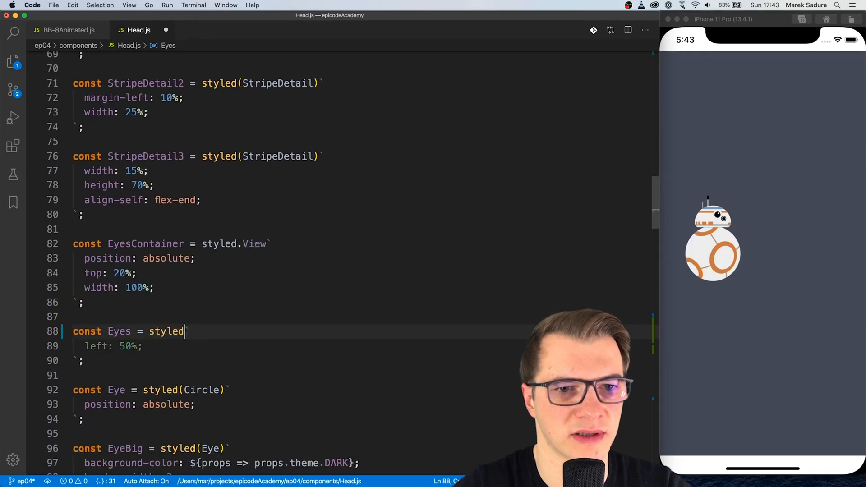
pyautogui.write('(Animated.View')
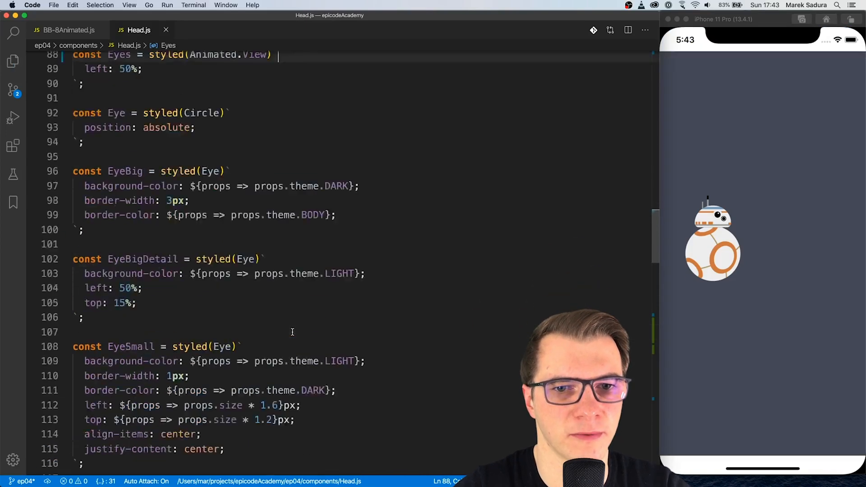
pyautogui.scroll(-3)
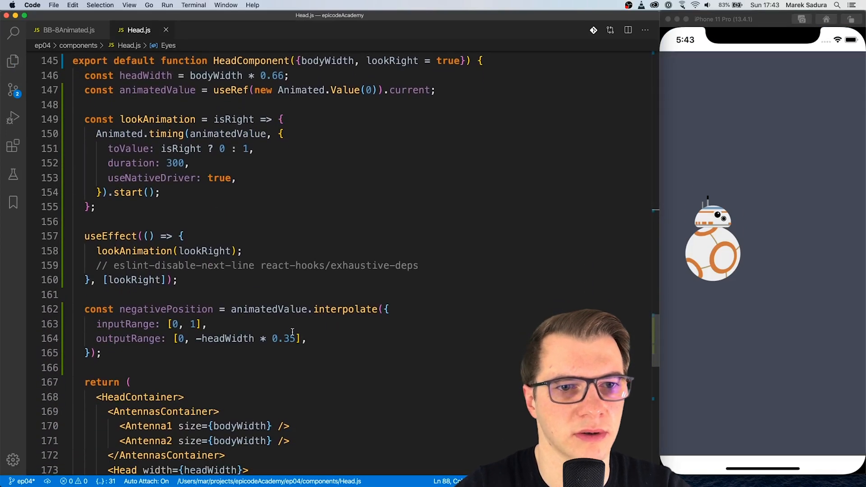
pyautogui.click(146, 207)
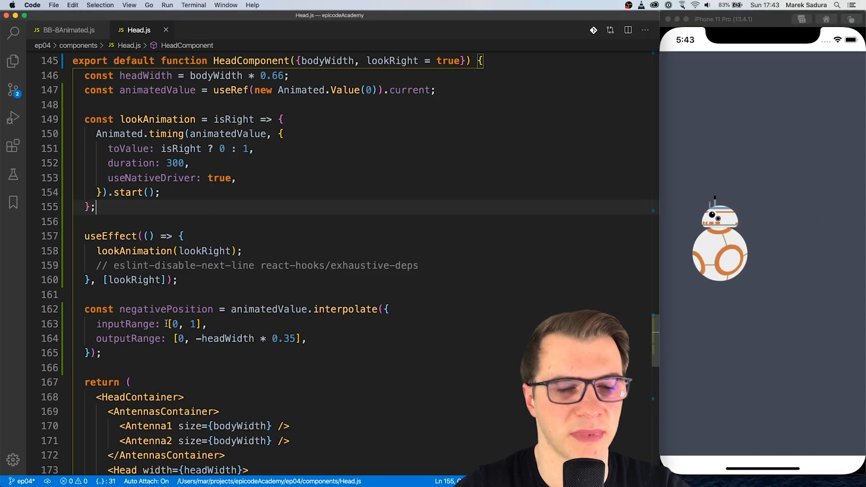
pyautogui.scroll(-3)
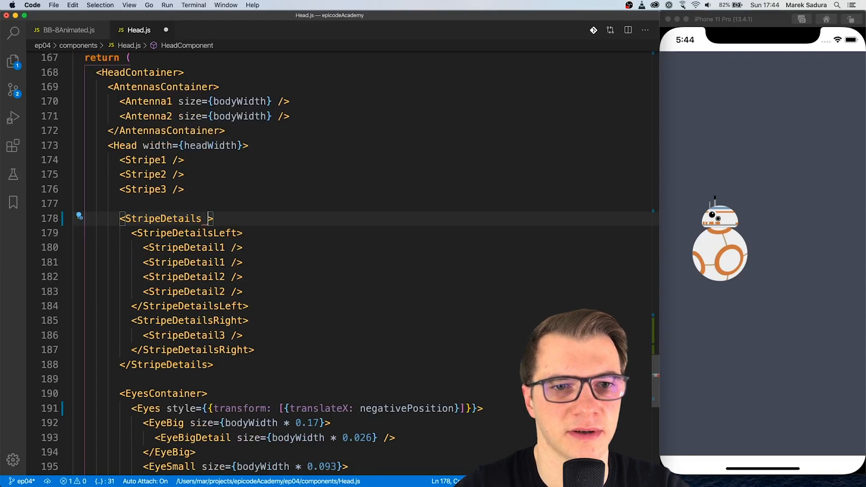
# Add style={{transform: [{translateX: negativePosition}]}} to the StripeDetails element
pyautogui.write('style={{}}')
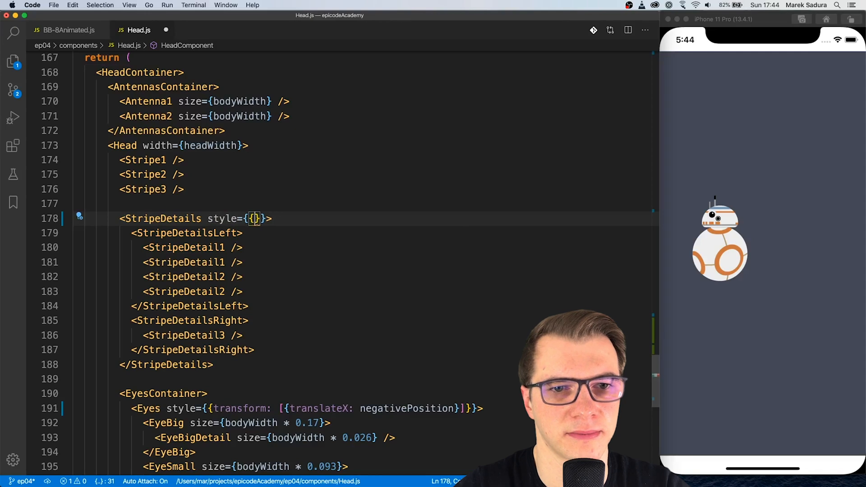
pyautogui.write('transform: [{}]')
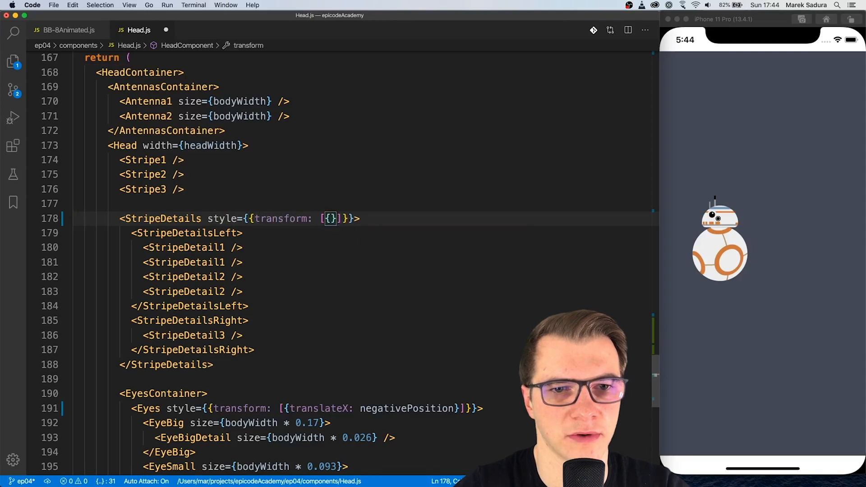
pyautogui.write('translateX:')
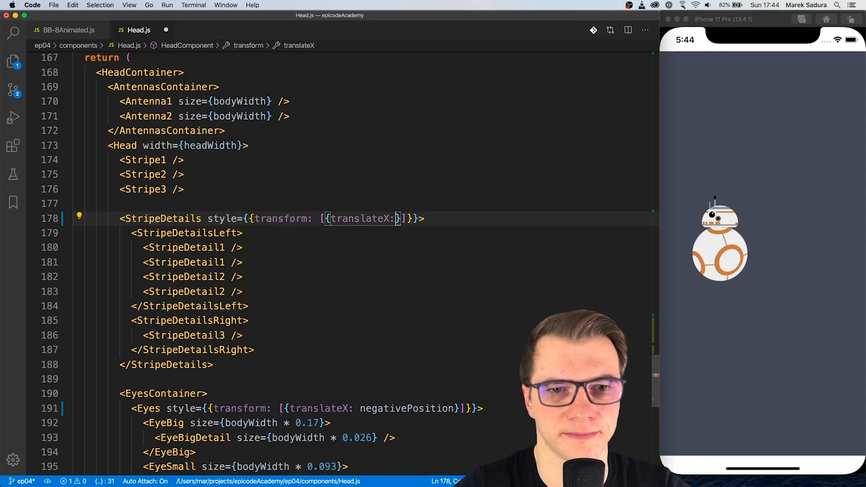
pyautogui.write('negativePosition')
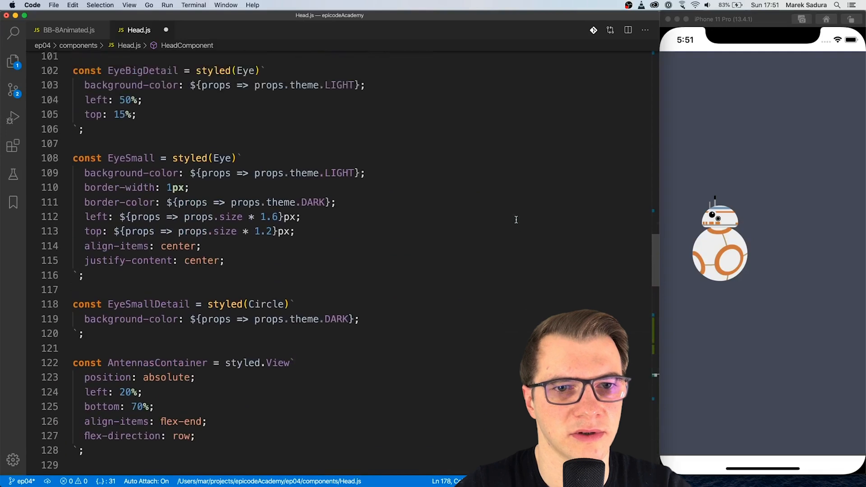
pyautogui.scroll(3)
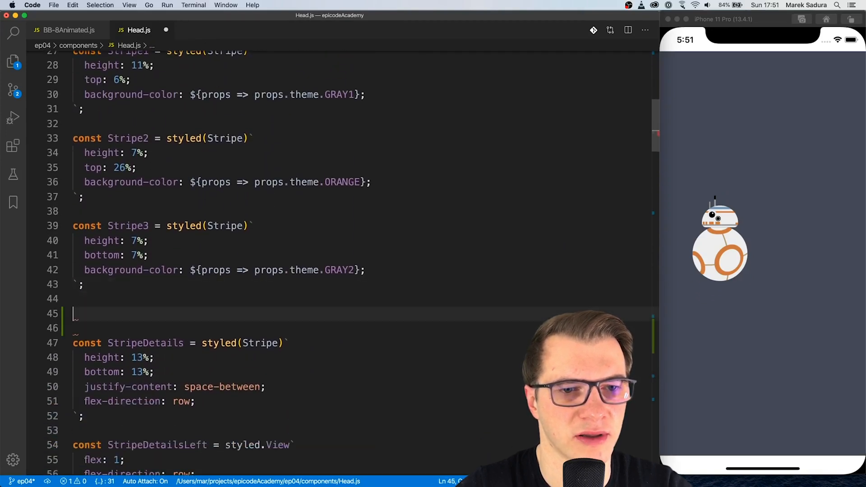
# Define StripeAnimated as Stripe.withComponent(Animated.View) and base StripeDetails on StripeAnimated
pyautogui.write('const StripeAnimated =')
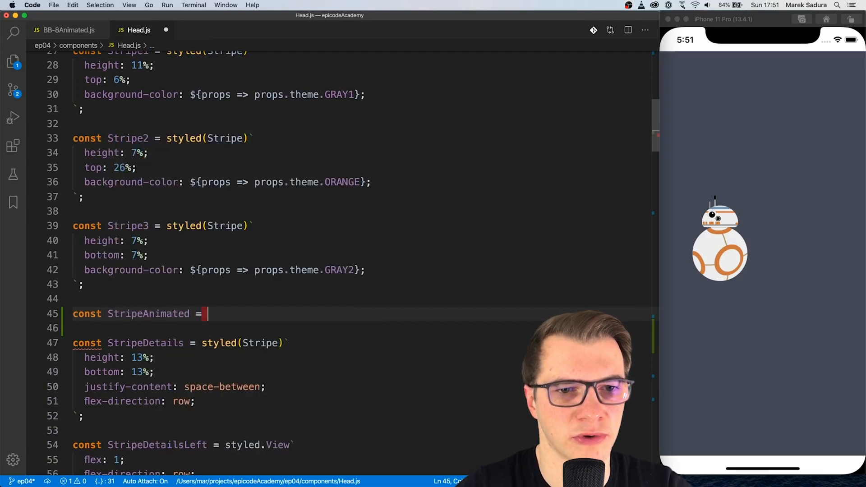
pyautogui.write('Stripe.withComponent(Animated.V')
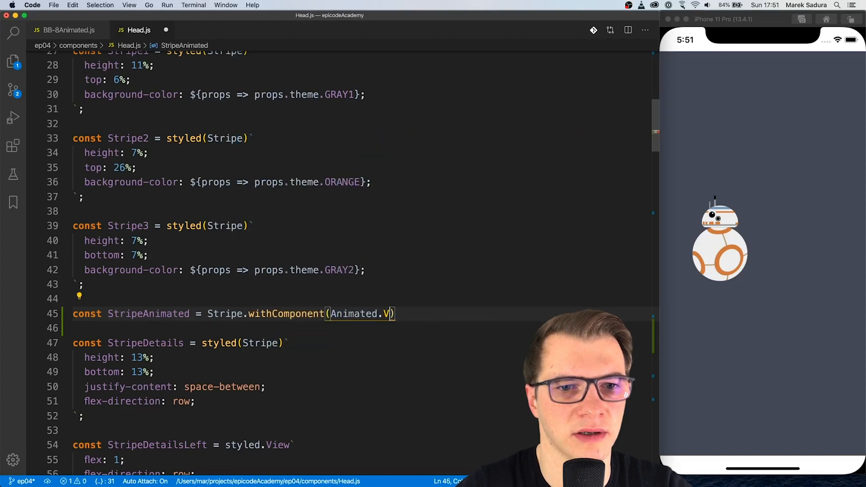
pyautogui.write('iew);')
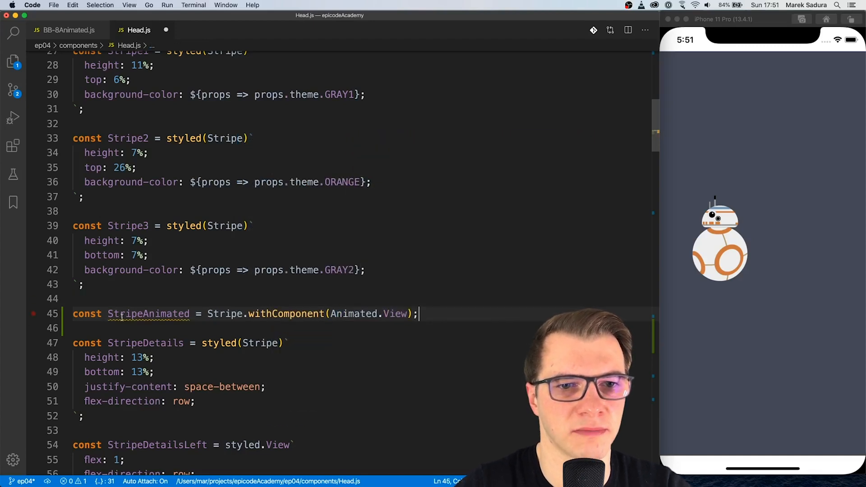
pyautogui.doubleClick(260, 343)
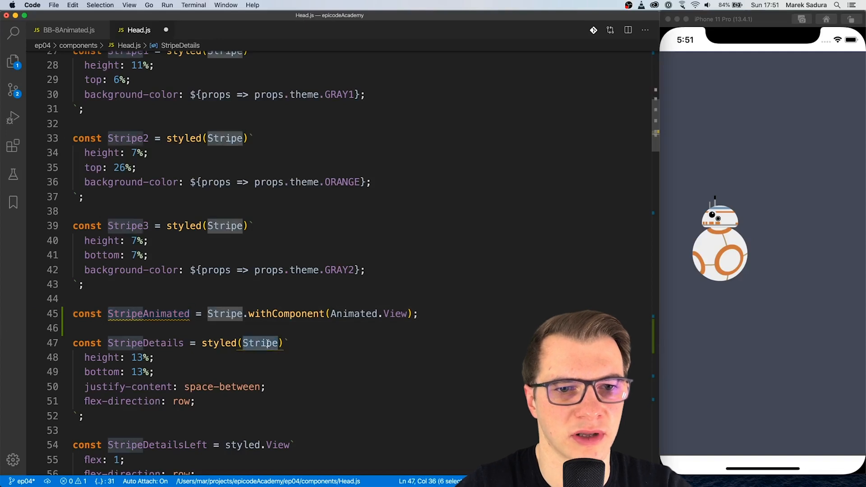
pyautogui.write('StripeAnimated')
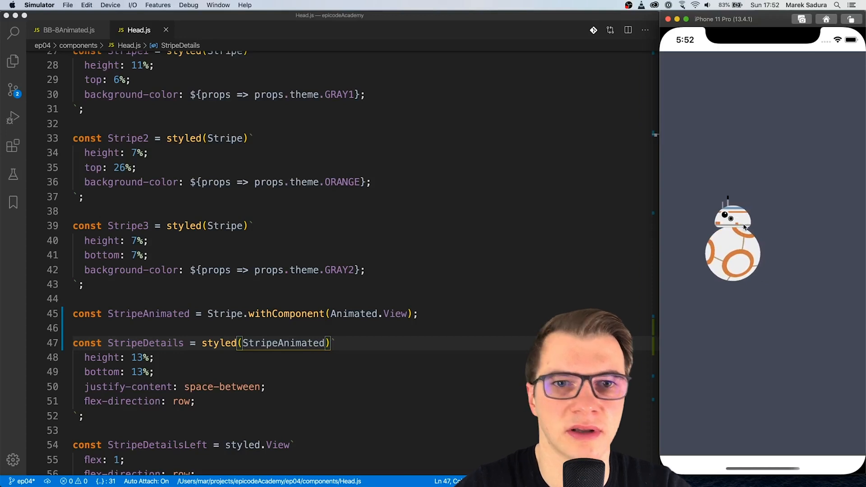
# Give StripeDetails width: 135% and StripeDetailsRight flex: 1.35
pyautogui.click(353, 343)
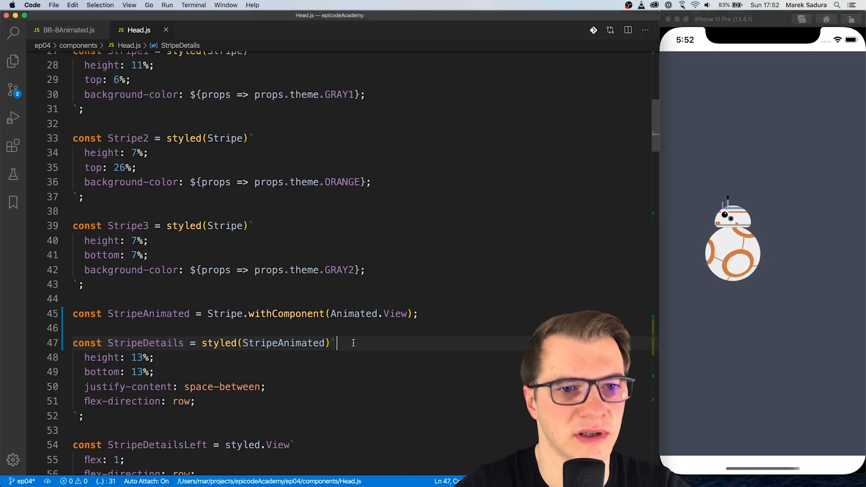
pyautogui.write('width:')
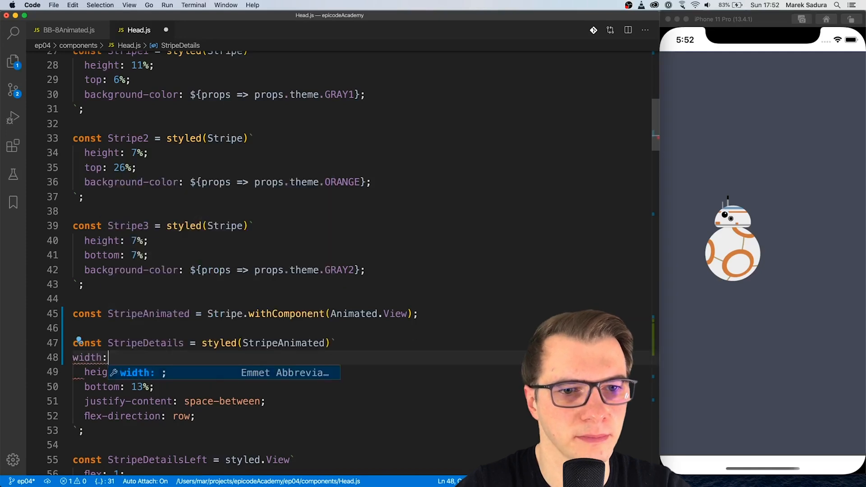
pyautogui.write('135%')
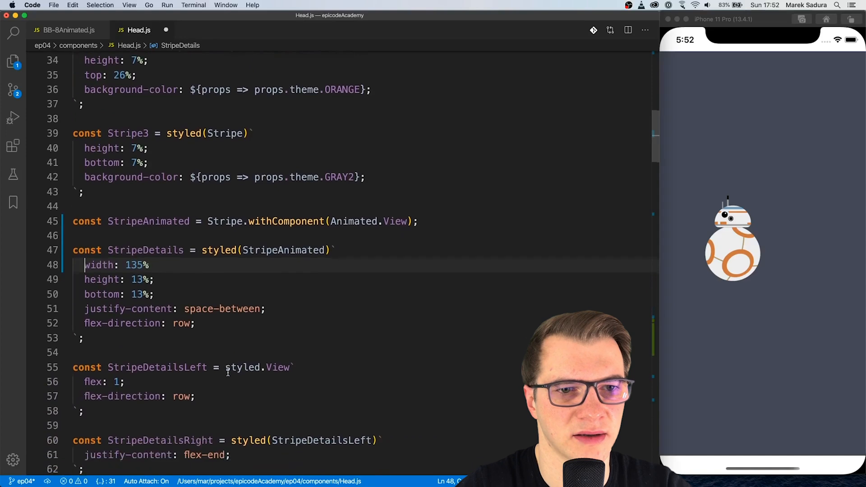
pyautogui.scroll(-3)
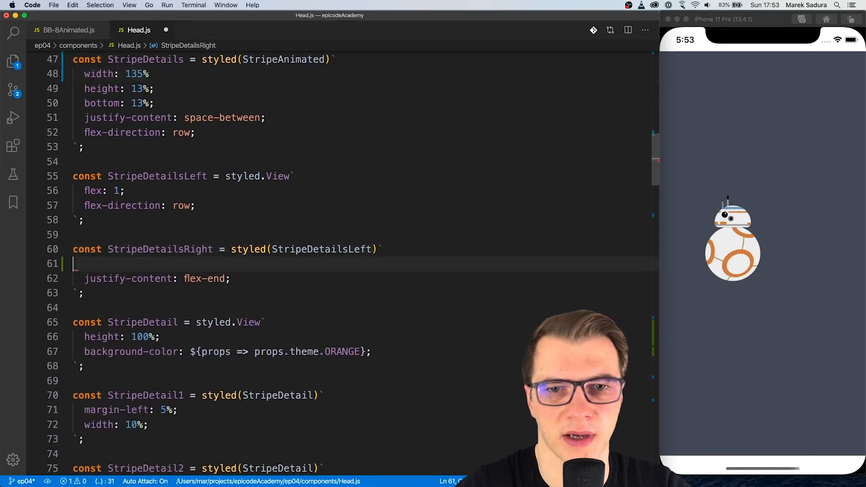
pyautogui.write('flex: 1.35;')
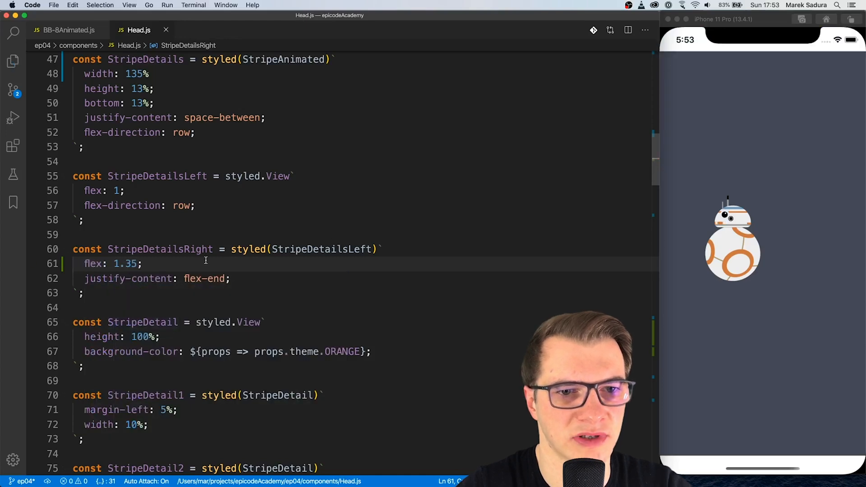
# Scroll down to the JSX and start editing the StripeDetails element
pyautogui.scroll(-3)
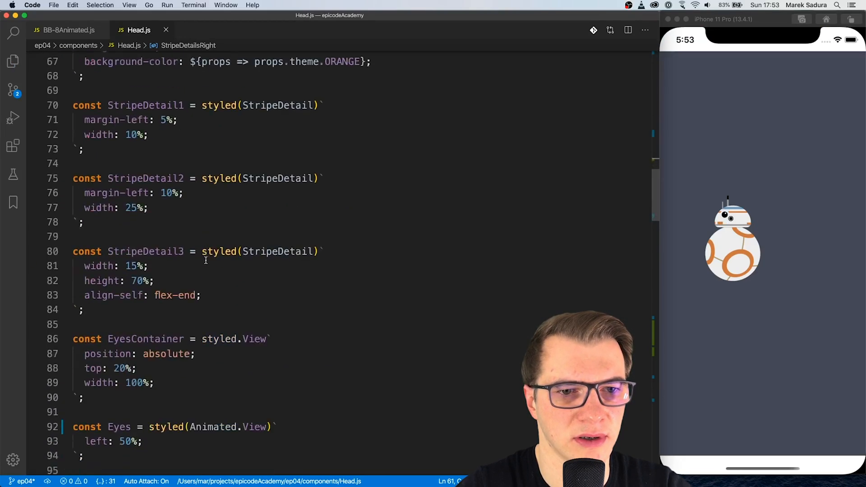
pyautogui.scroll(-3)
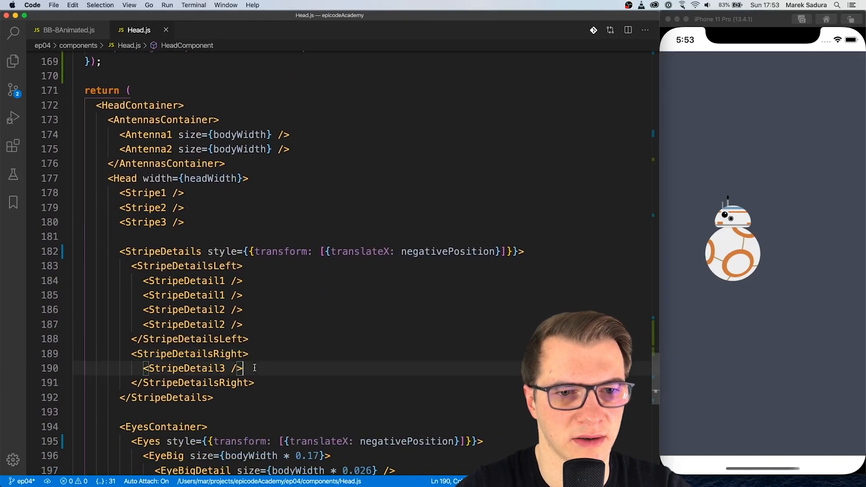
pyautogui.write('Stri')
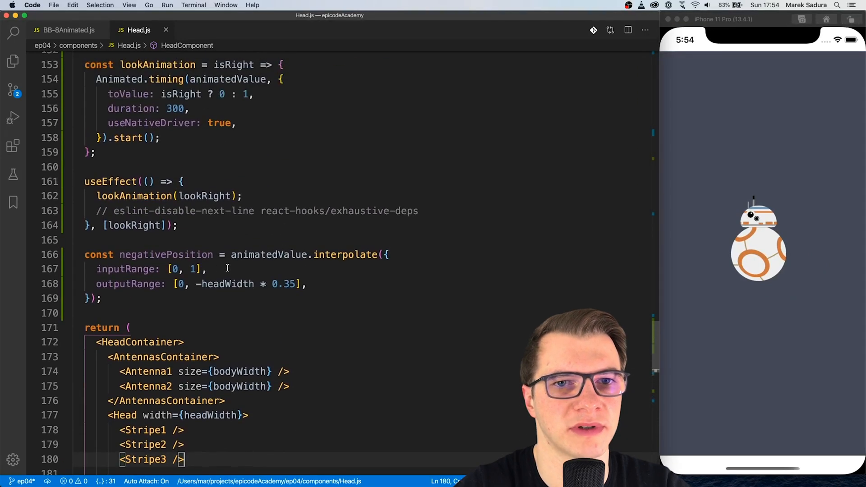
# Add const positivePosition = Animated.multiply(negativePosition, -1) after the interpolate block
pyautogui.press('Enter')
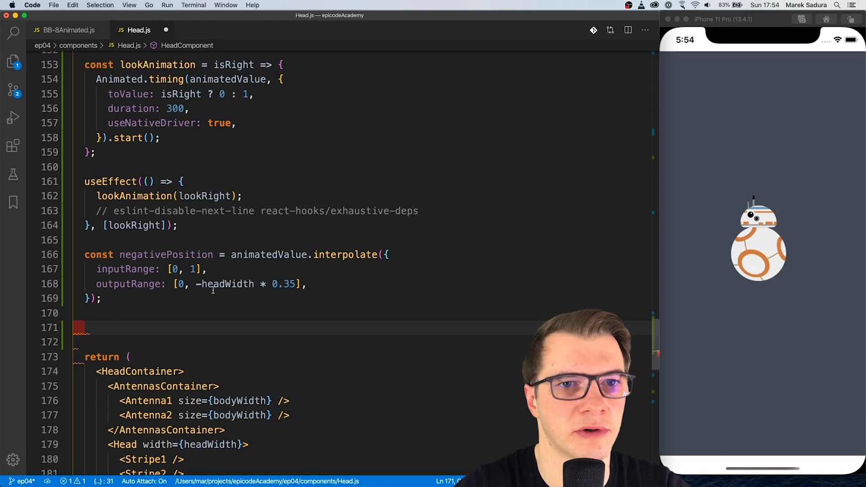
pyautogui.write('const po')
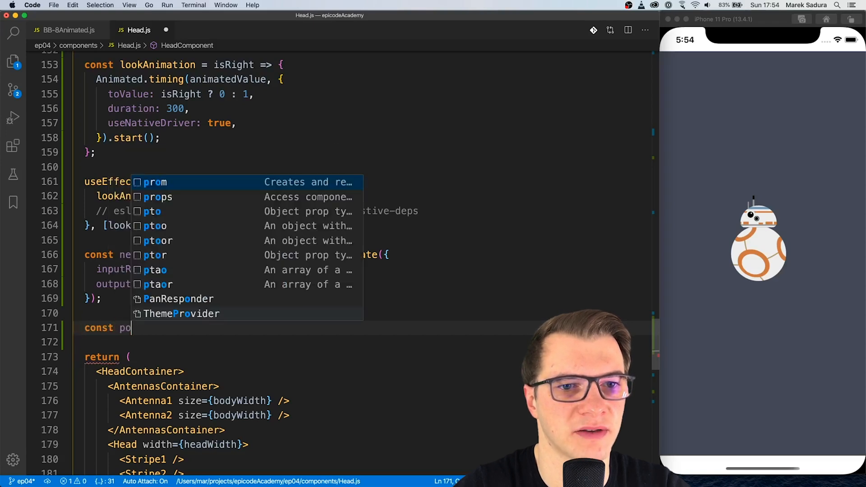
pyautogui.write('sitivePosition =')
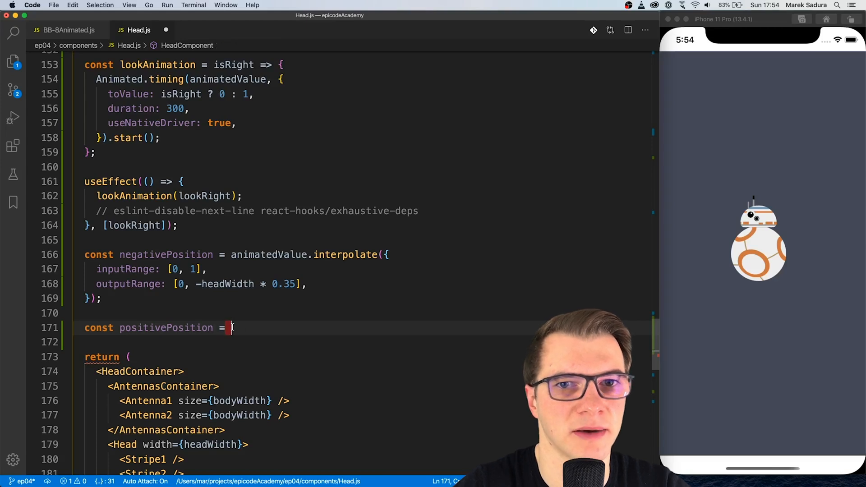
pyautogui.write('Ani')
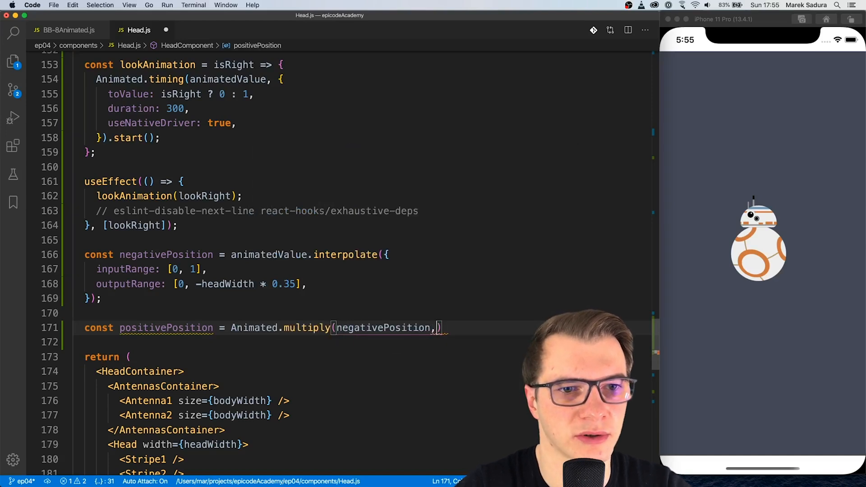
pyautogui.write('-1);')
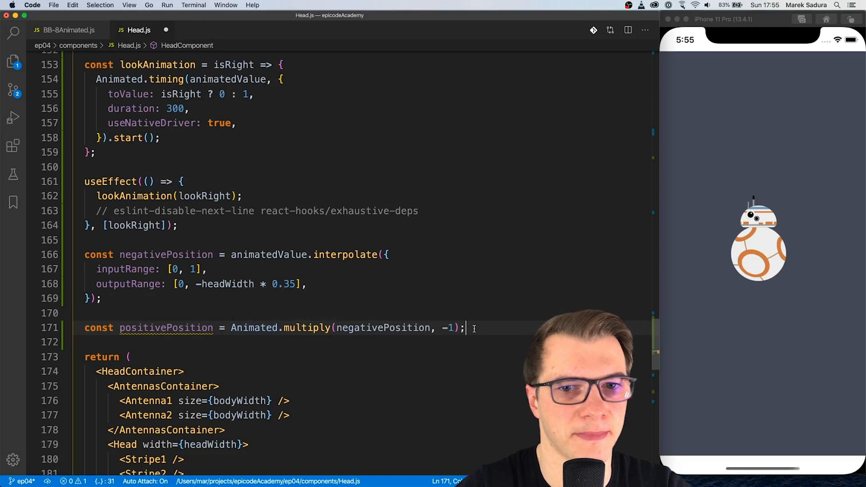
pyautogui.scroll(-3)
pyautogui.write(' style=')
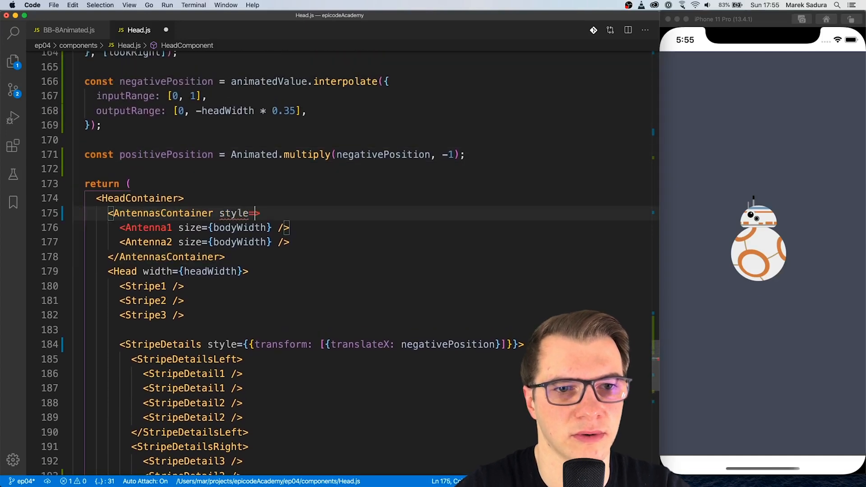
# Give AntennasContainer a translateX: positivePosition transform and restyle it from Animated.View
pyautogui.write('{{transform: [{')
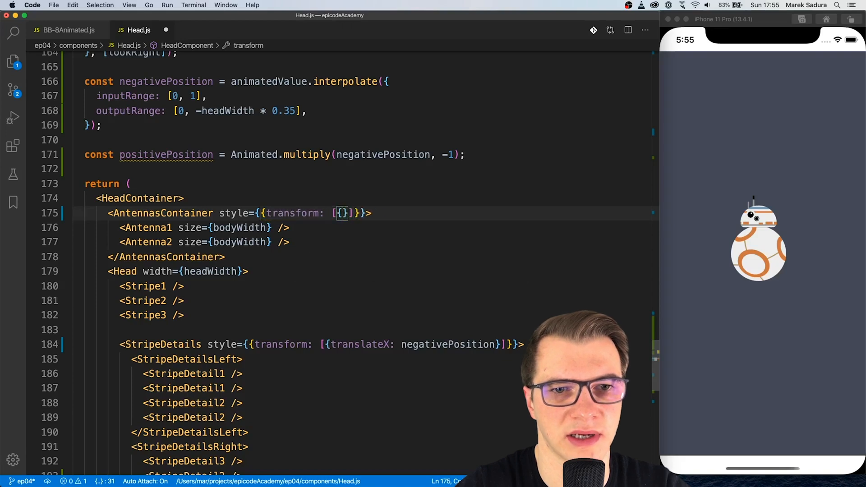
pyautogui.write('translateX: positivePosition')
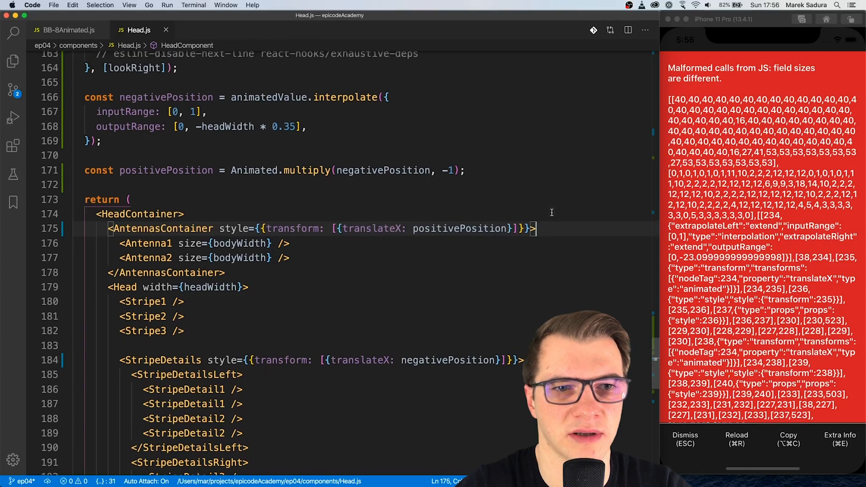
pyautogui.click(160, 229)
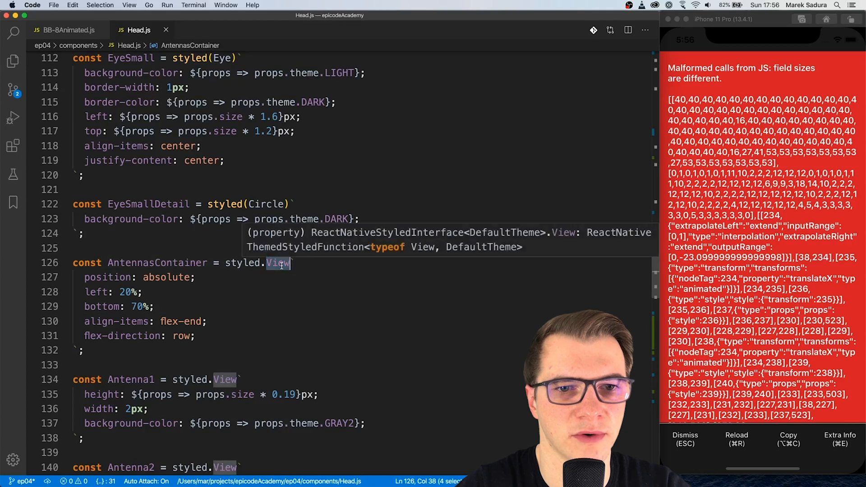
pyautogui.write('Animated.')
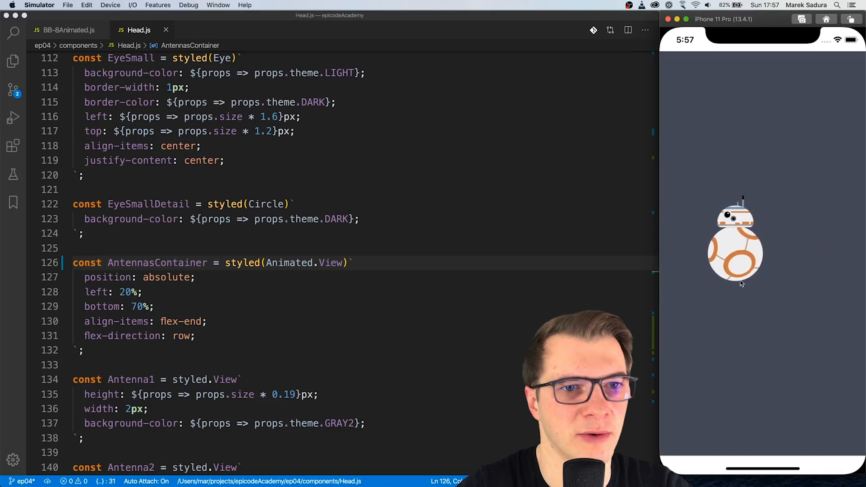
# Rotate the simulated phone left into landscape with Device > Rotate Left
pyautogui.click(109, 5)
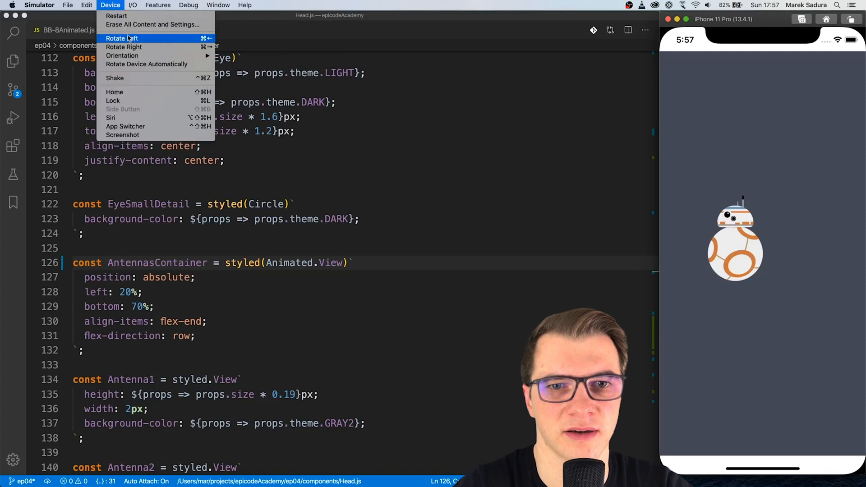
pyautogui.click(120, 38)
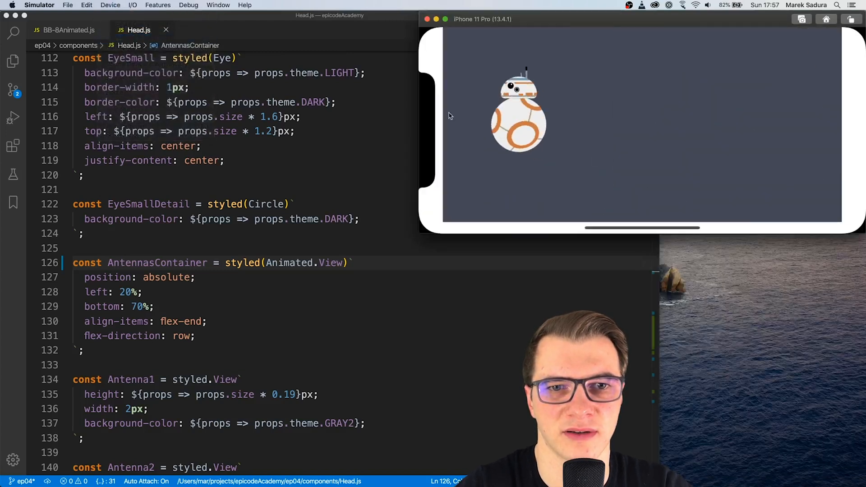